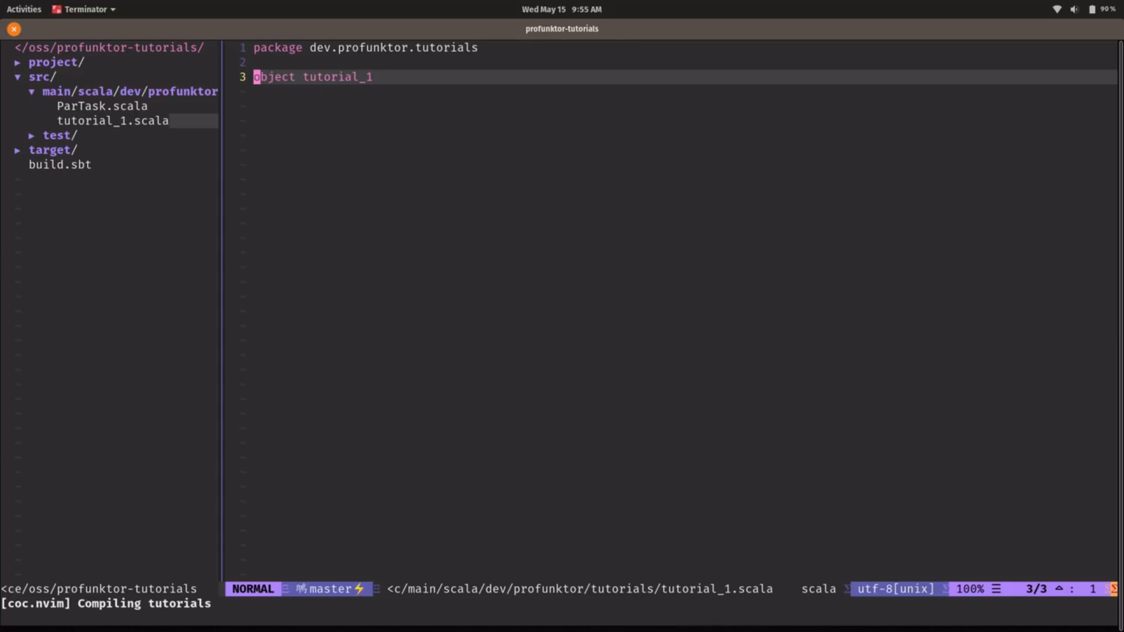
Step: Make object tutorial_1 extend IOApp and accept the suggested run method signature
{"action": "key", "text": "A"}
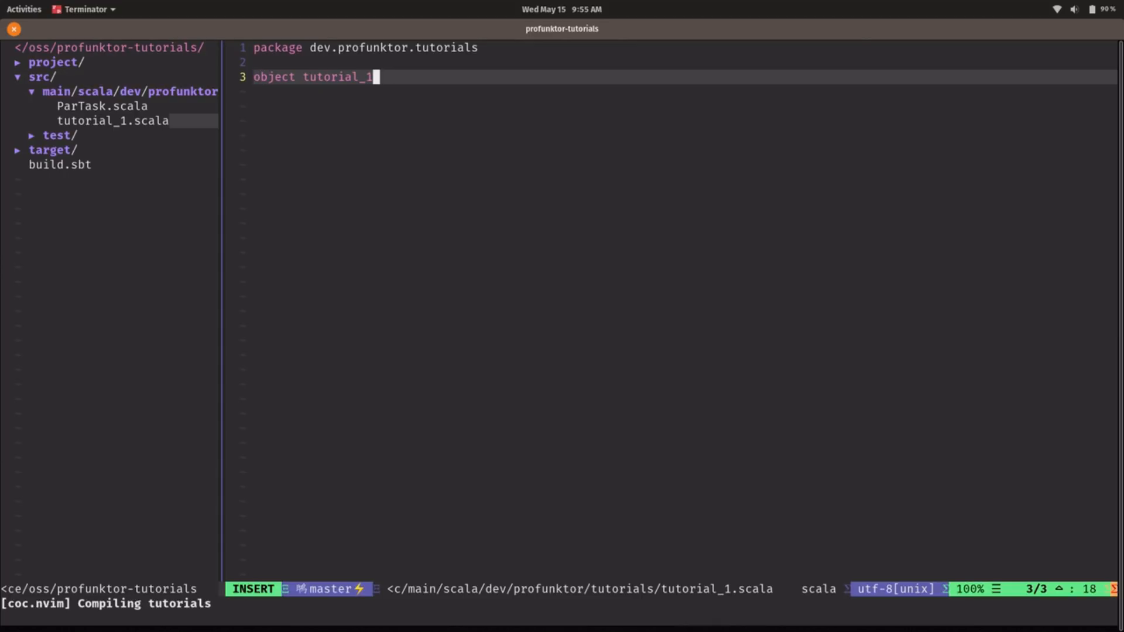
{"action": "type", "text": "extends IOApp {"}
{"action": "type", "text": "def"}
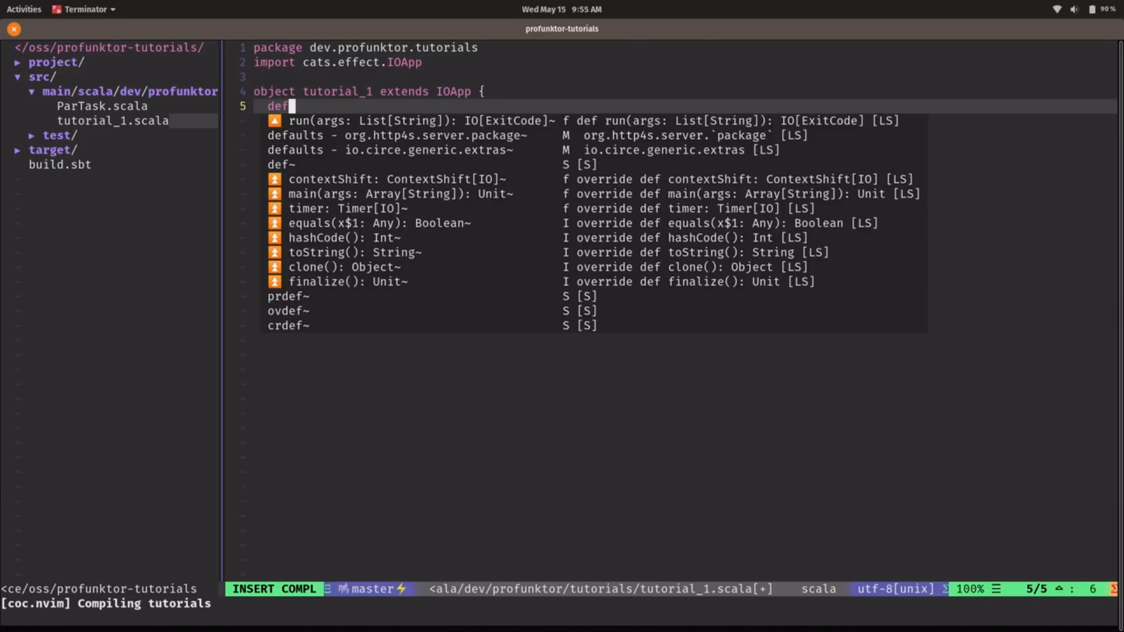
{"action": "key", "text": "Enter"}
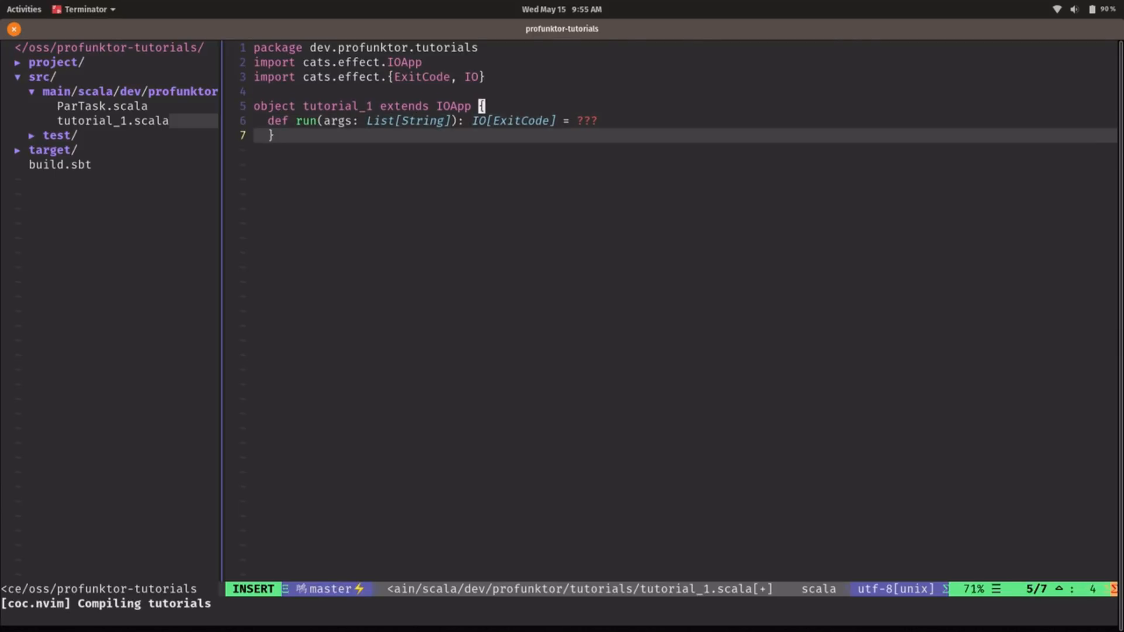
Step: Add the helper def putStrLn[A](a: A): IO[Unit] = IO(println(a))
{"action": "key", "text": "Return"}
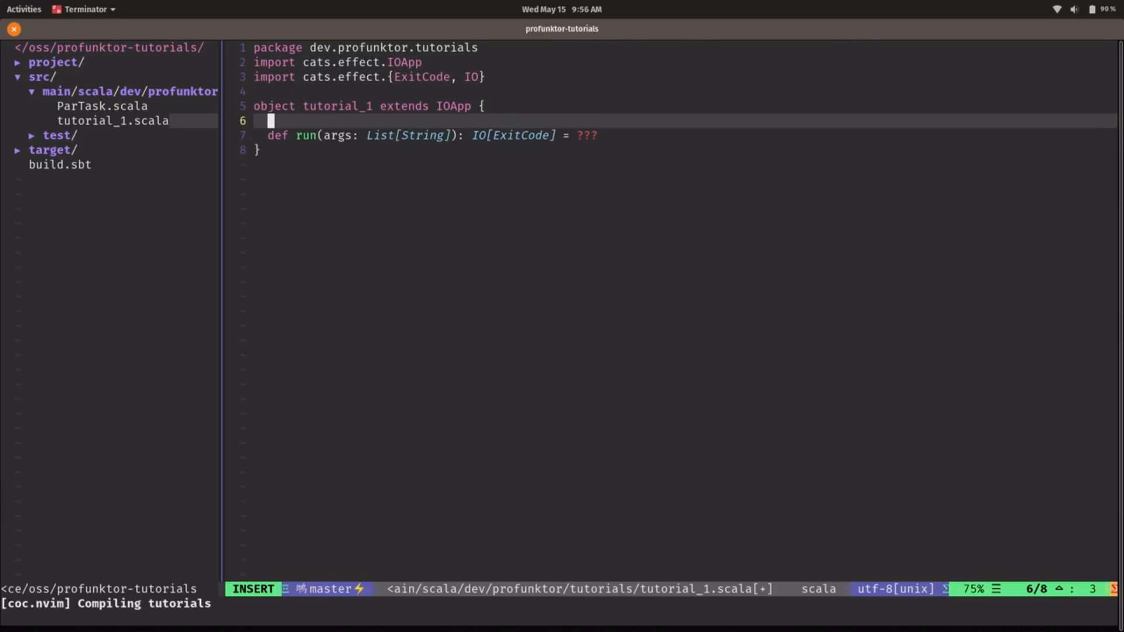
{"action": "type", "text": "def put"}
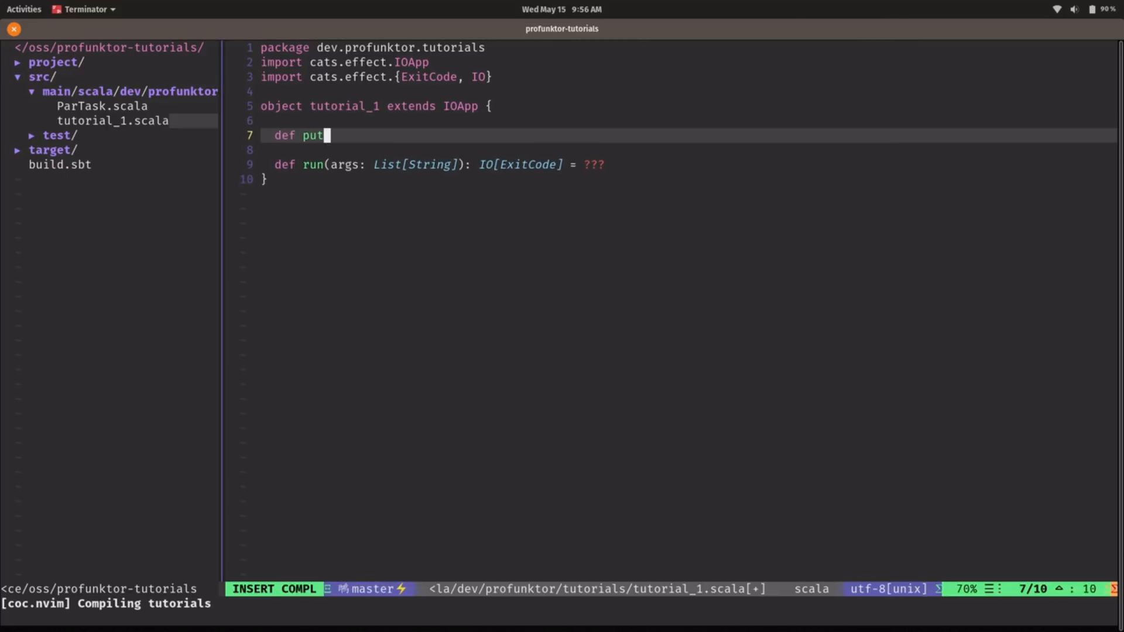
{"action": "type", "text": "StrLn("}
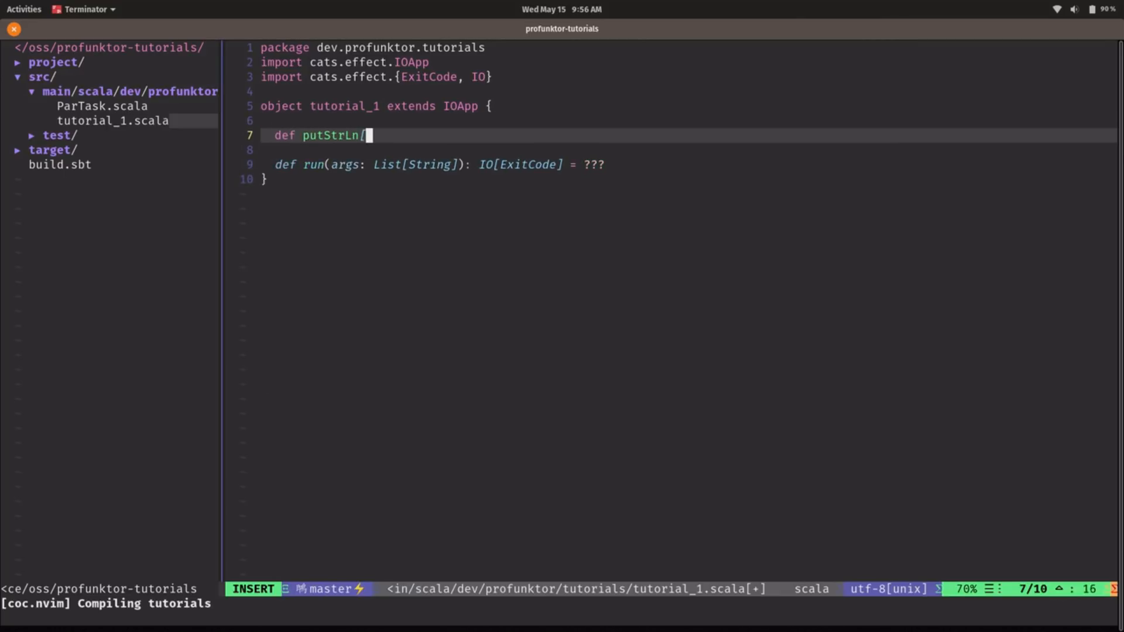
{"action": "type", "text": "[A](a: A)"}
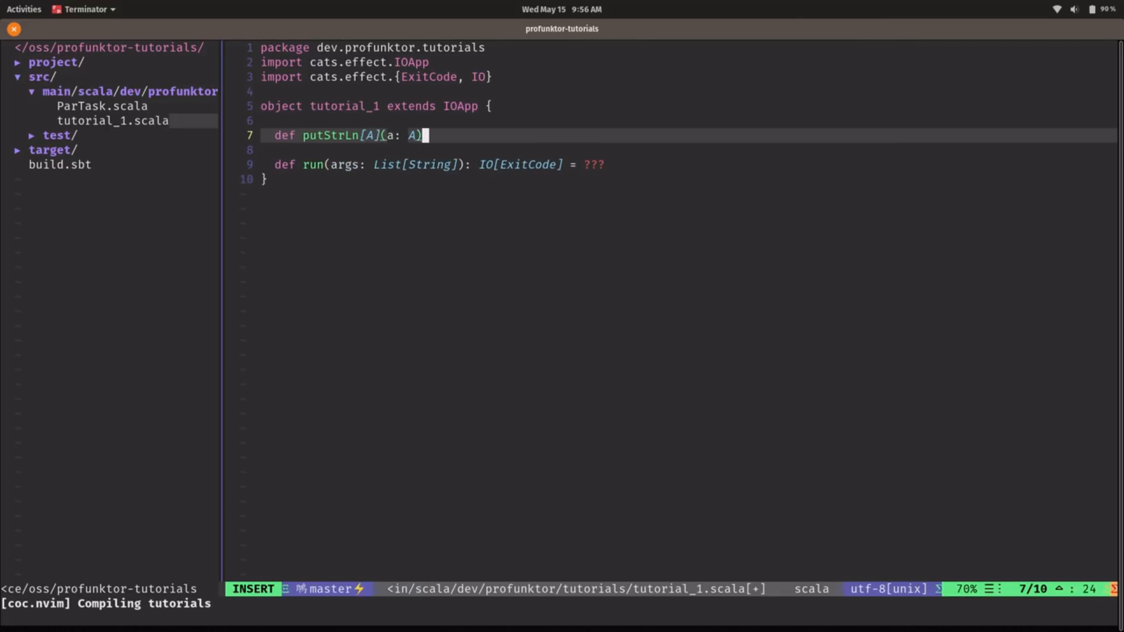
{"action": "type", "text": ": IO[Unit] = IO(println(a"}
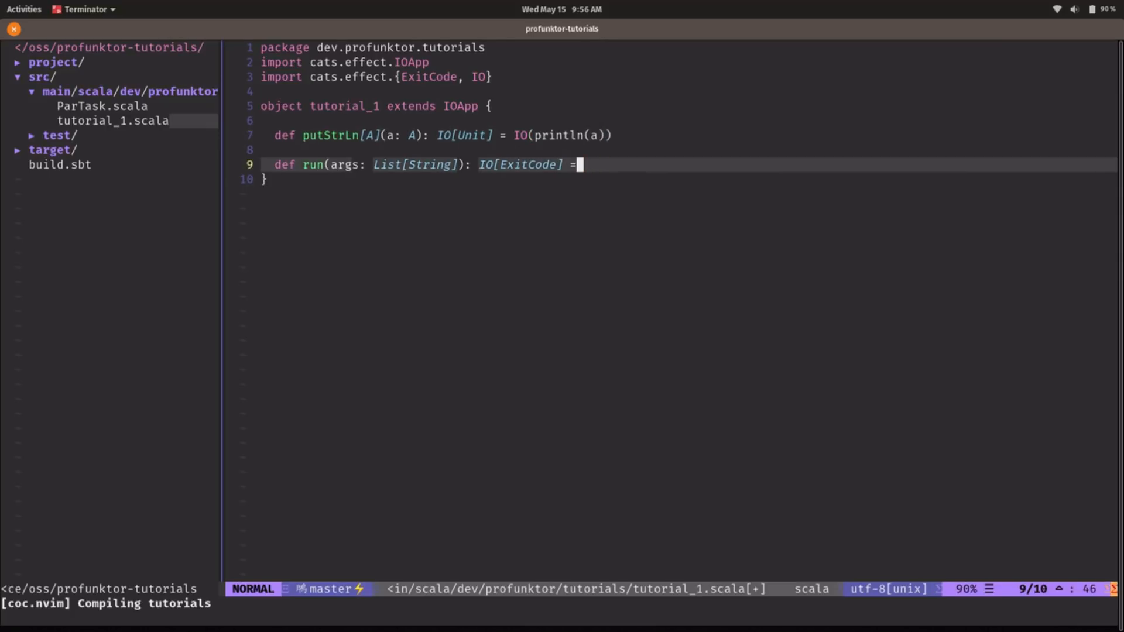
Step: Make run call putStrLn("Hello world!") and return ExitCode.Success
{"action": "type", "text": "putStrLn"}
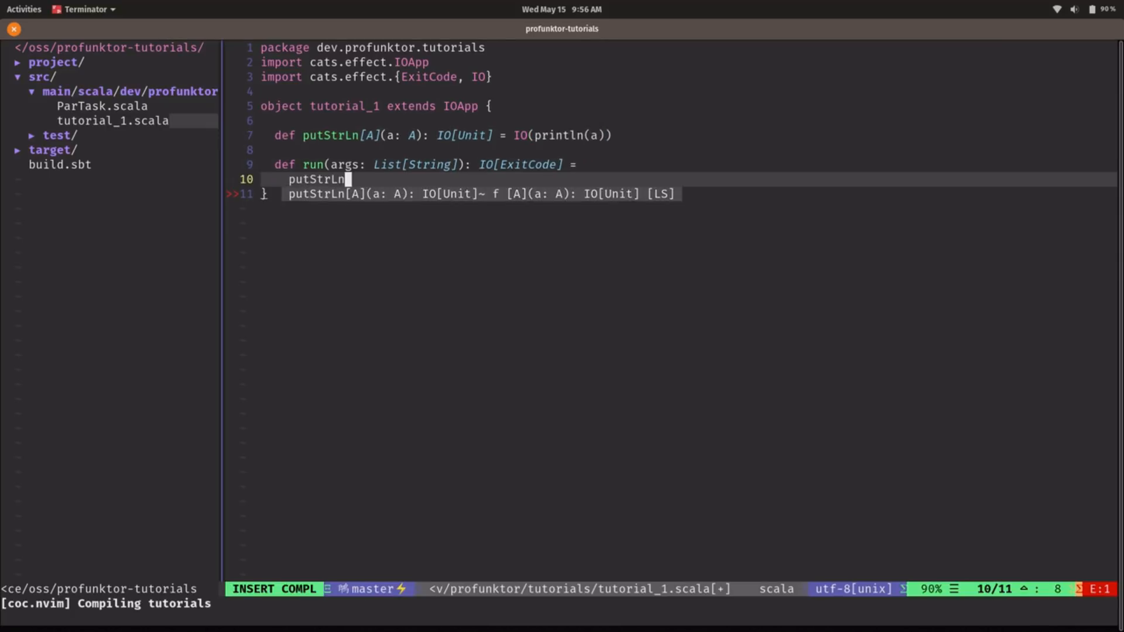
{"action": "type", "text": "\"Hell"}
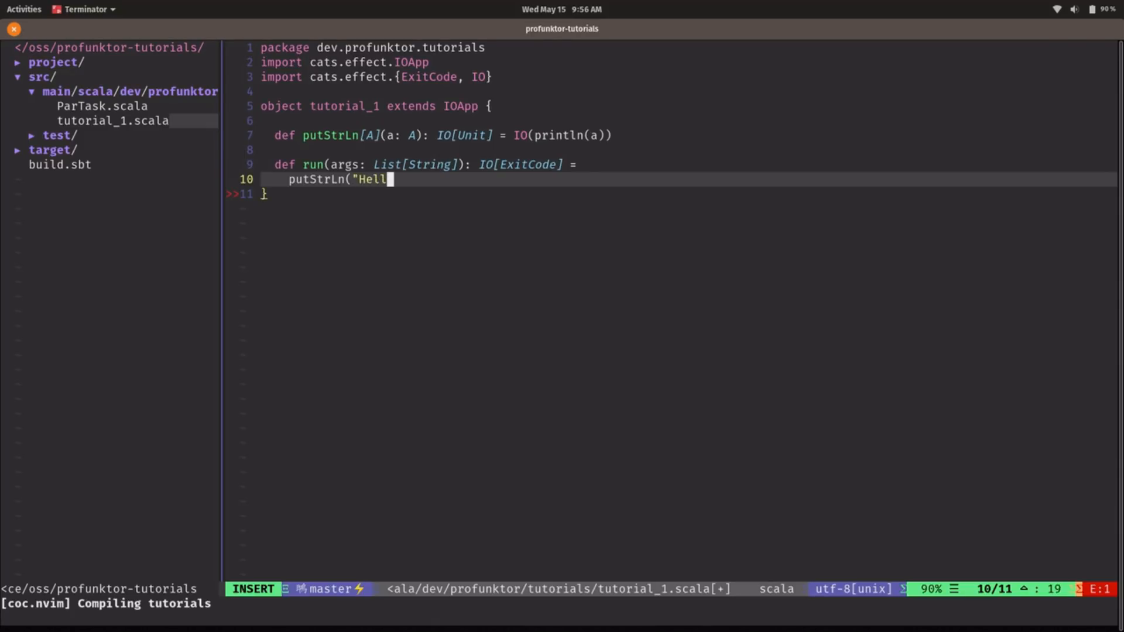
{"action": "type", "text": "o world!\").as(E"}
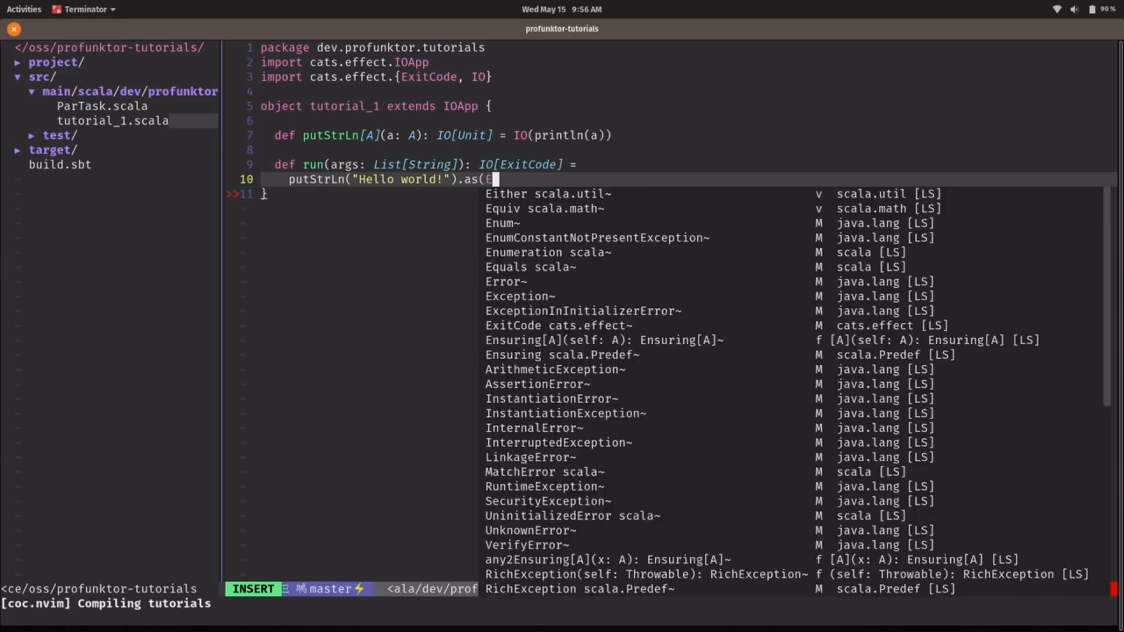
{"action": "type", "text": "xitCode.Success"}
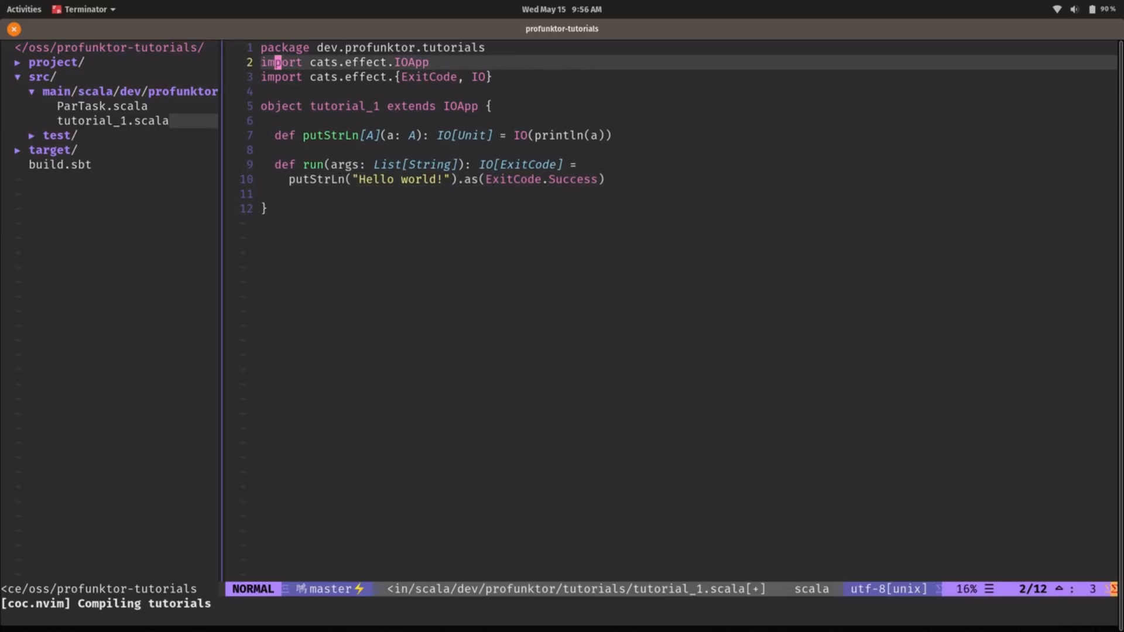
Step: Replace the specific imports with import cats.effect._ and import cats.implicits._
{"action": "key", "text": "O"}
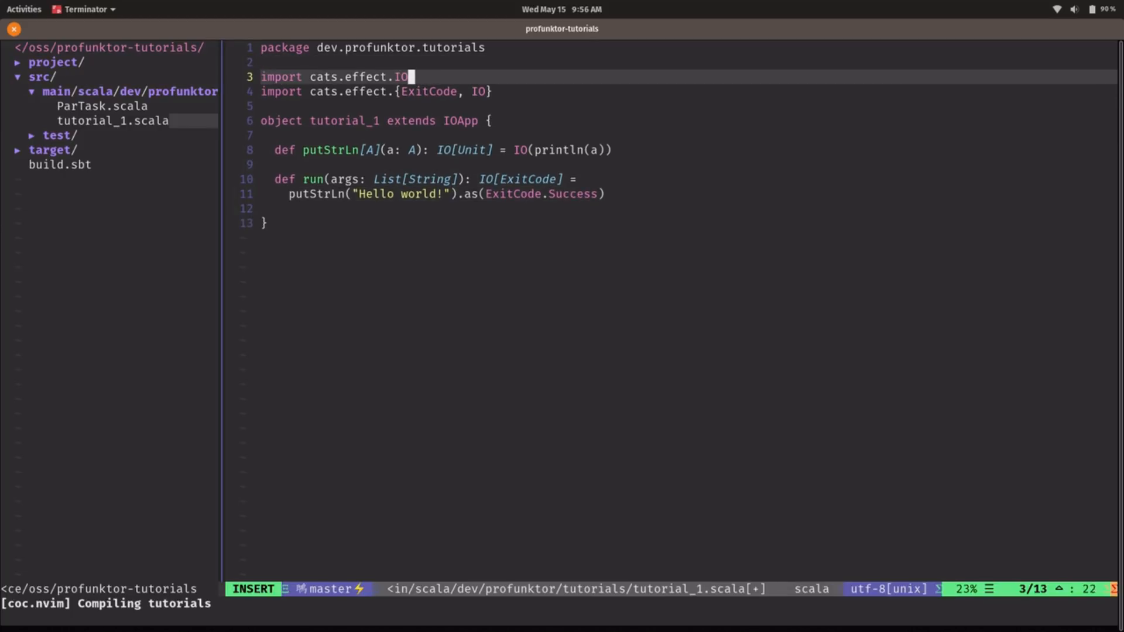
{"action": "type", "text": "._"}
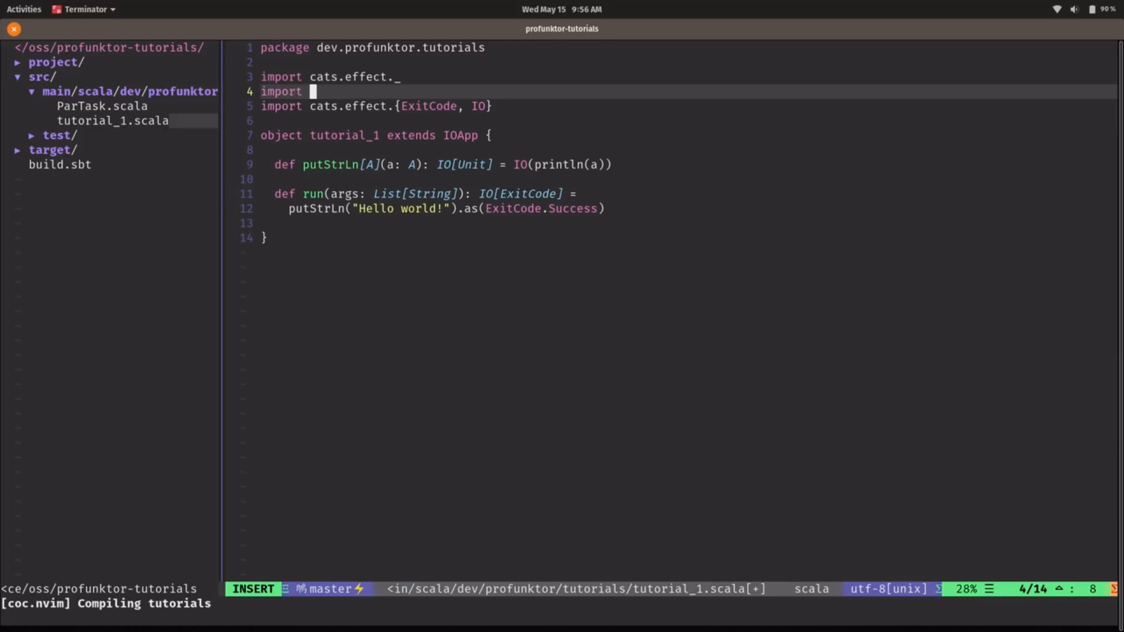
{"action": "type", "text": "cats.implicits._"}
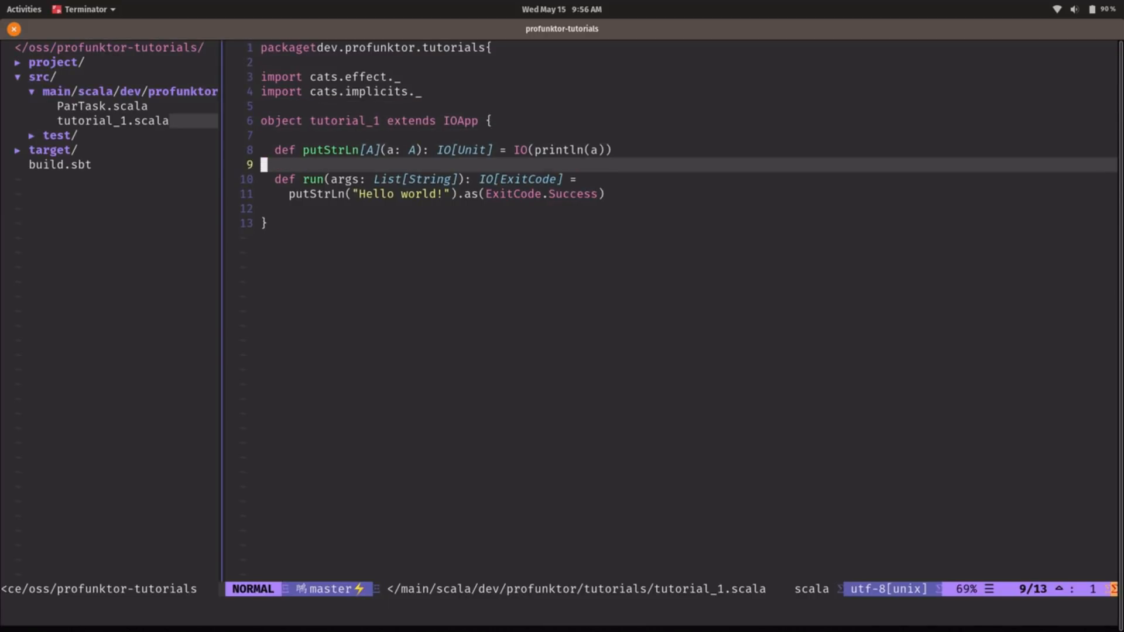
Step: Add val list = List.range(1, 11) to the object
{"action": "type", "text": "v"}
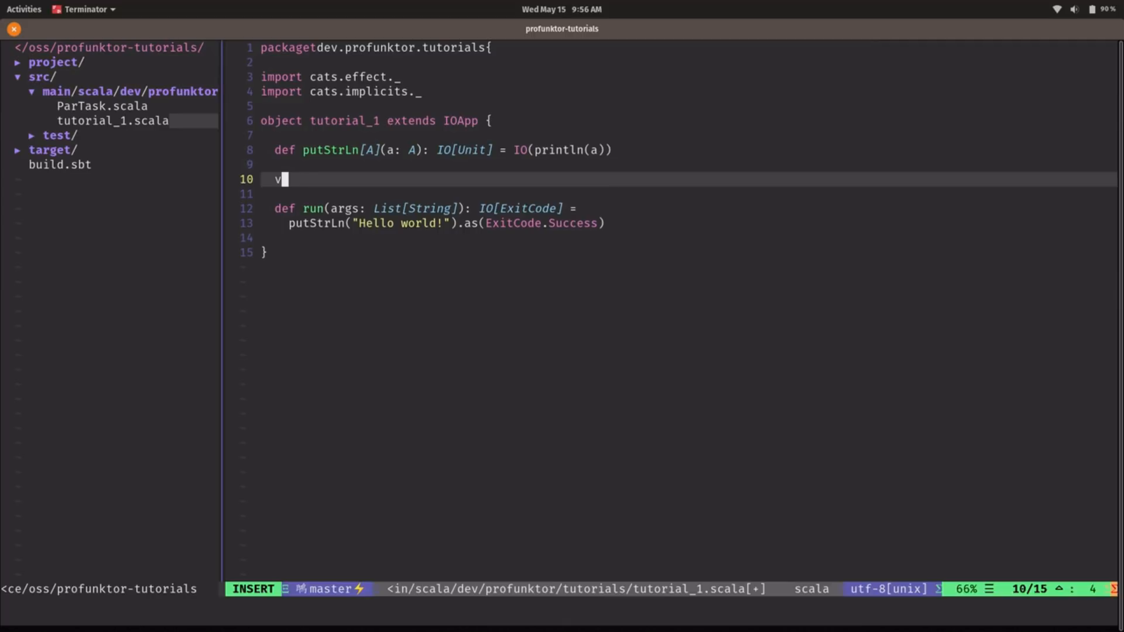
{"action": "type", "text": "al list ="}
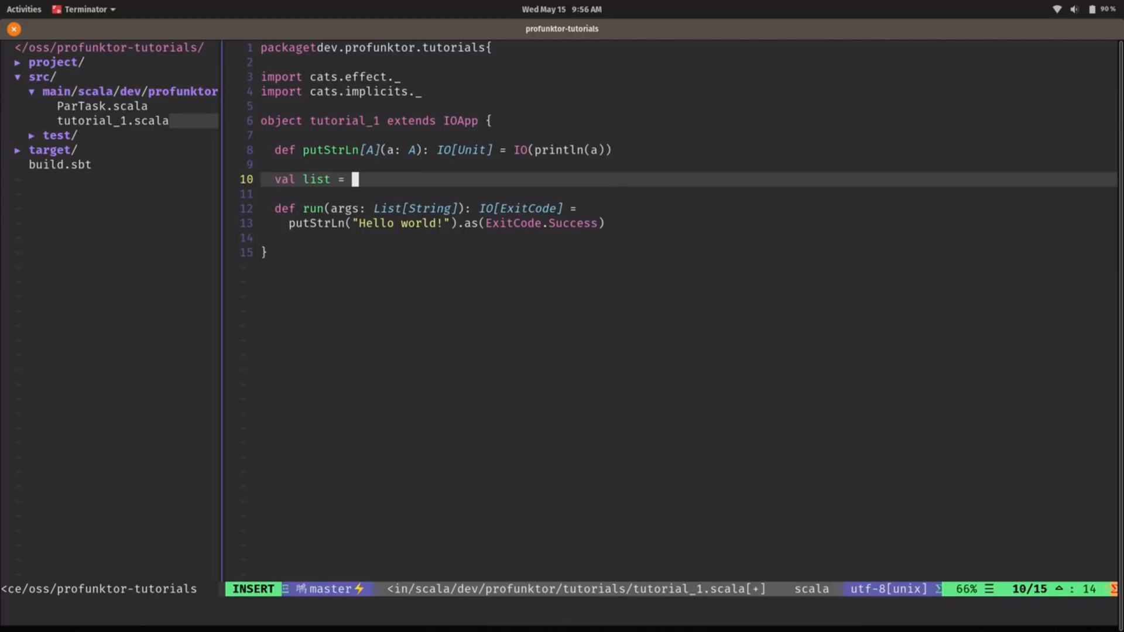
{"action": "type", "text": "List"}
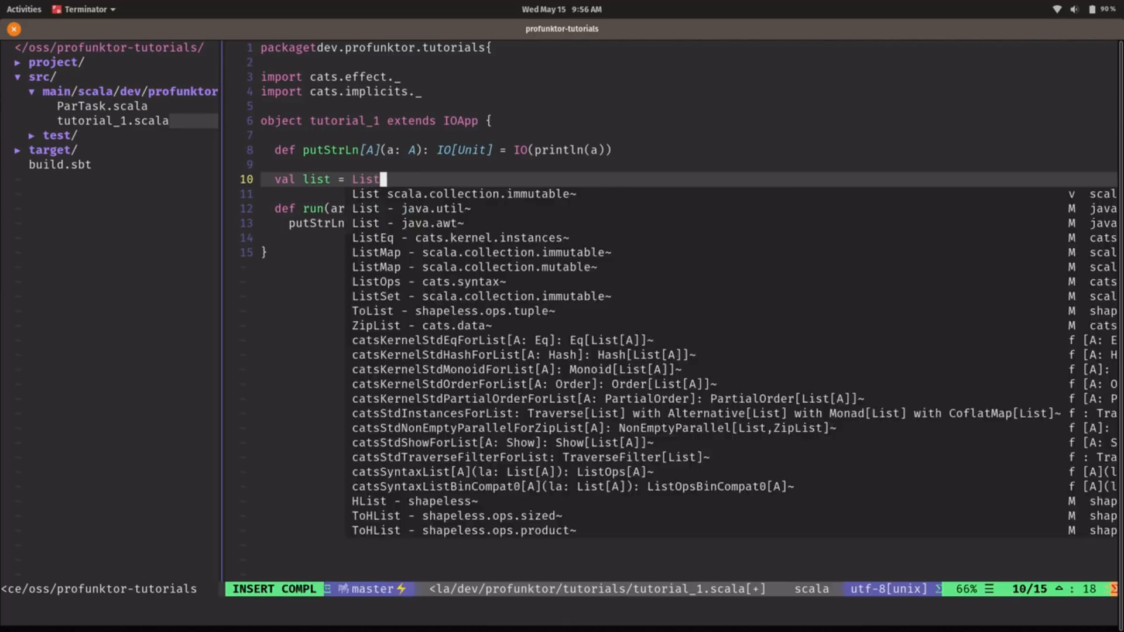
{"action": "type", "text": ".range"}
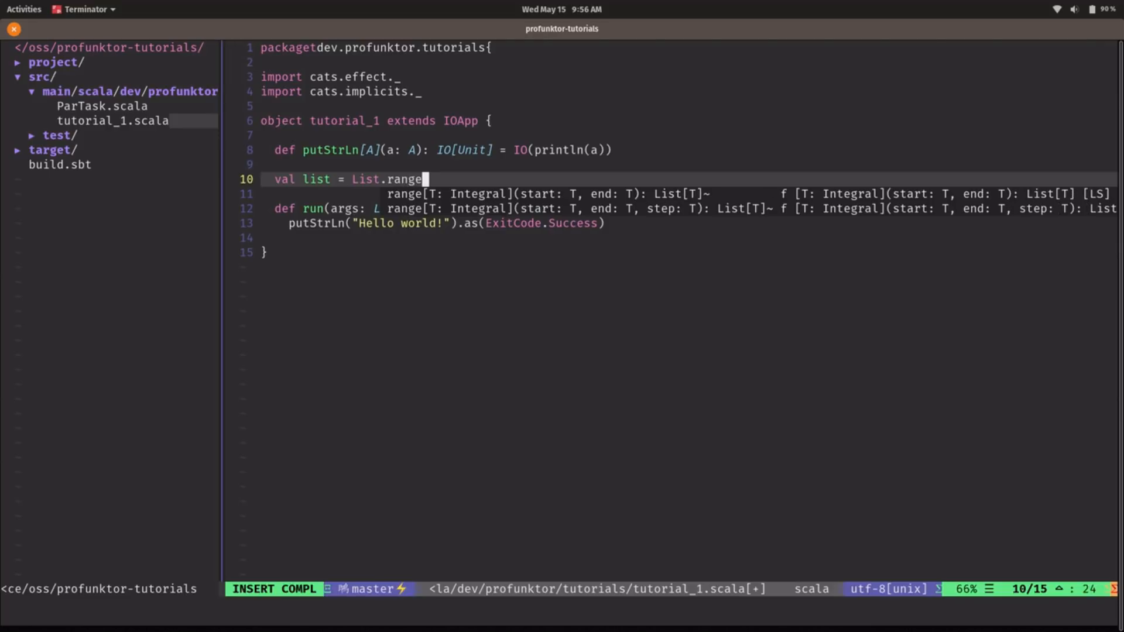
{"action": "type", "text": "(1, 11"}
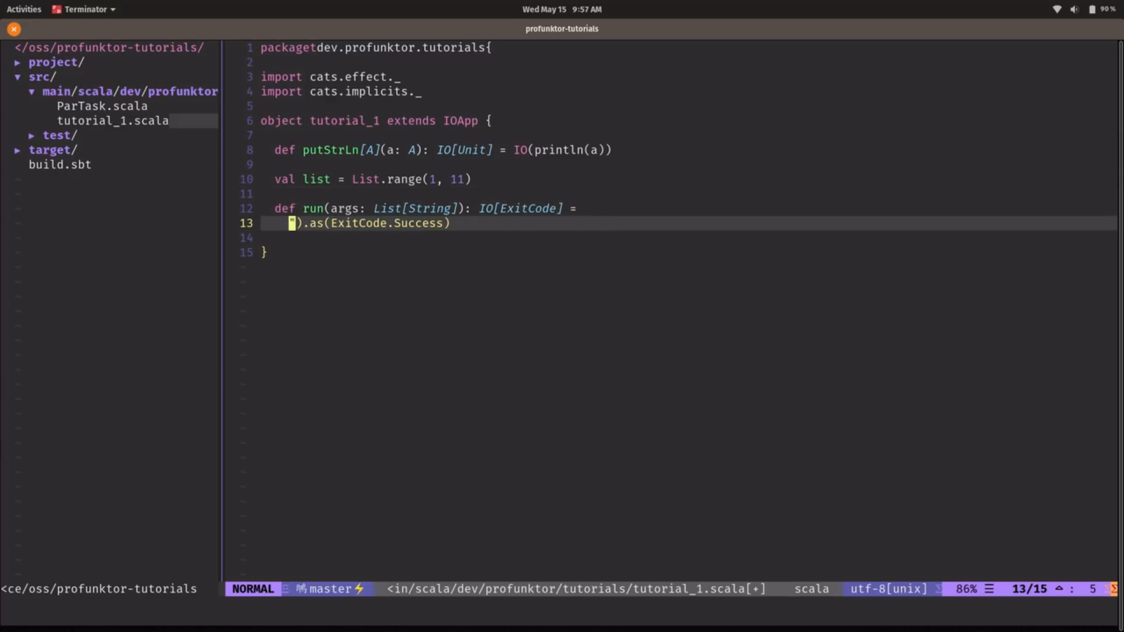
Step: Change run's body to list.map(putStrLn).sequence.as(ExitCode.Success)
{"action": "type", "text": "list.m"}
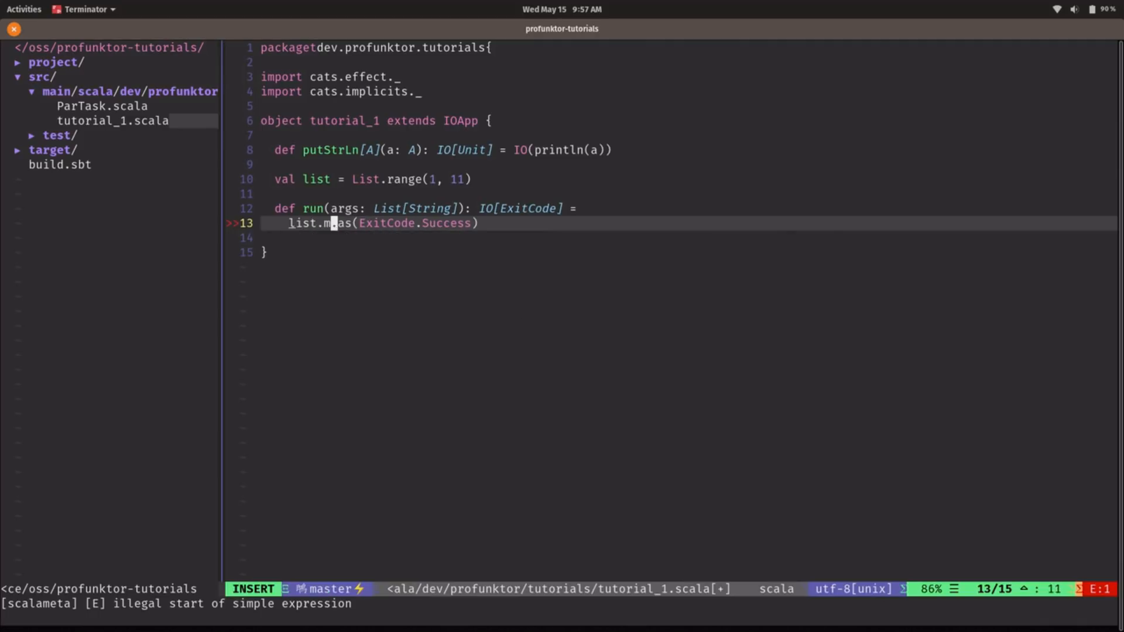
{"action": "type", "text": "p(putStrLn).sequence"}
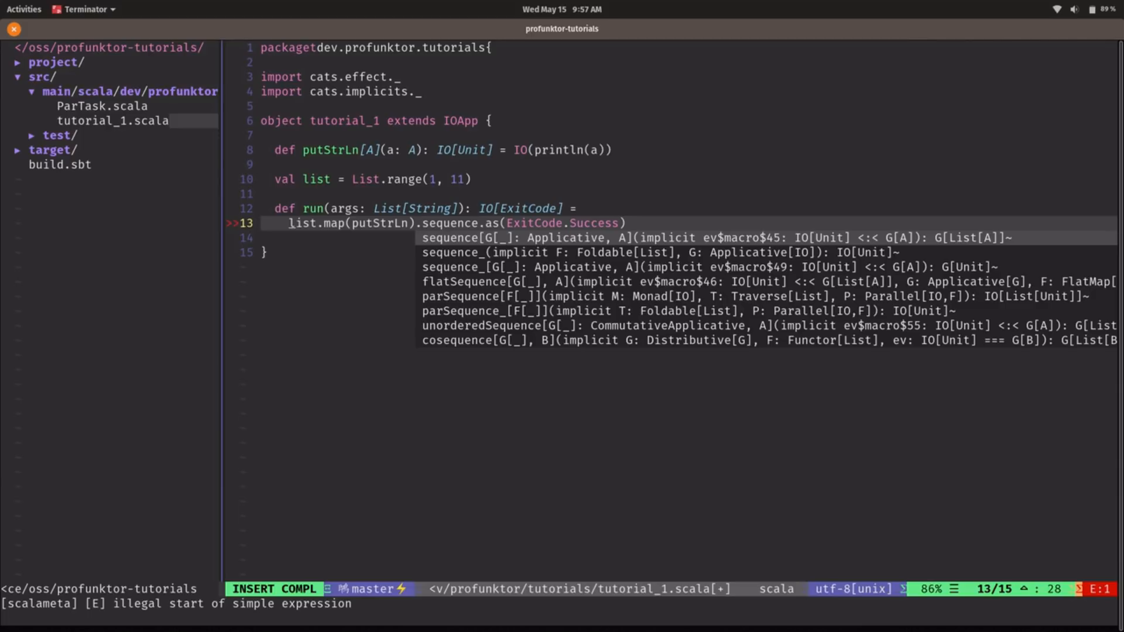
{"action": "key", "text": "Escape"}
{"action": "type", "text": "ru"}
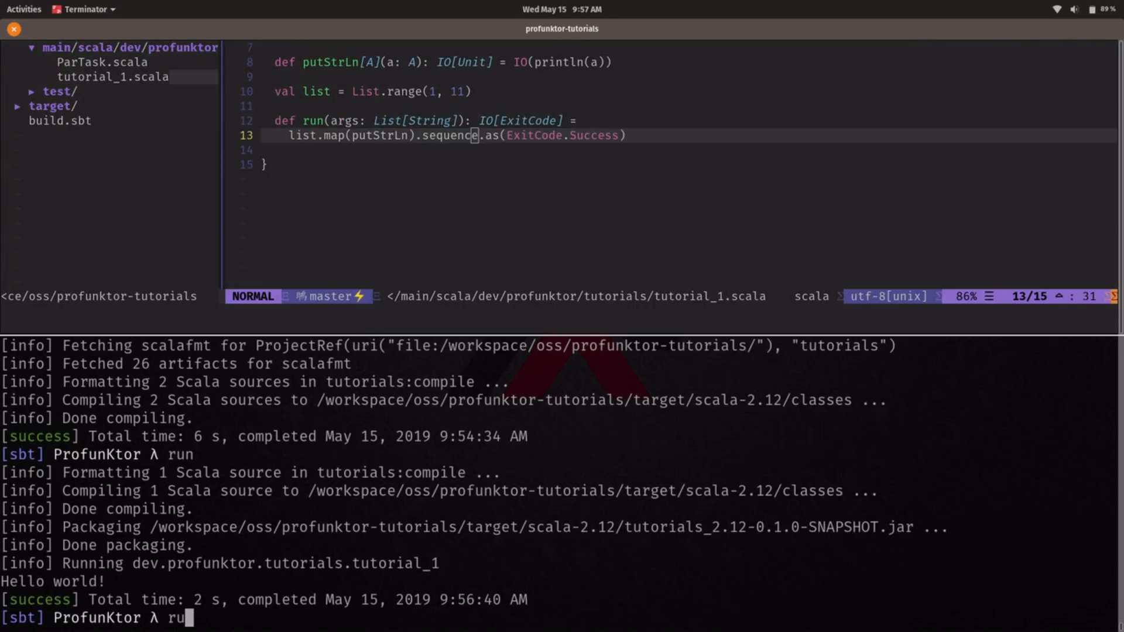
Step: Launch tutorial_1 with run in the sbt pane
{"action": "key", "text": "Return"}
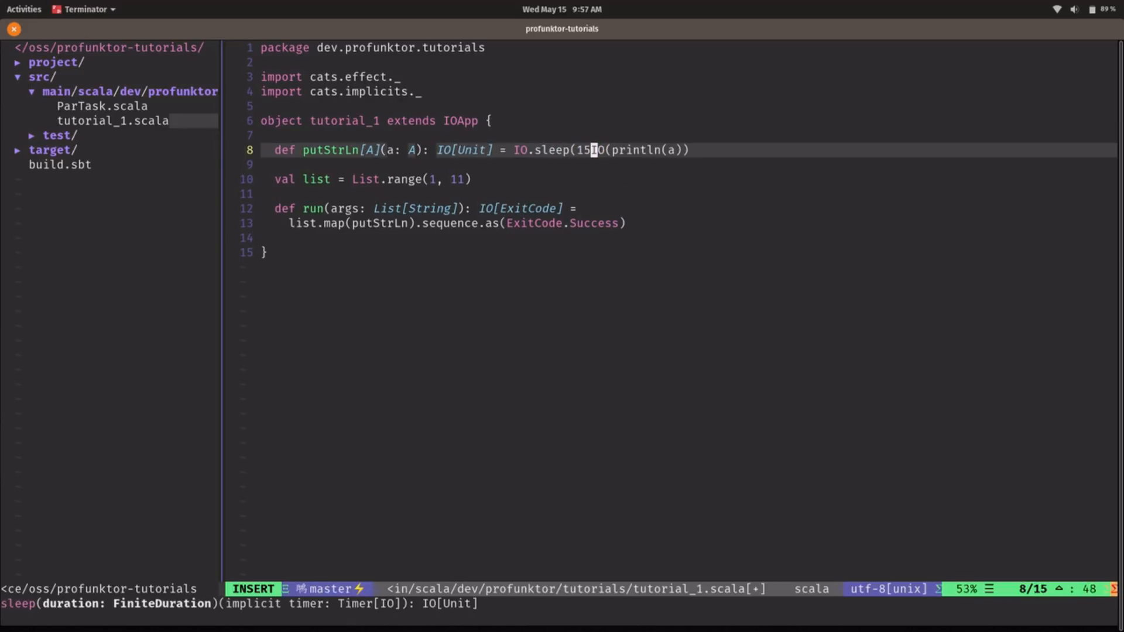
Step: Make putStrLn sleep 150.millis first and add import scala.concurrent.duration._
{"action": "type", "text": "0.millis) *>"}
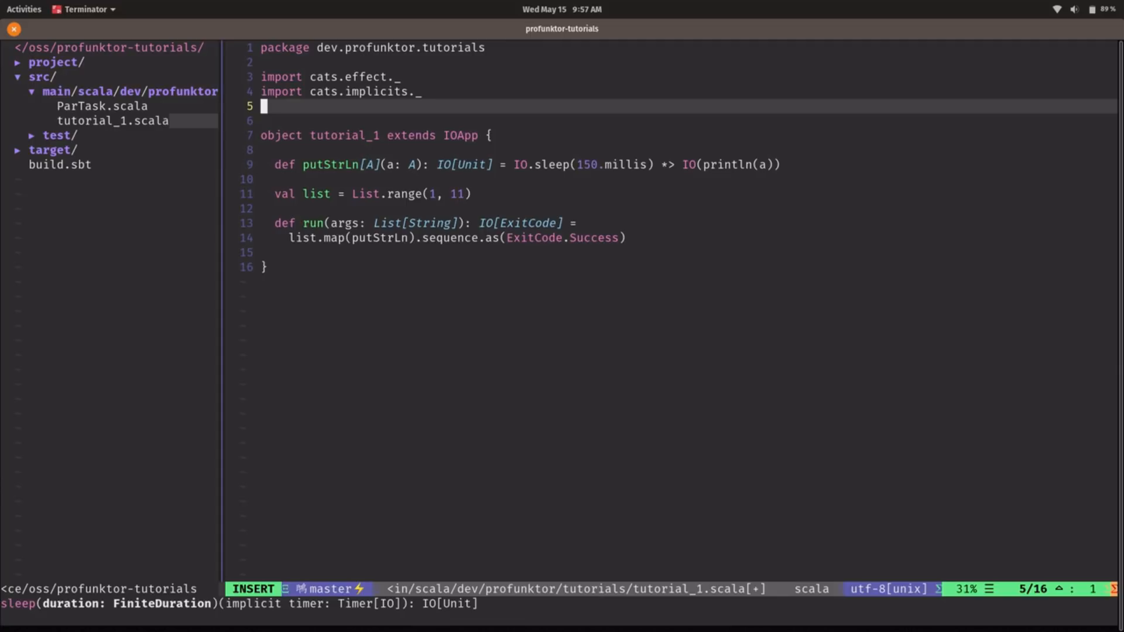
{"action": "type", "text": "import scala.concurrent.duration."}
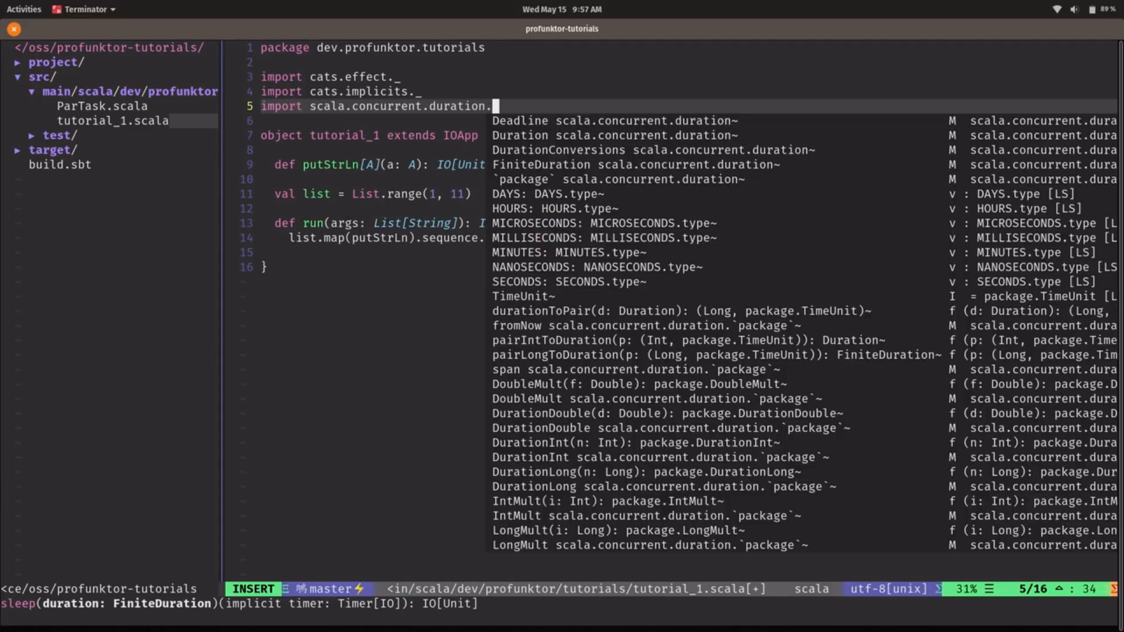
{"action": "key", "text": "Escape"}
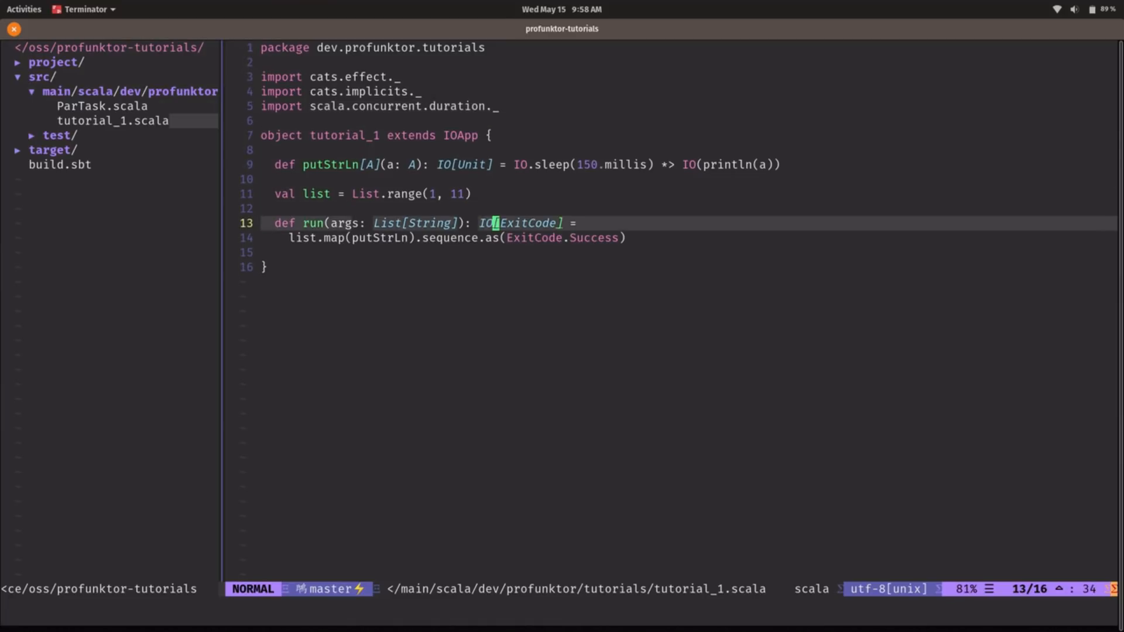
Step: Rewrite run's map/sequence as traverse(putStrLn), then change it to parTraverse(putStrLn)
{"action": "key", "text": "j"}
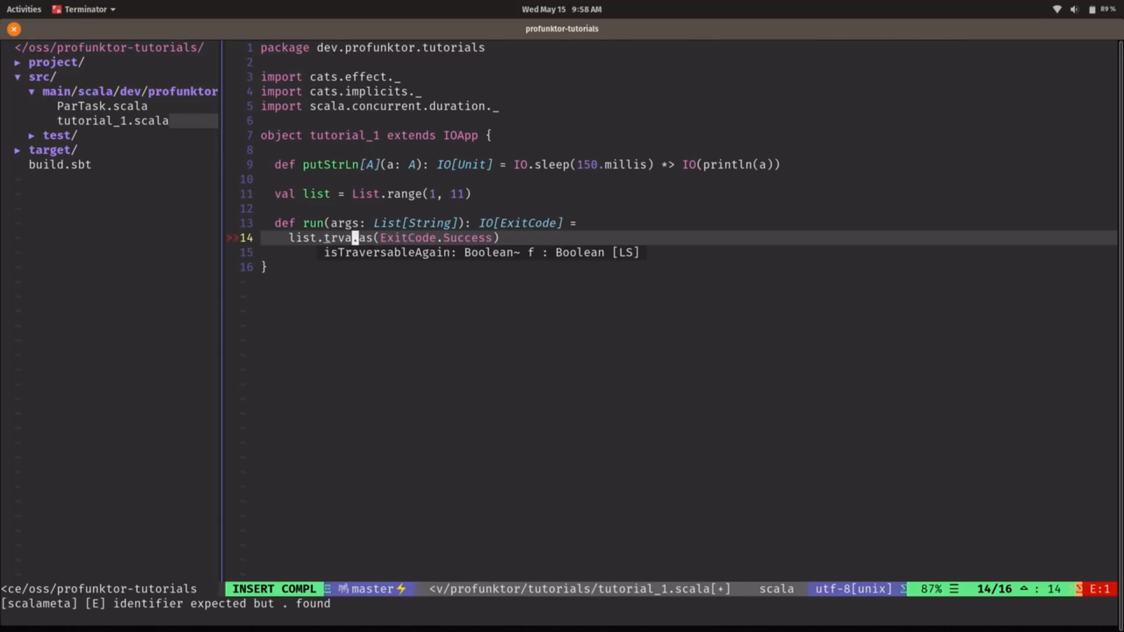
{"action": "type", "text": "erse(putStrLn"}
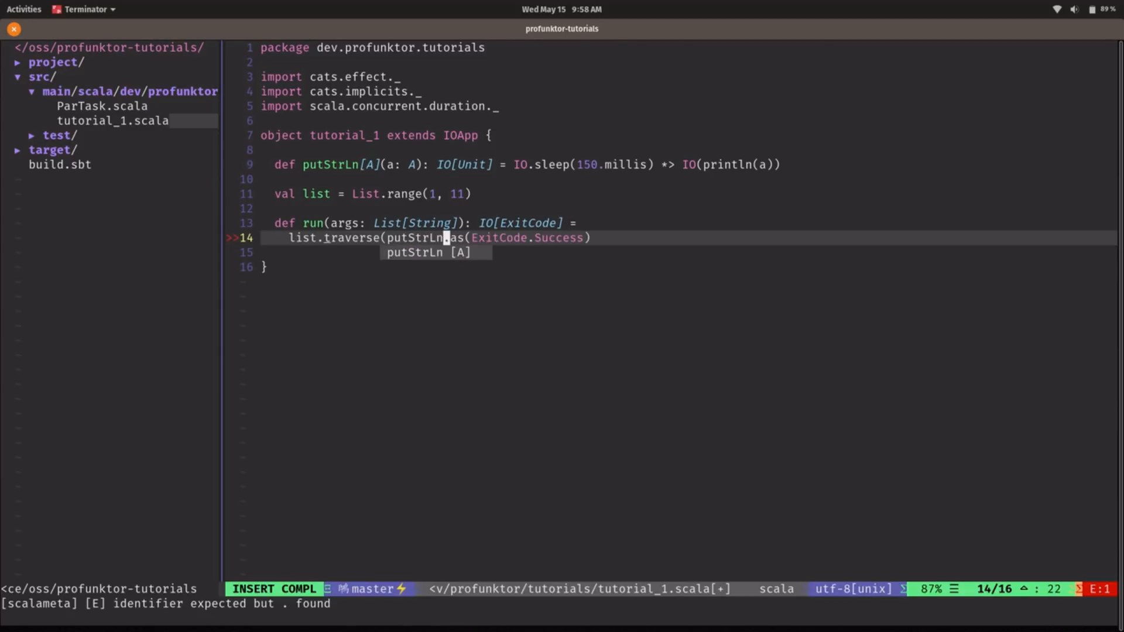
{"action": "key", "text": "Escape"}
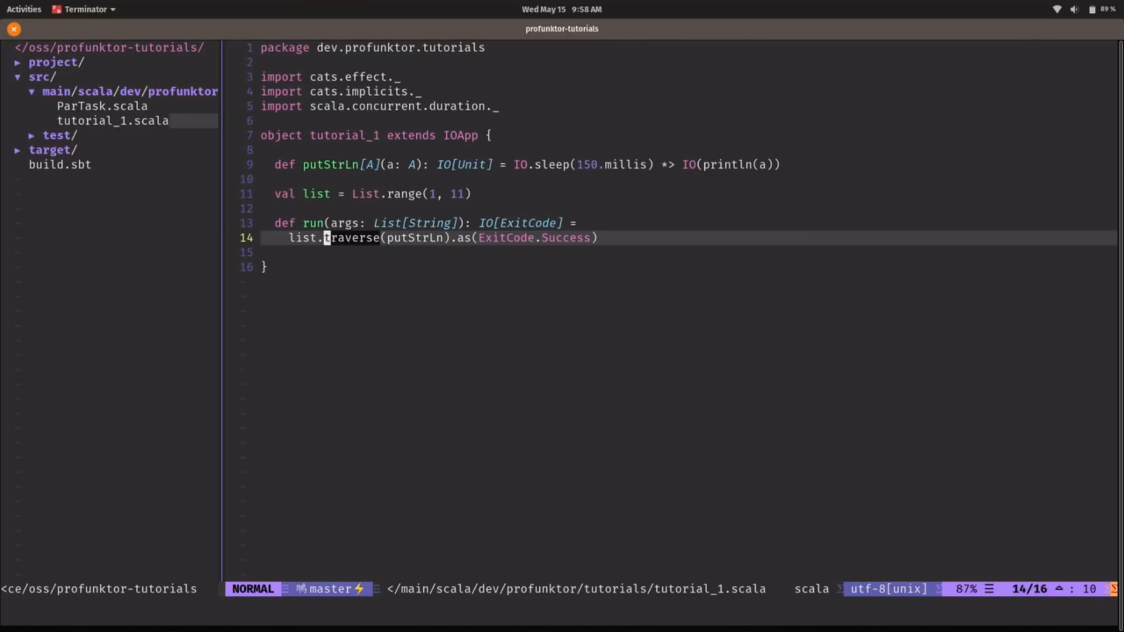
{"action": "type", "text": "parT"}
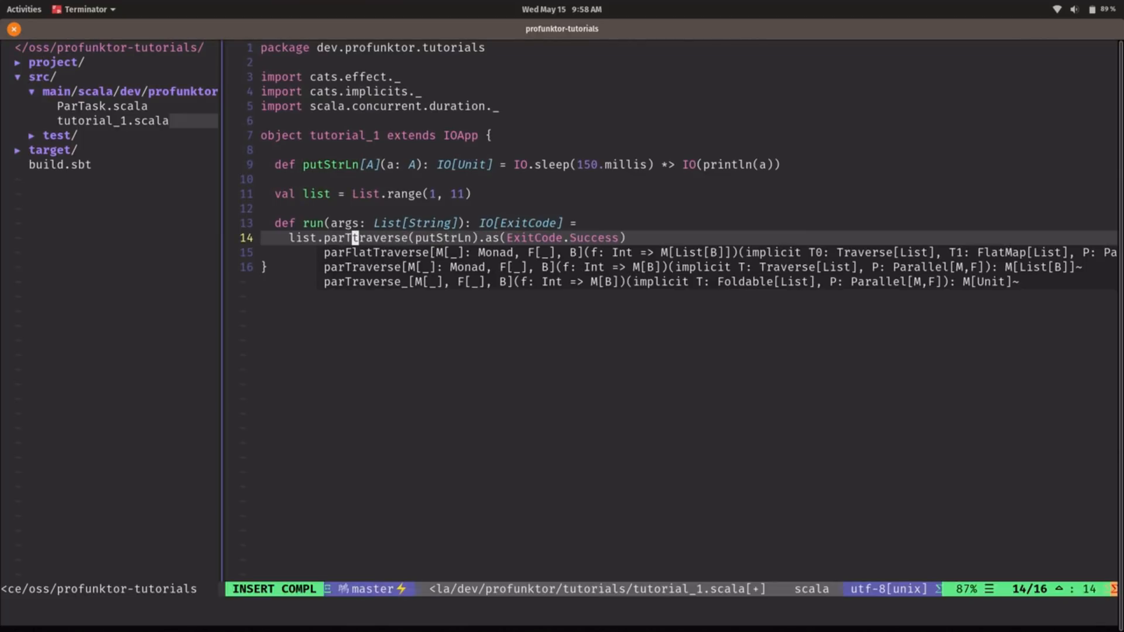
{"action": "key", "text": "Escape"}
{"action": "type", "text": "run"}
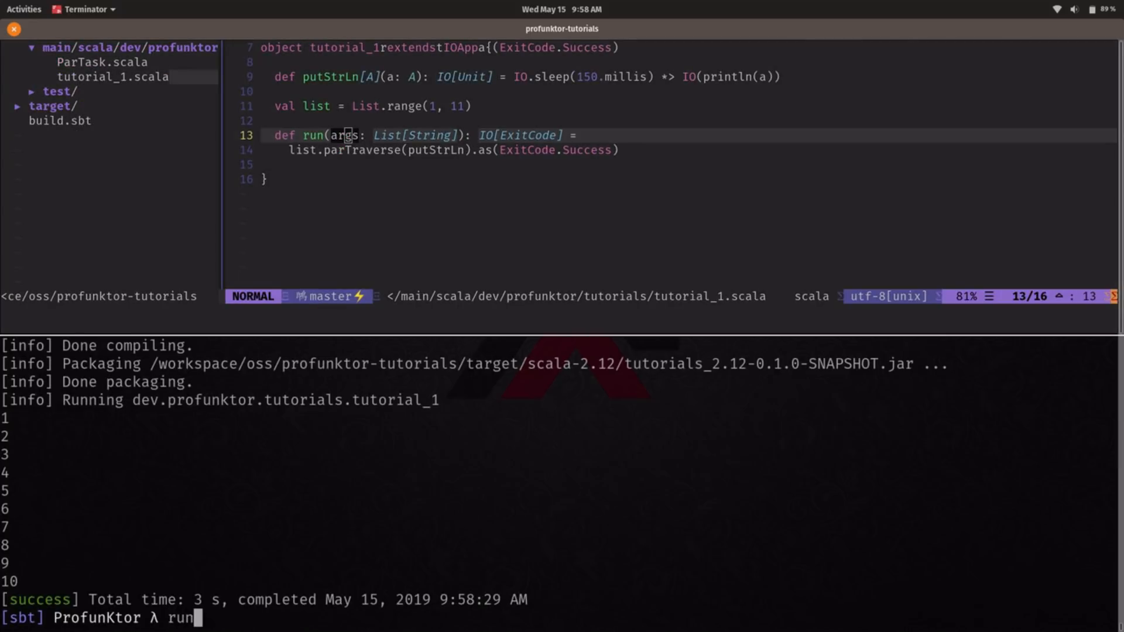
Step: Run tutorial_1 in sbt twice, seeing 1–10 printed out of order
{"action": "key", "text": "Return"}
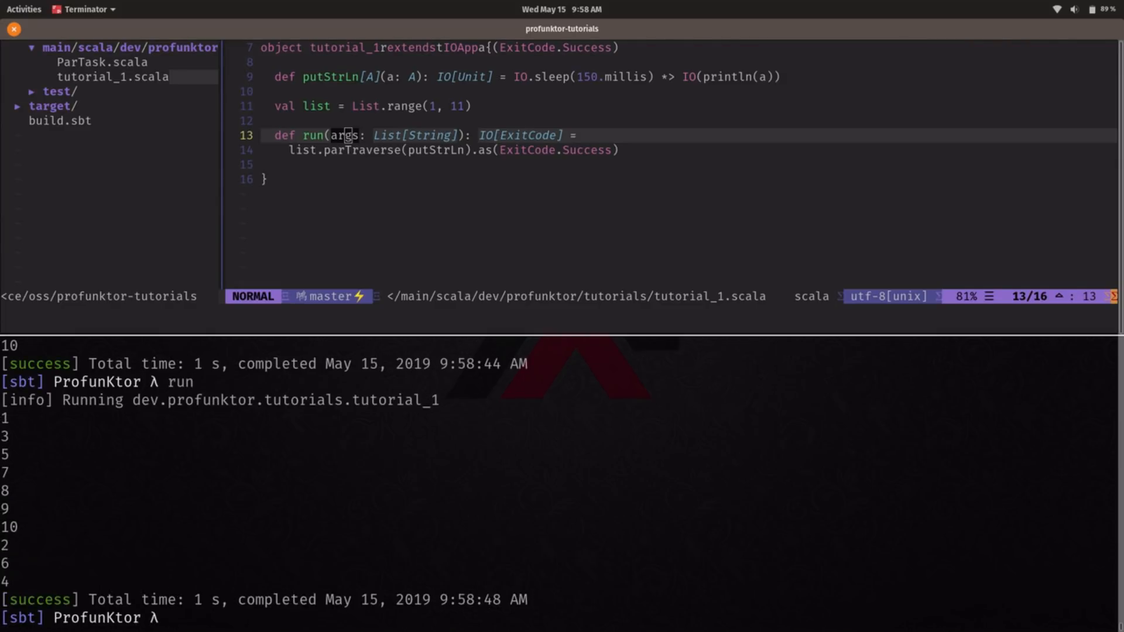
{"action": "type", "text": "run"}
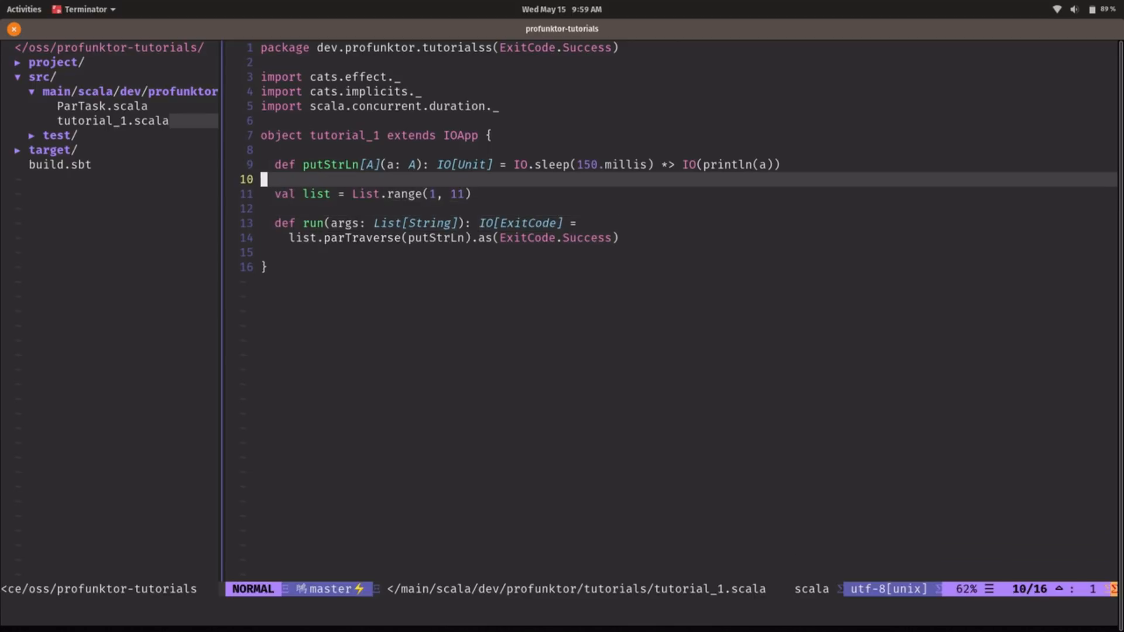
Step: Start def randomPutStrLn[A](a: A) with IO(Random.nextInt).flatMap { block
{"action": "type", "text": "def"}
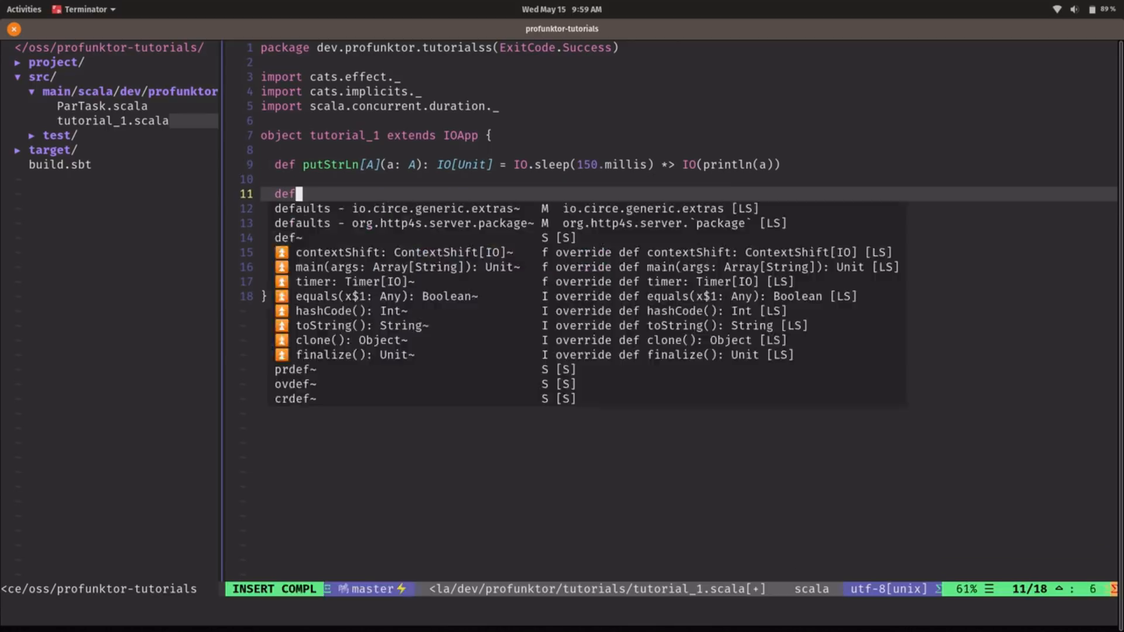
{"action": "type", "text": "randomPutS"}
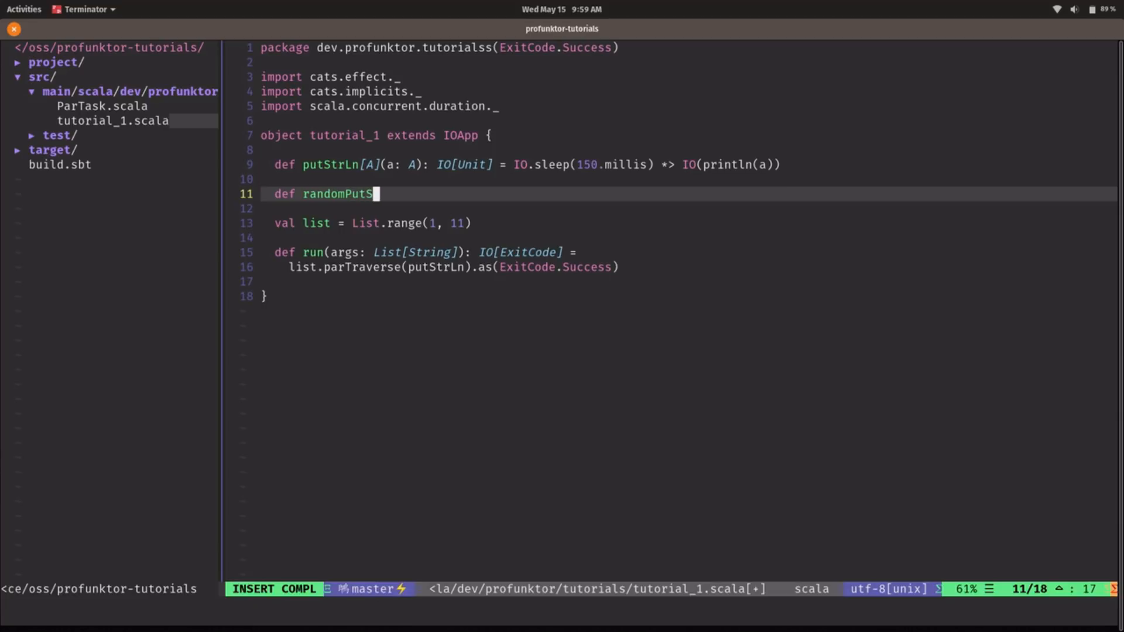
{"action": "type", "text": "trLn["}
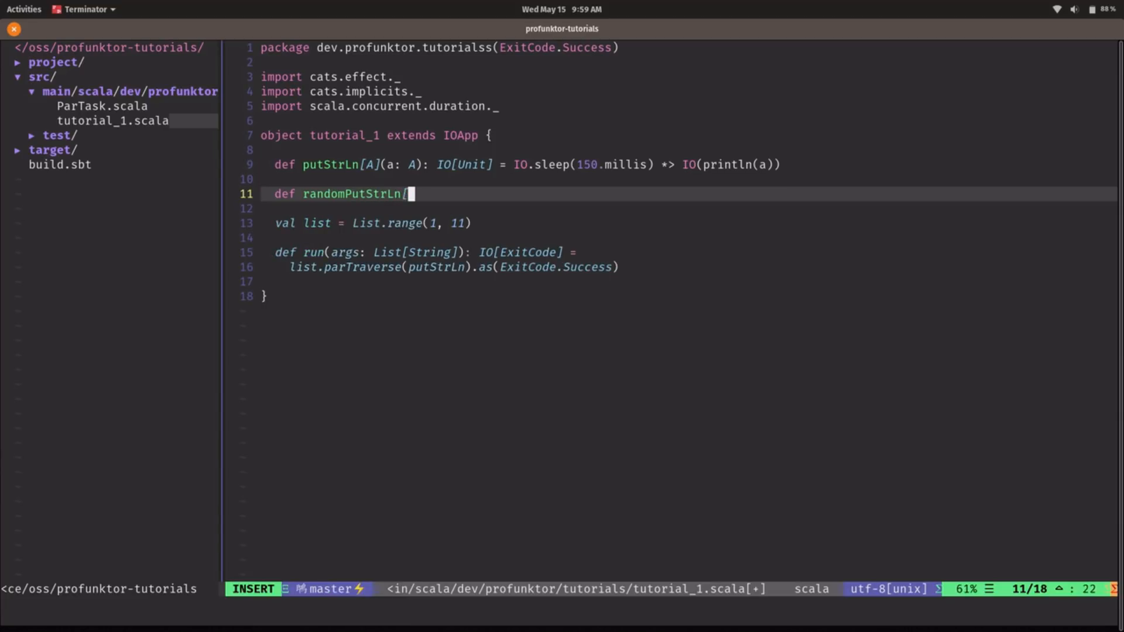
{"action": "type", "text": "A](a: A): IO[Unit] ="}
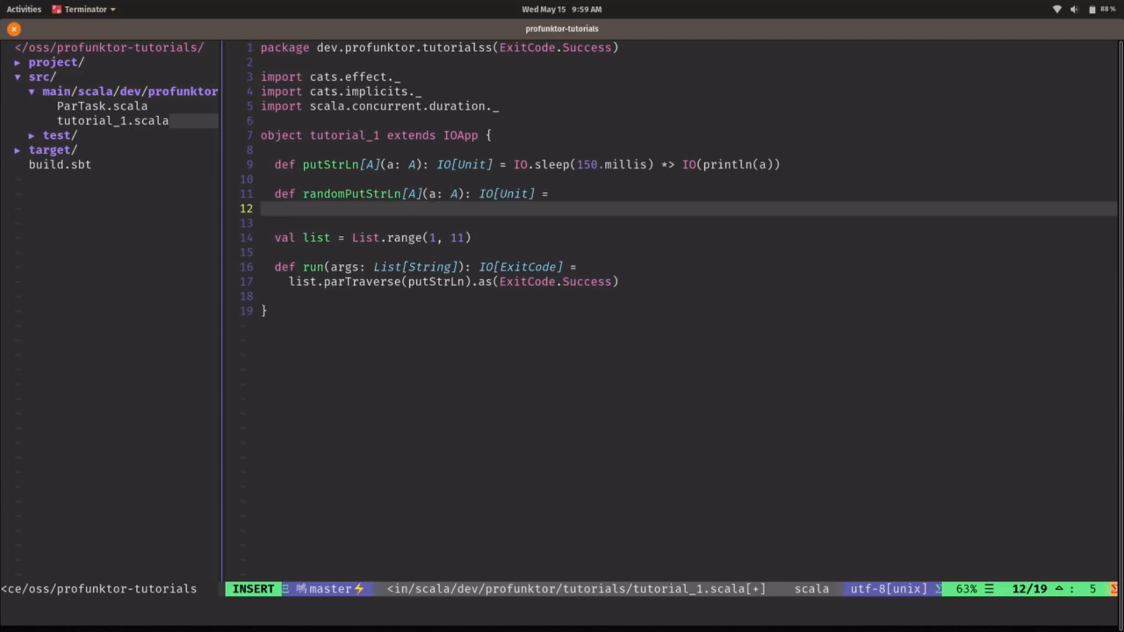
{"action": "type", "text": "IO(R"}
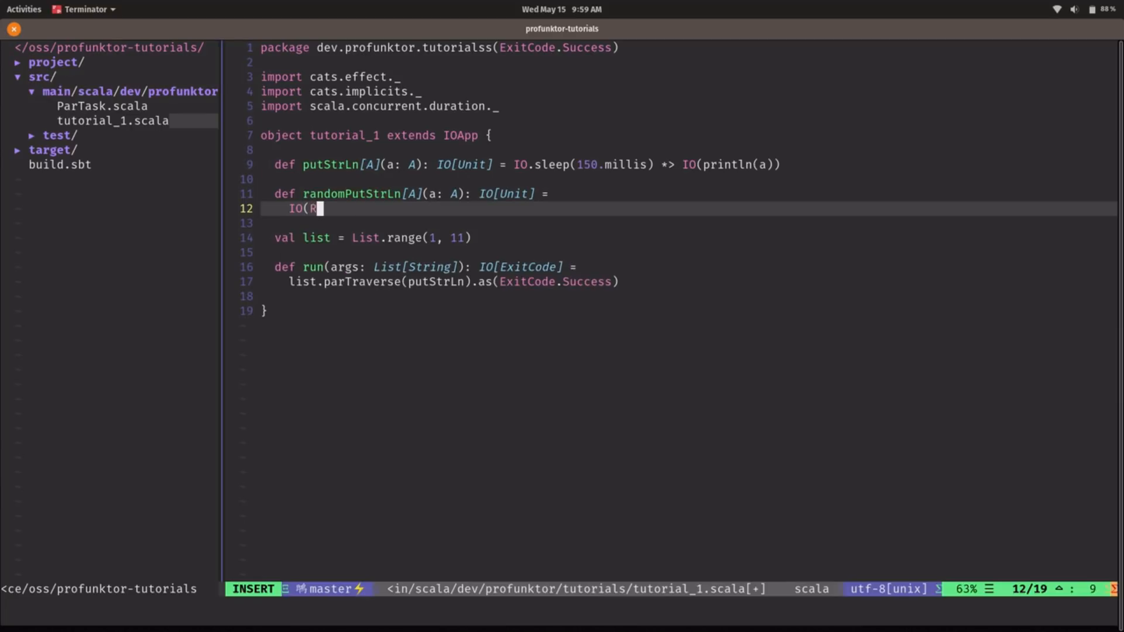
{"action": "type", "text": "andom"}
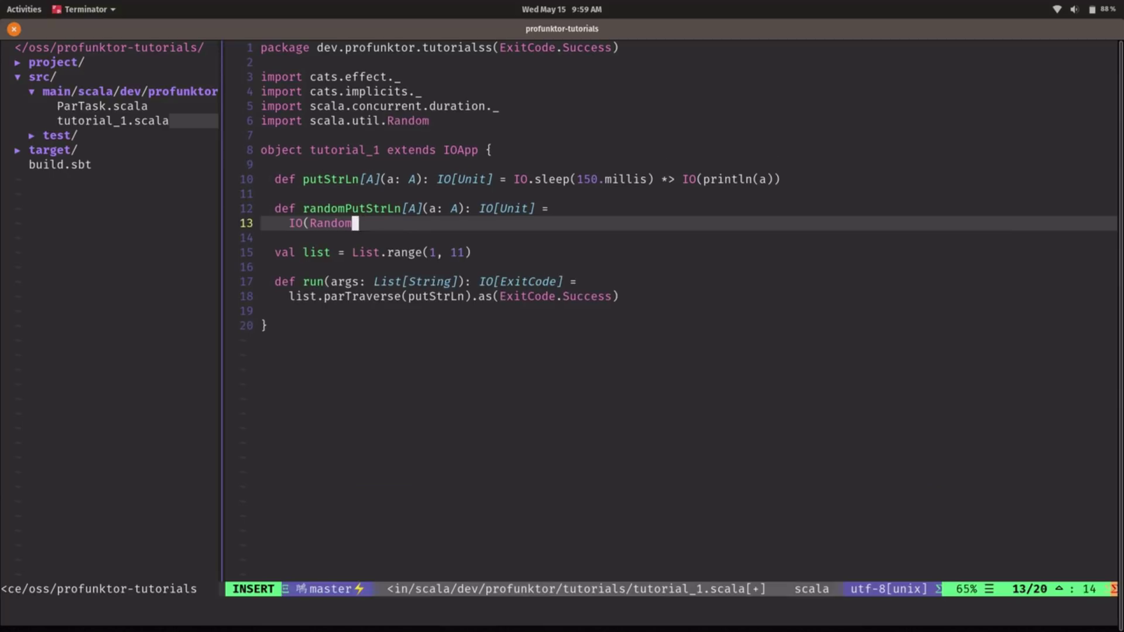
{"action": "type", "text": "."}
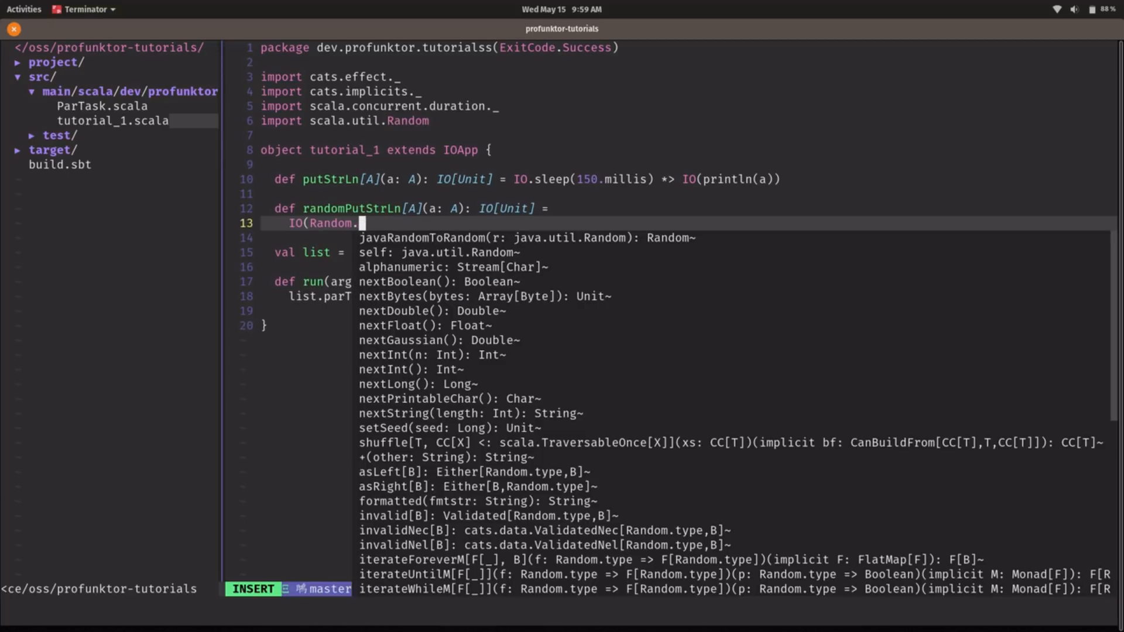
{"action": "type", "text": "neI"}
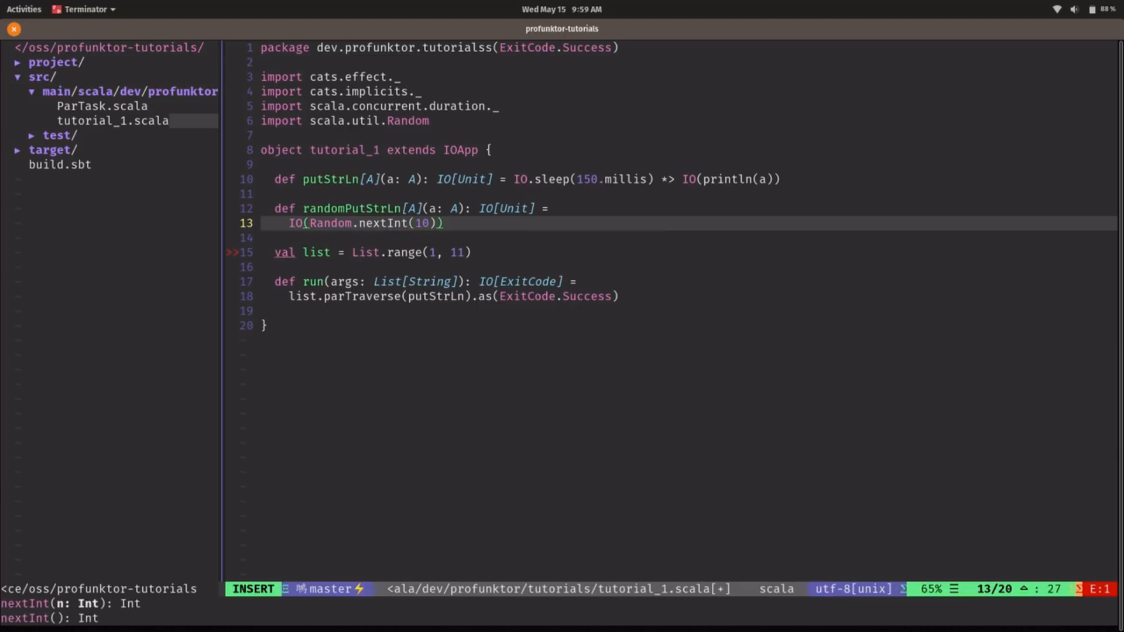
{"action": "type", "text": ".flatMap"}
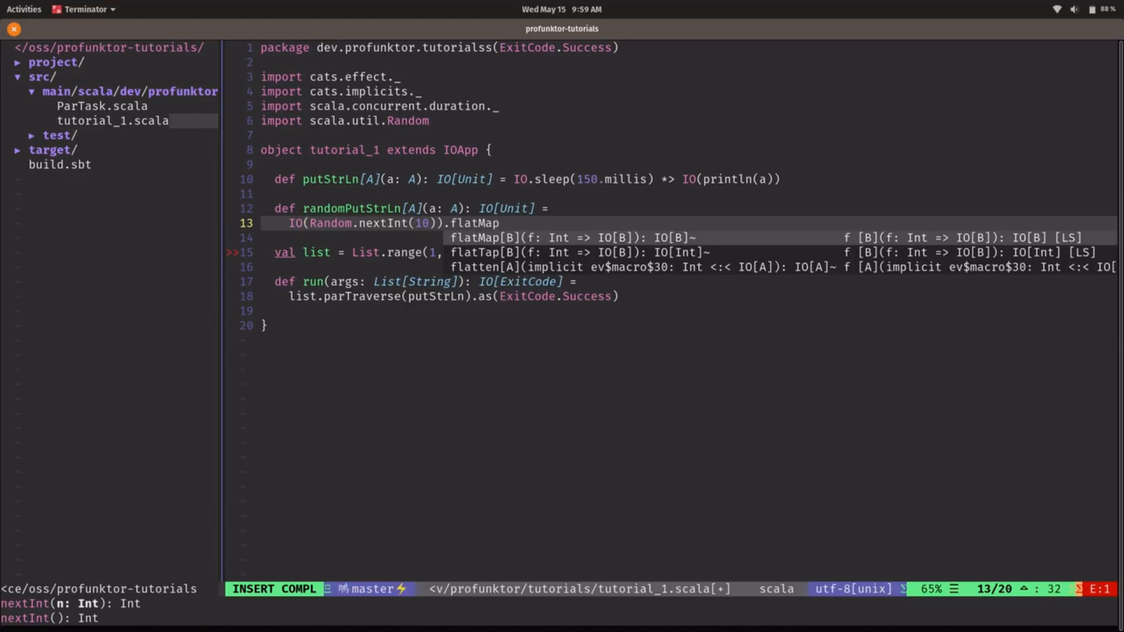
{"action": "type", "text": "{"}
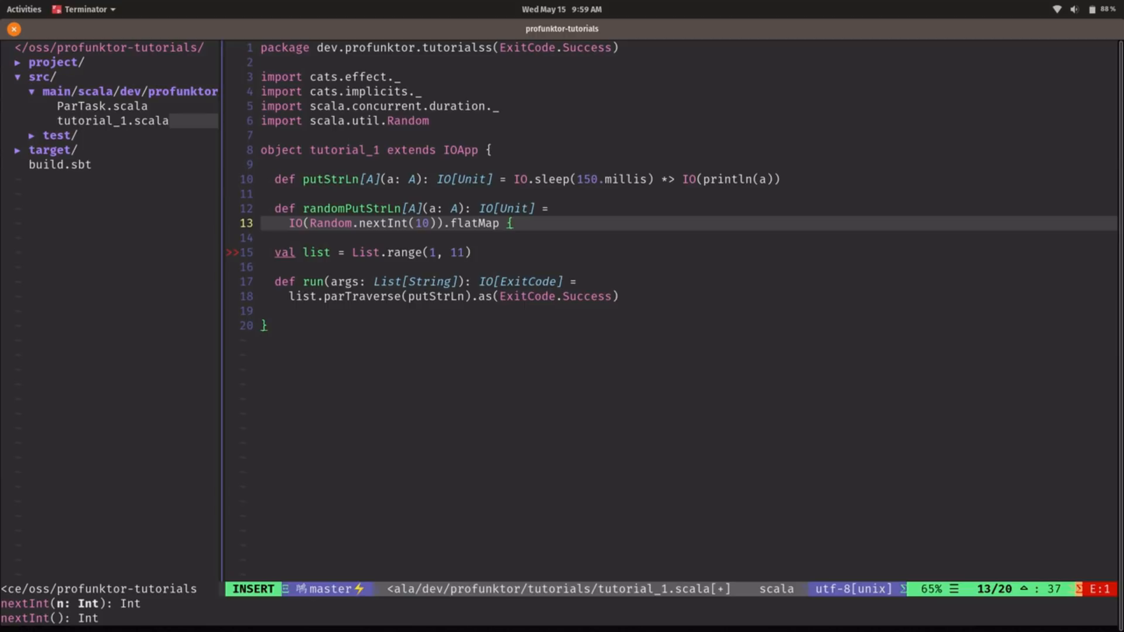
Step: Add cases: even n calls putStrLn(a), otherwise IO.raiseError(Fail(s"n=$n, a=$a"))
{"action": "type", "text": "case n"}
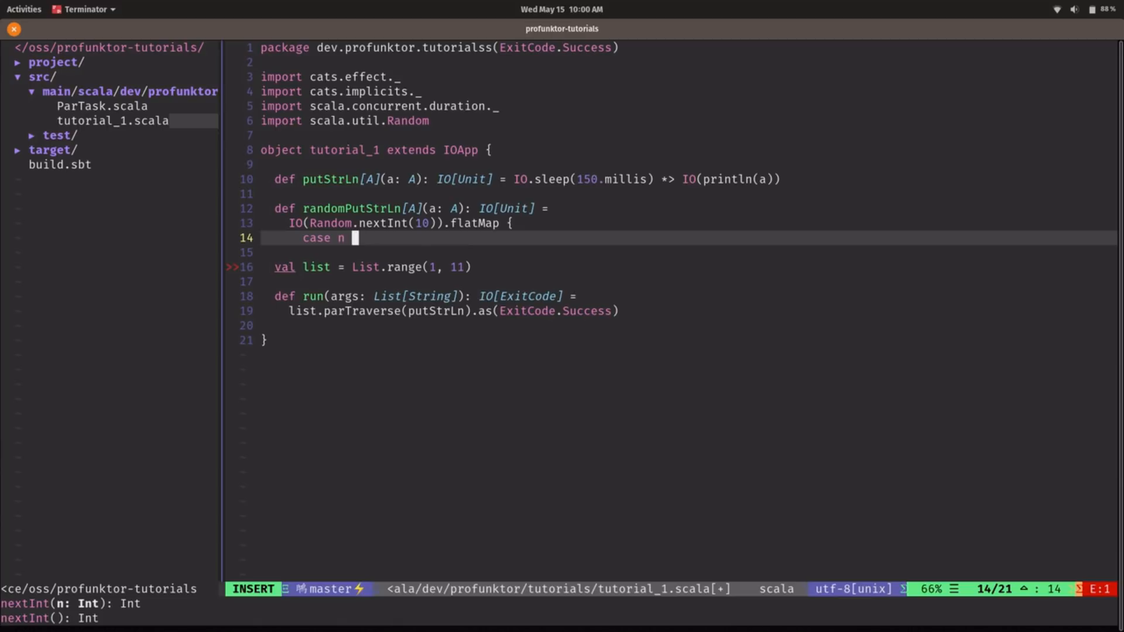
{"action": "type", "text": "if n %"}
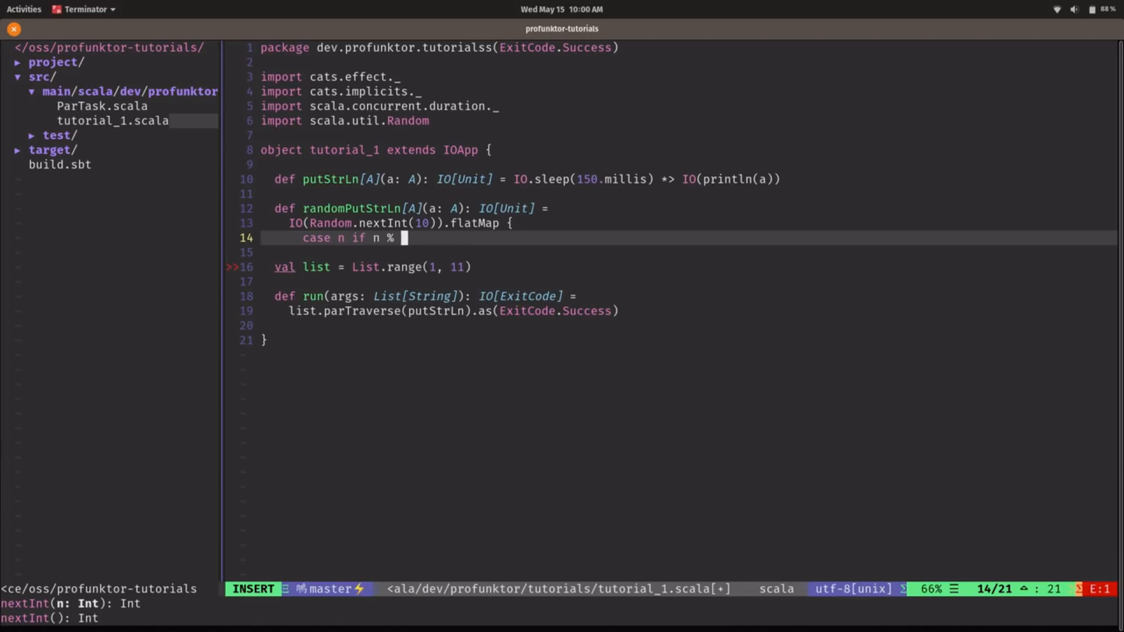
{"action": "type", "text": "2 == 0"}
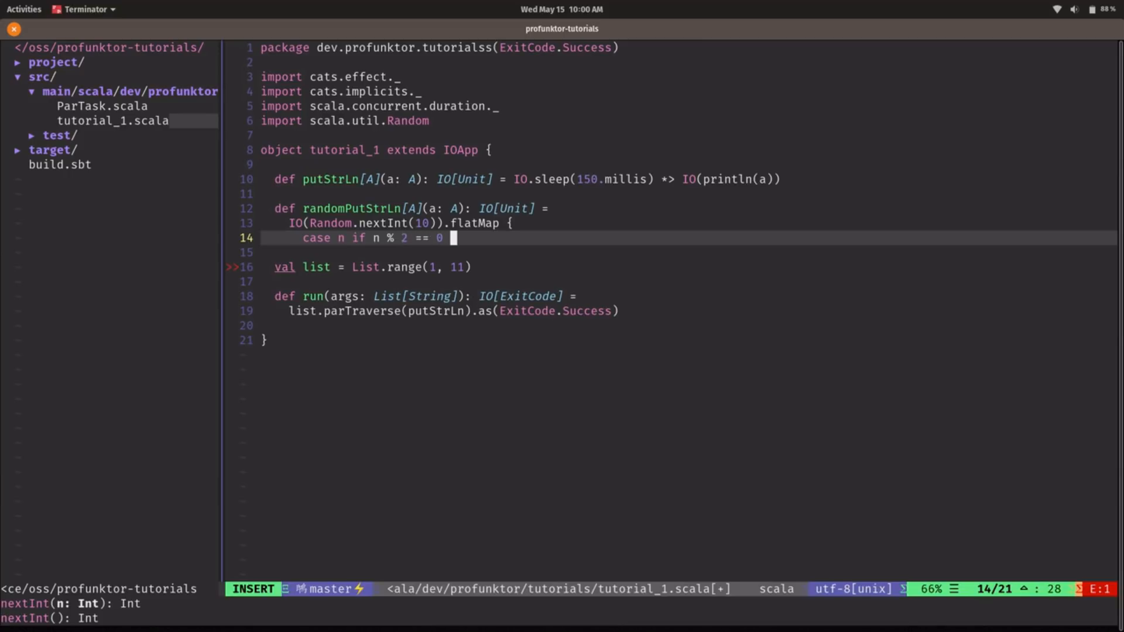
{"action": "type", "text": "=> putStrLn"}
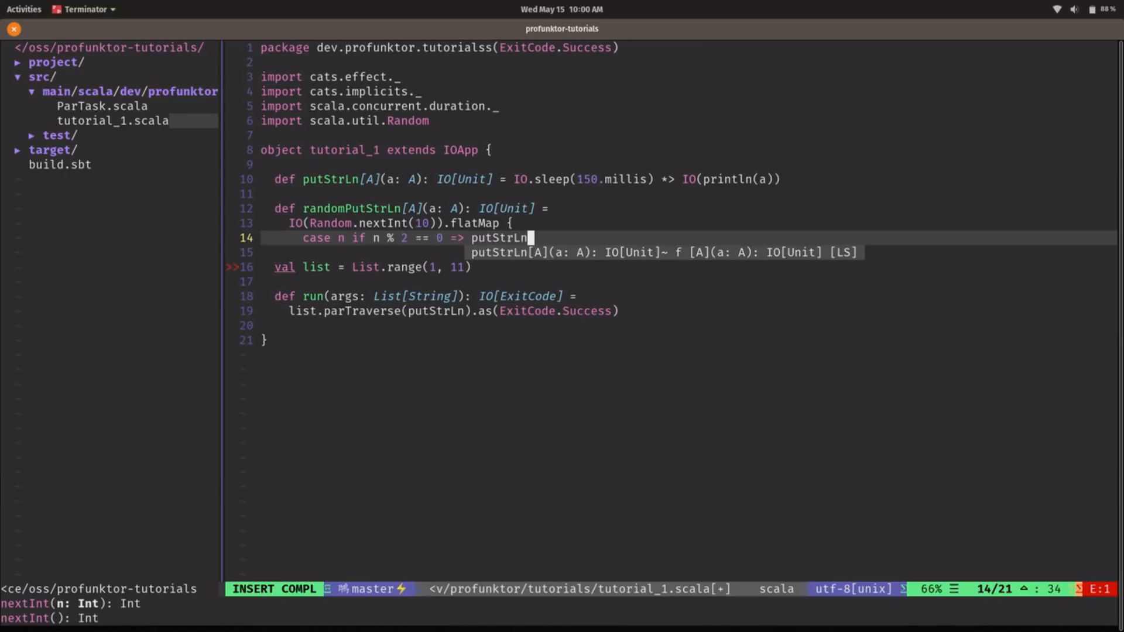
{"action": "type", "text": "(a)"}
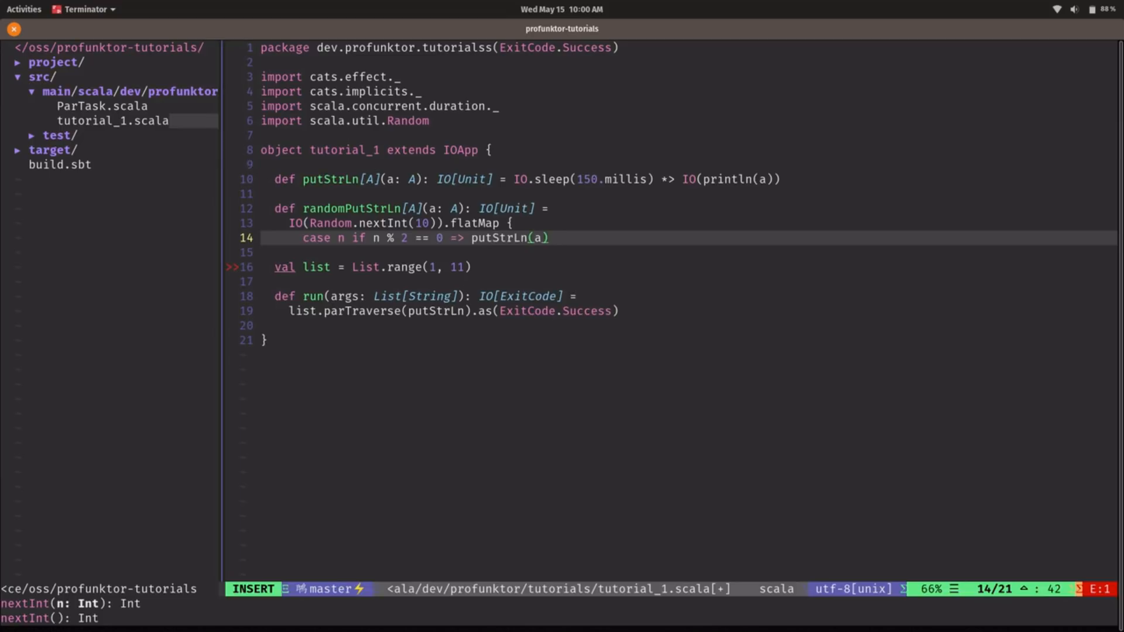
{"action": "type", "text": "case n"}
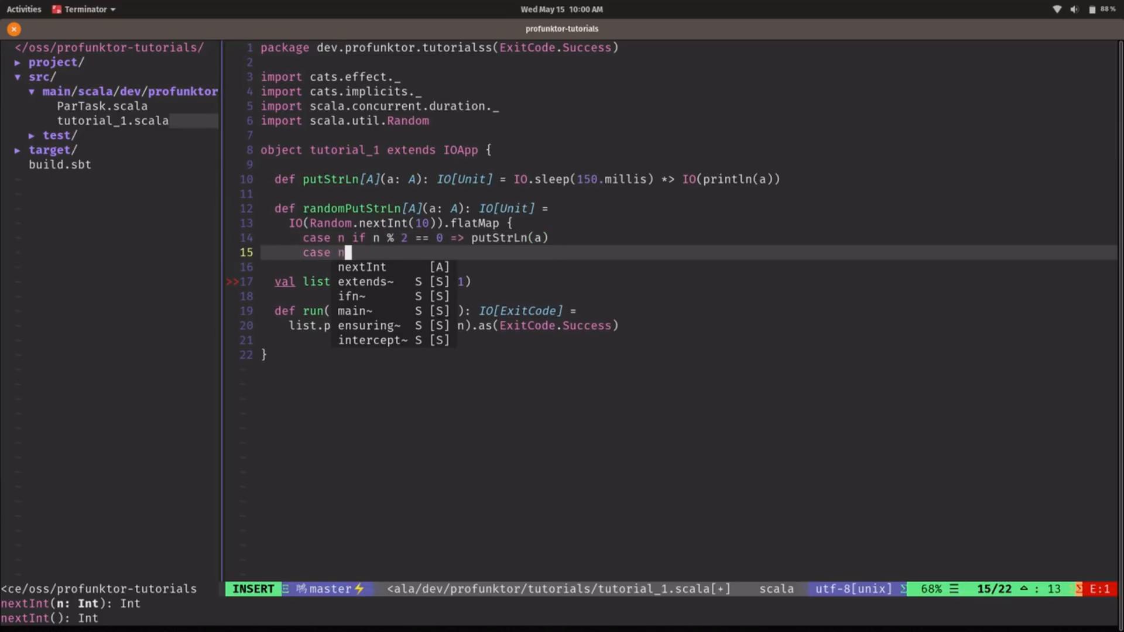
{"action": "type", "text": "=> IO.raiseError("}
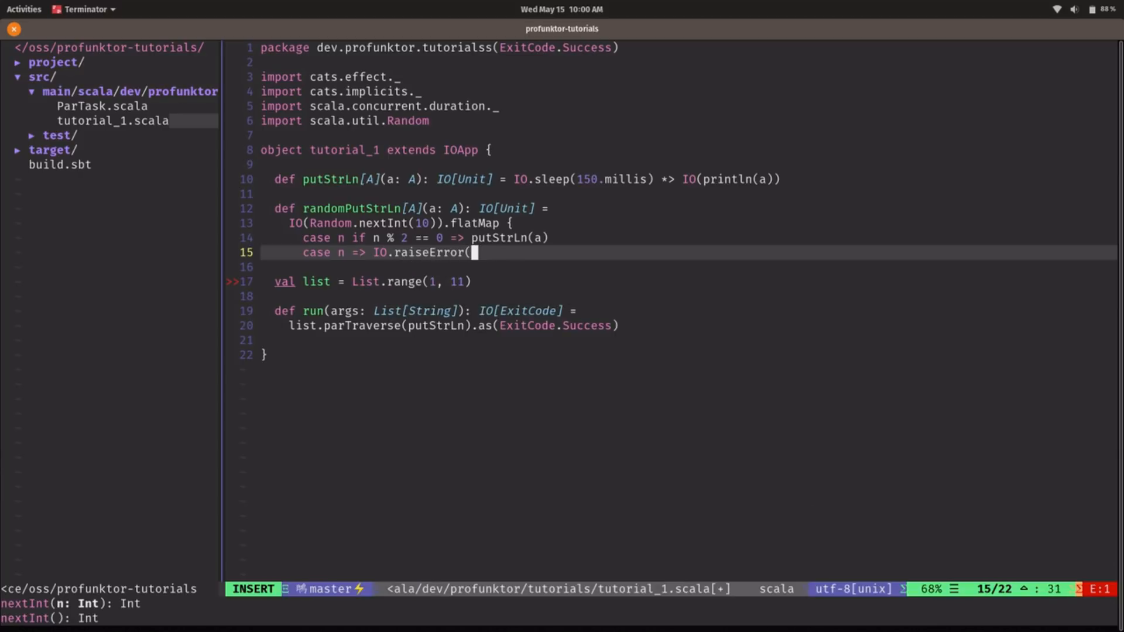
{"action": "type", "text": "Fail(s\""}
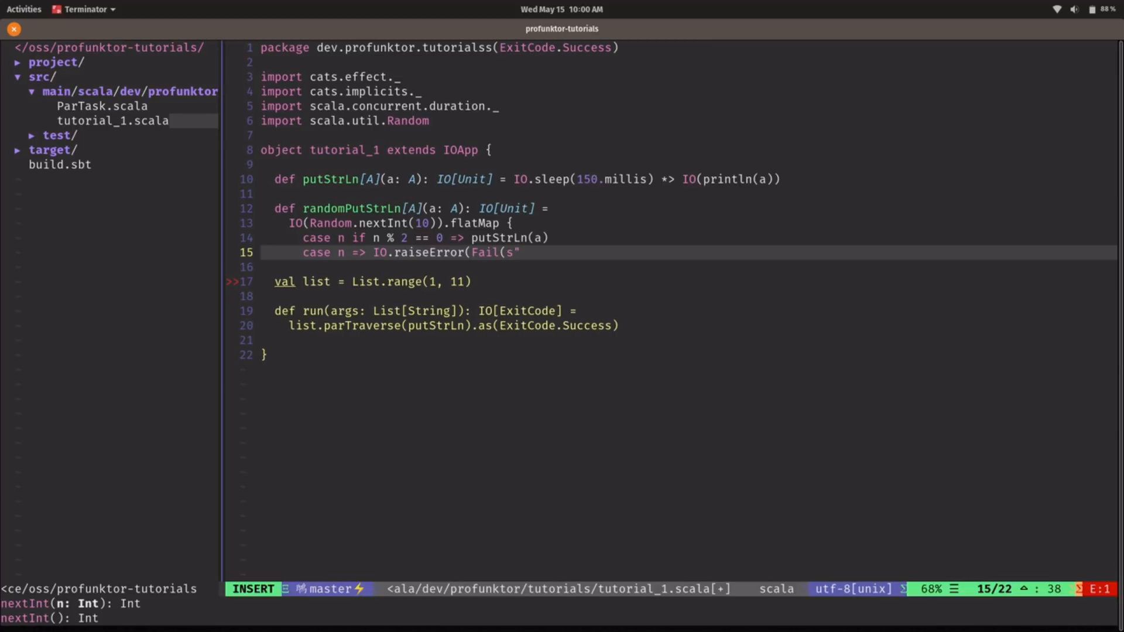
{"action": "type", "text": "n"}
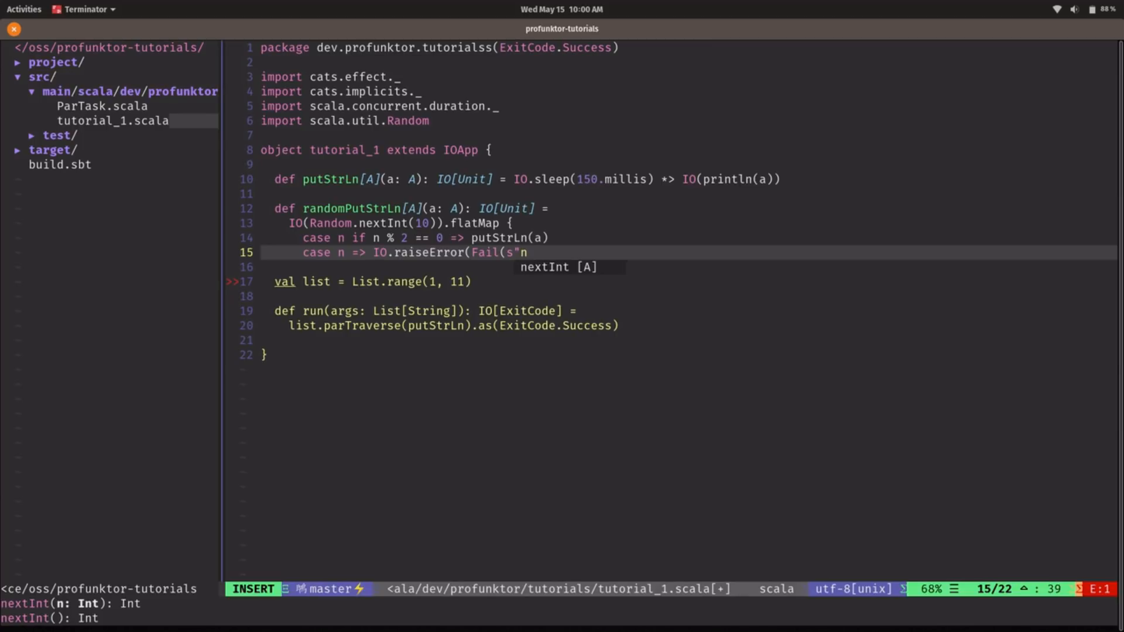
{"action": "type", "text": "=$"}
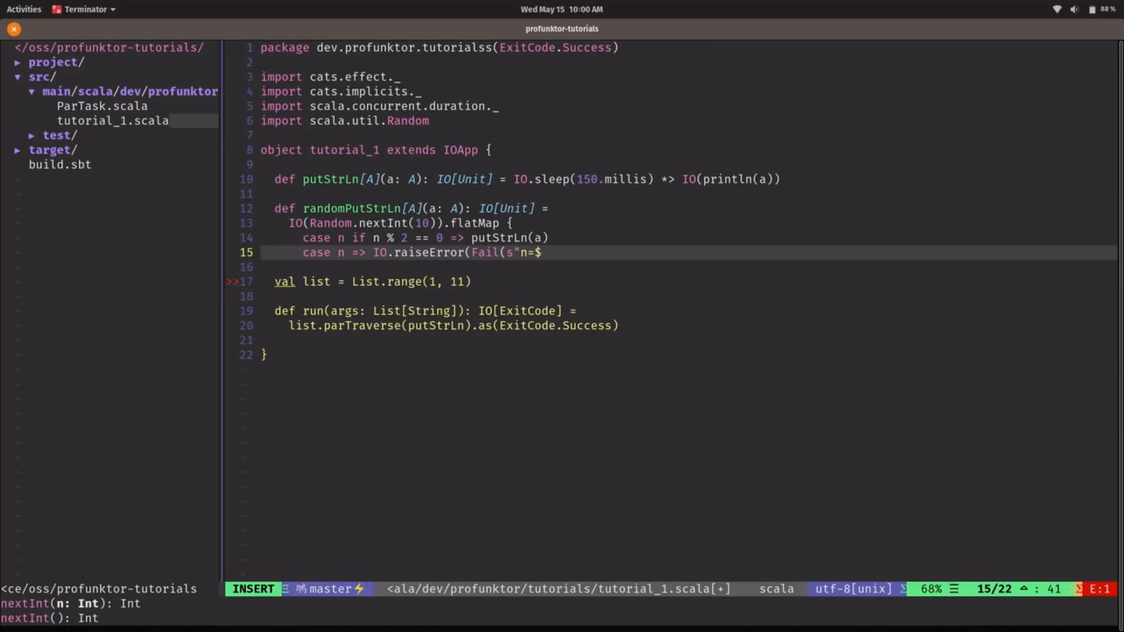
{"action": "type", "text": "n, a=$a"}
{"action": "left_click", "coordinate": [689, 266]}
{"action": "type", "text": "}"}
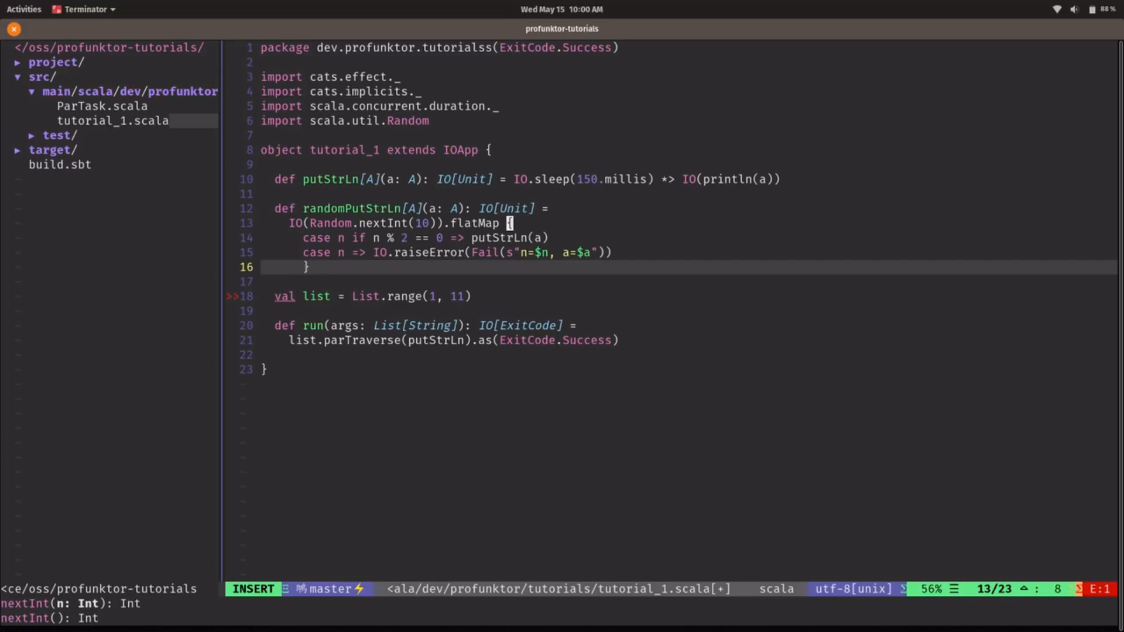
{"action": "key", "text": "Escape"}
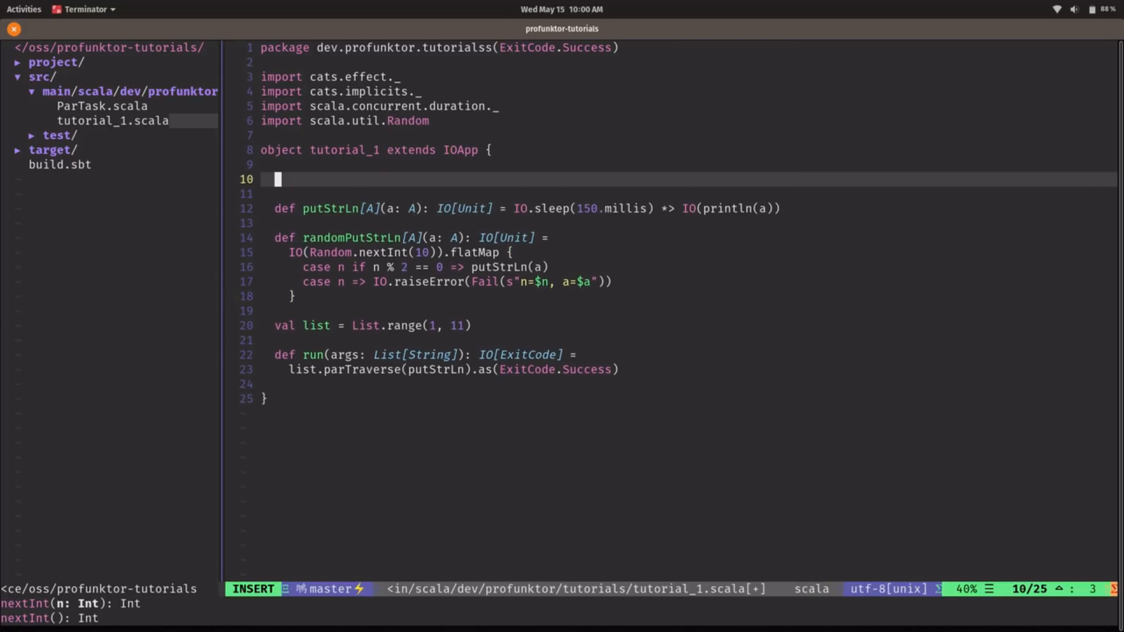
Step: Declare case class Fail(value: String) extending NoStackTrace
{"action": "type", "text": "case clas"}
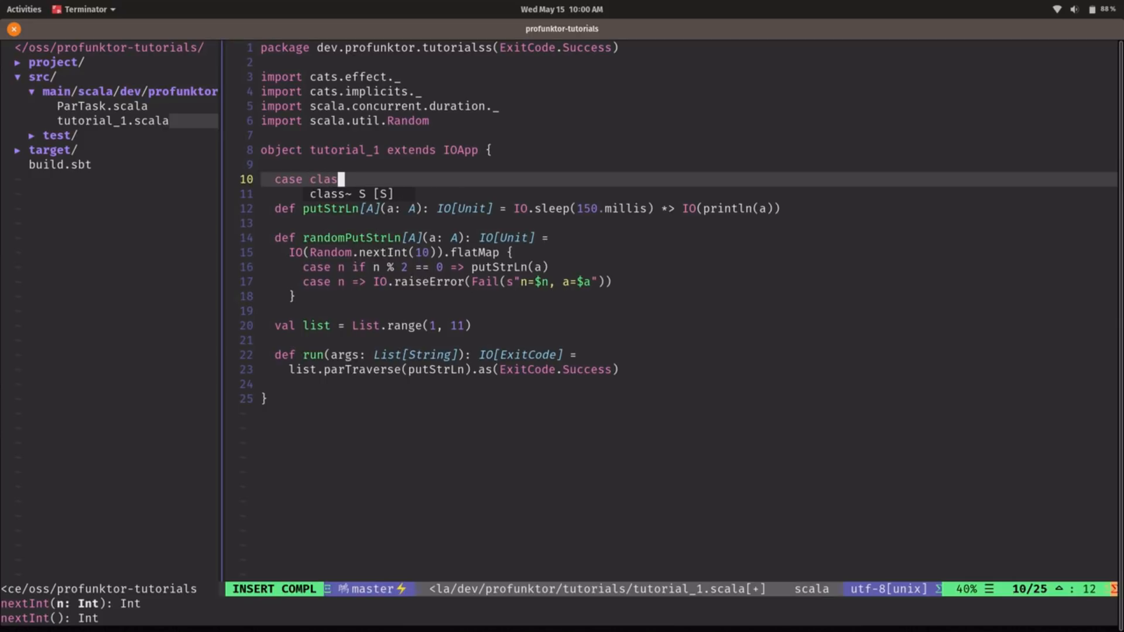
{"action": "type", "text": "Fail(v"}
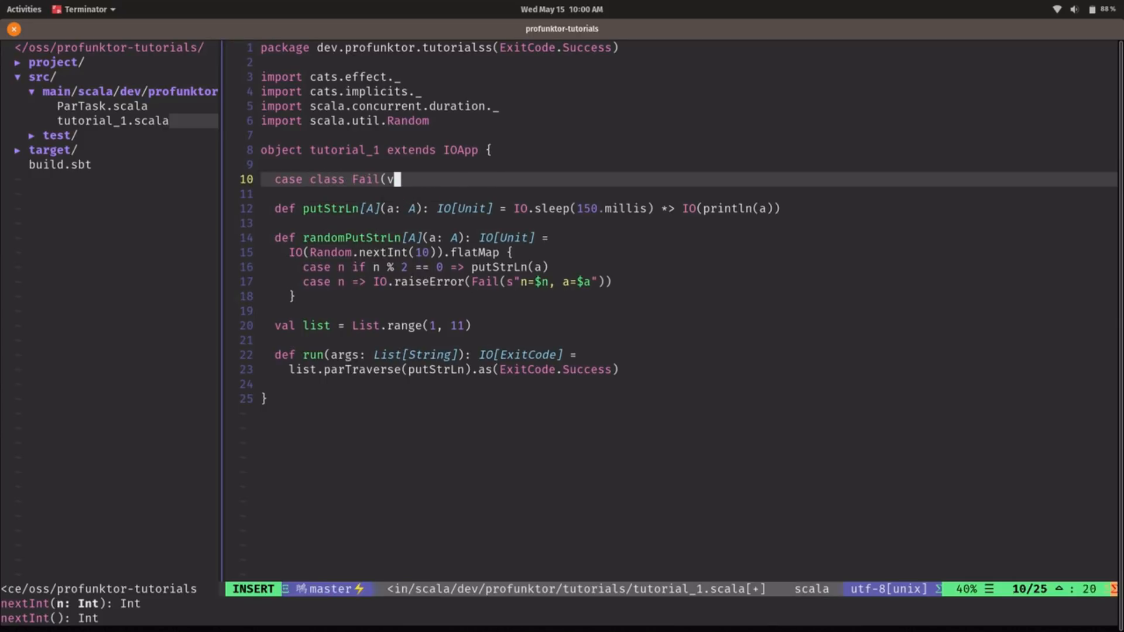
{"action": "type", "text": "alue: String)"}
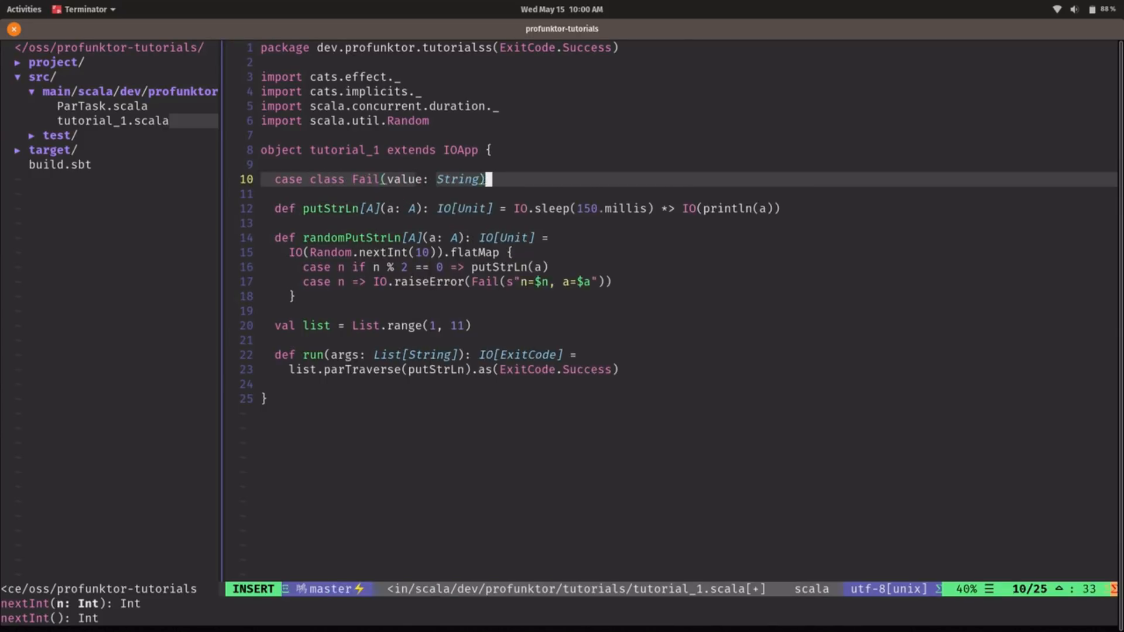
{"action": "type", "text": "e"}
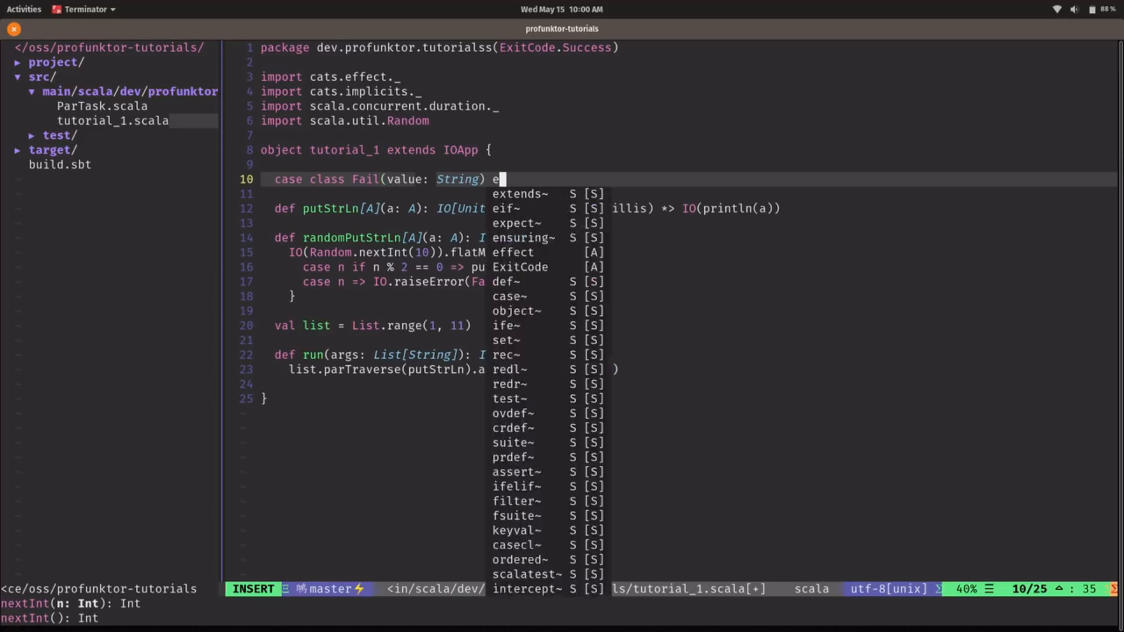
{"action": "type", "text": "xtends S"}
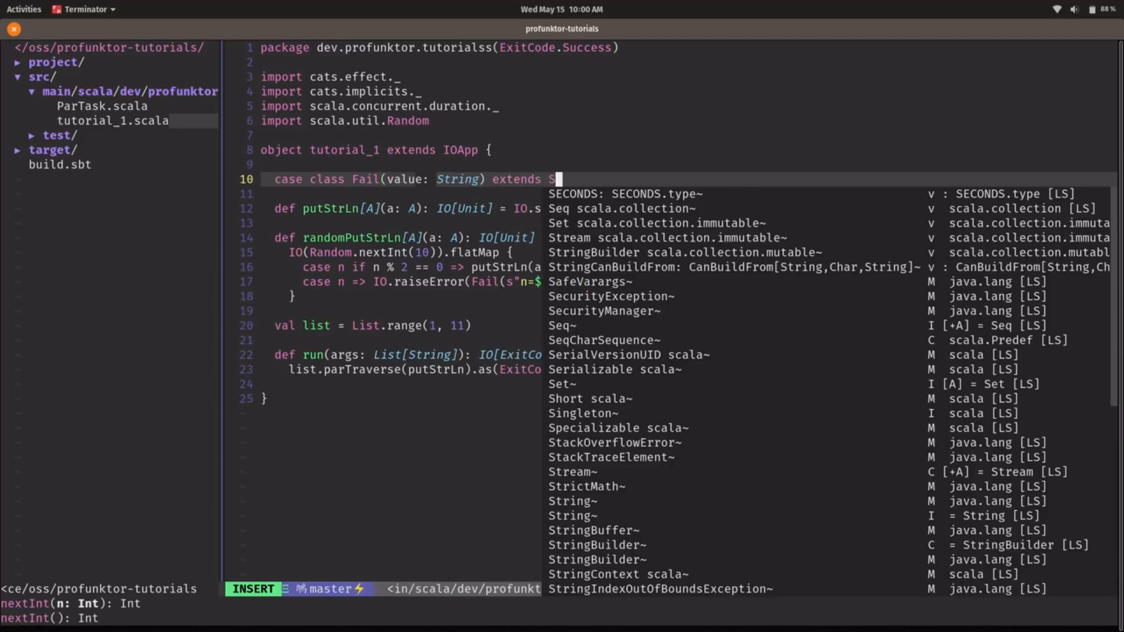
{"action": "type", "text": "Event.NonStandard"}
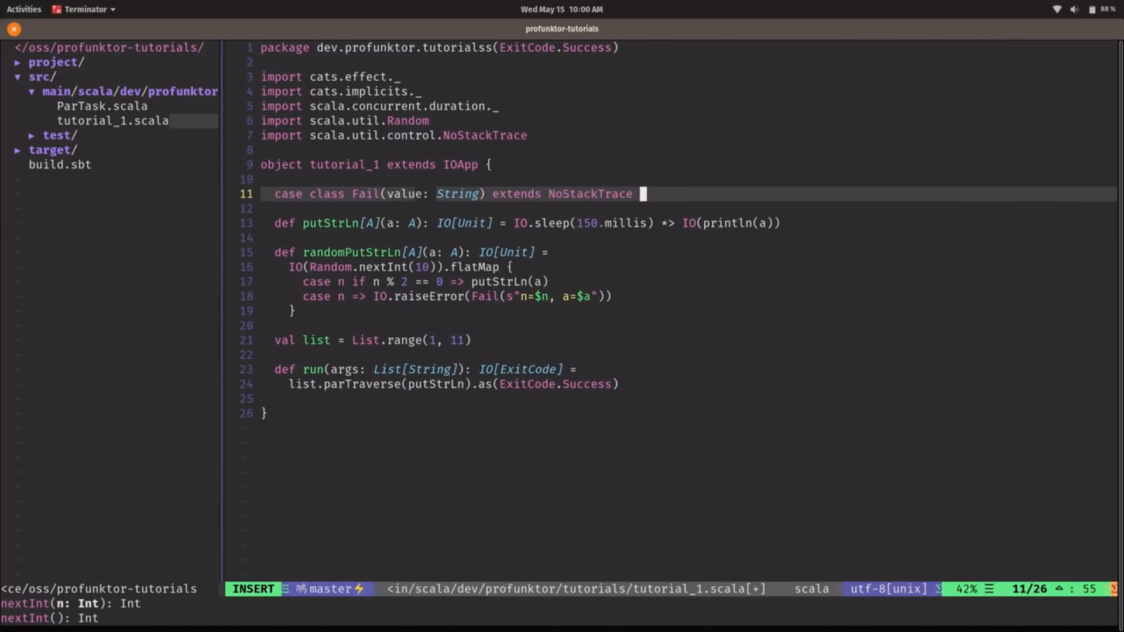
Step: Override Fail's toString to return s"Fail($value)" and save the file
{"action": "type", "text": "ove"}
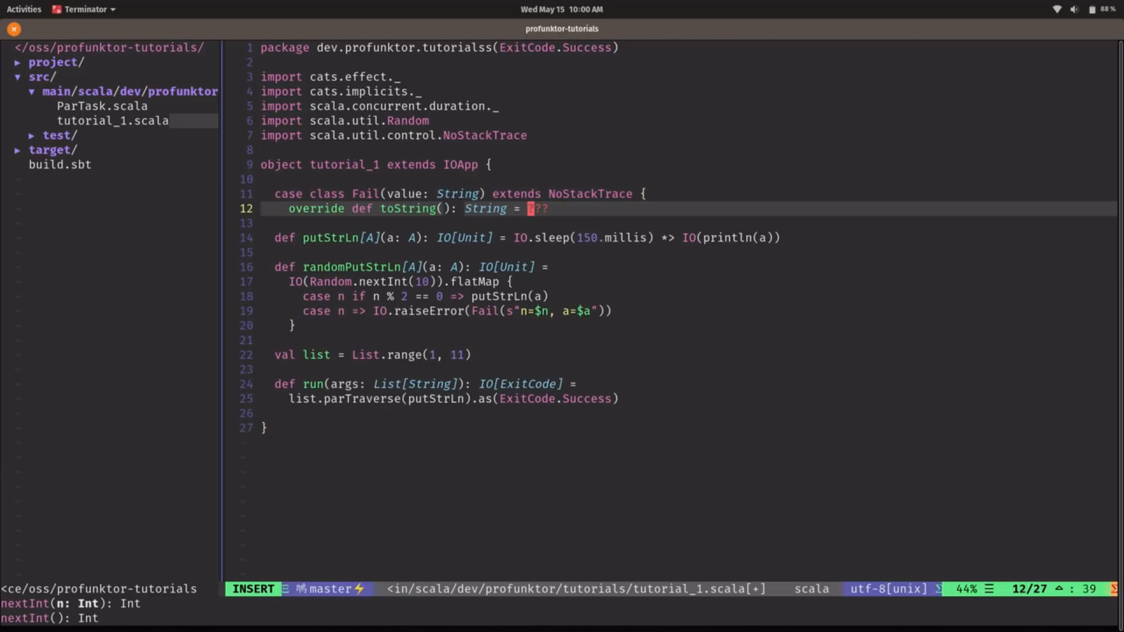
{"action": "type", "text": "??"}
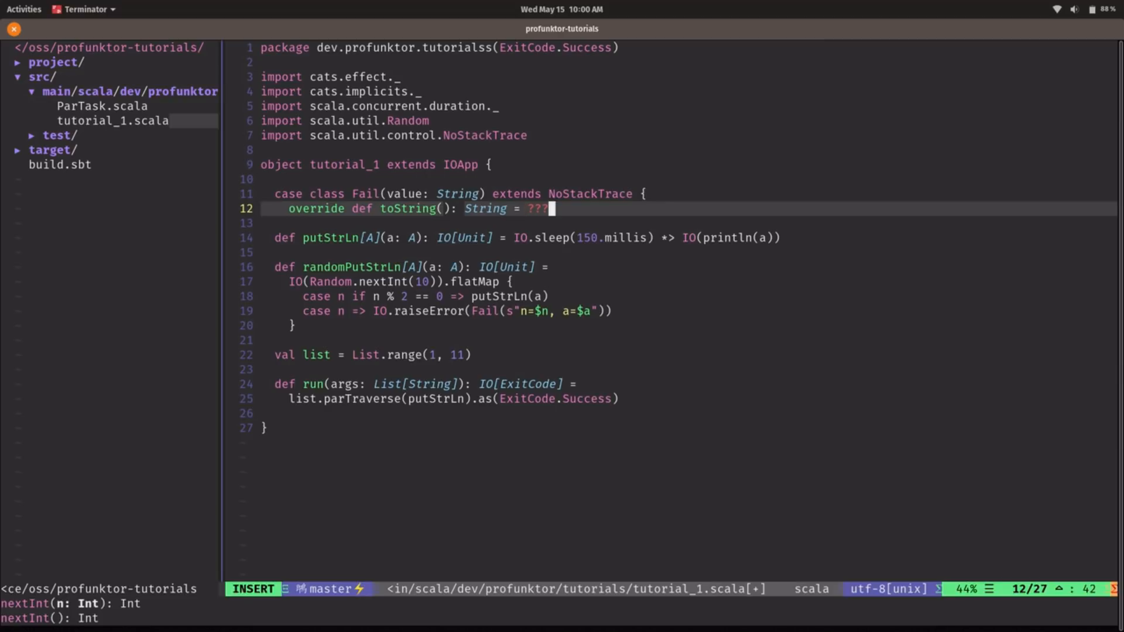
{"action": "key", "text": "BackSpace"}
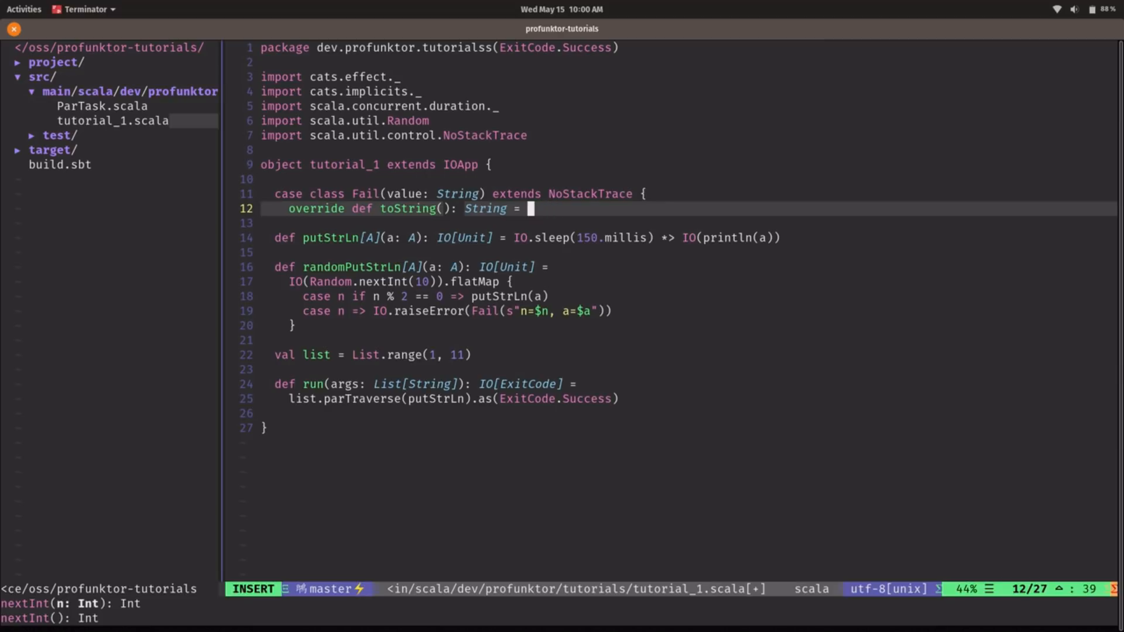
{"action": "type", "text": "s\"F"}
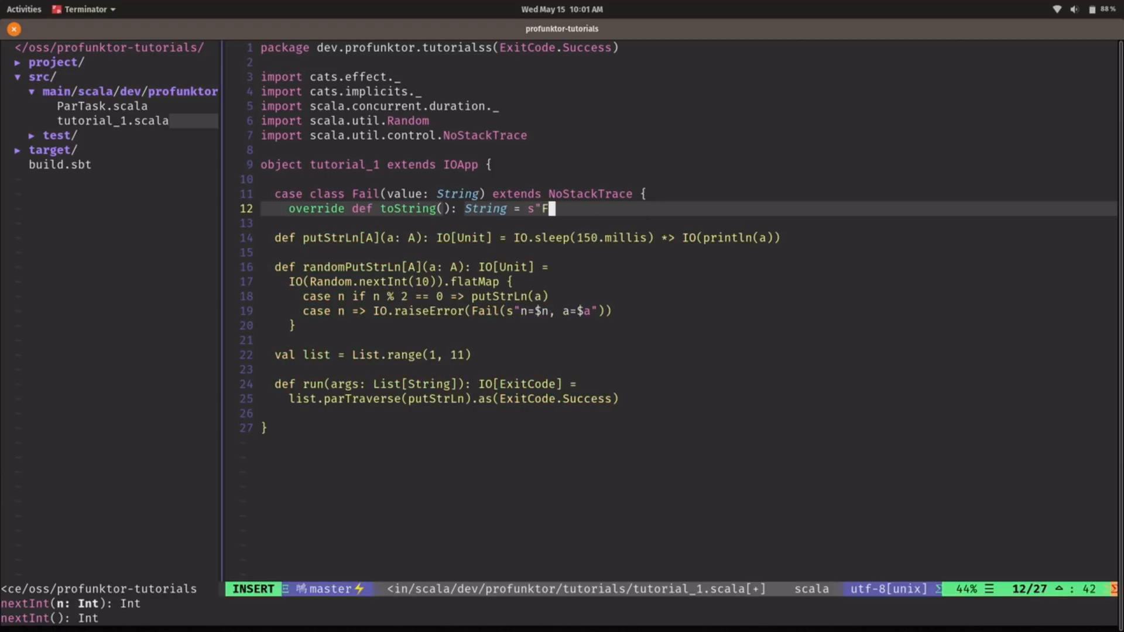
{"action": "type", "text": "ail("}
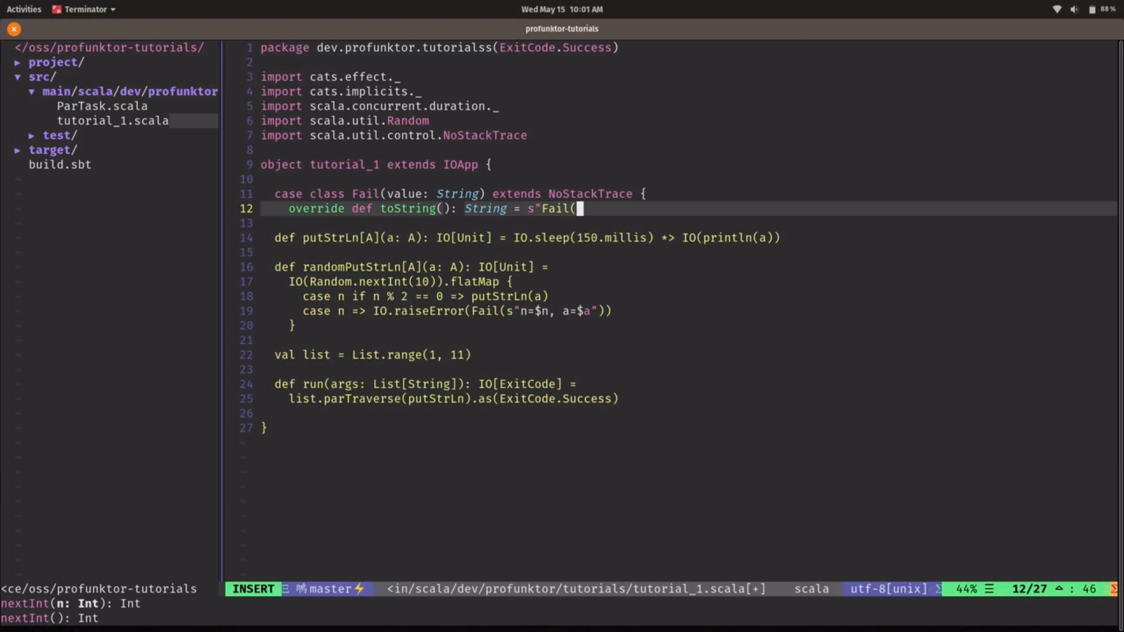
{"action": "type", "text": "$value"}
{"action": "left_click", "coordinate": [689, 223]}
{"action": "type", "text": "}"}
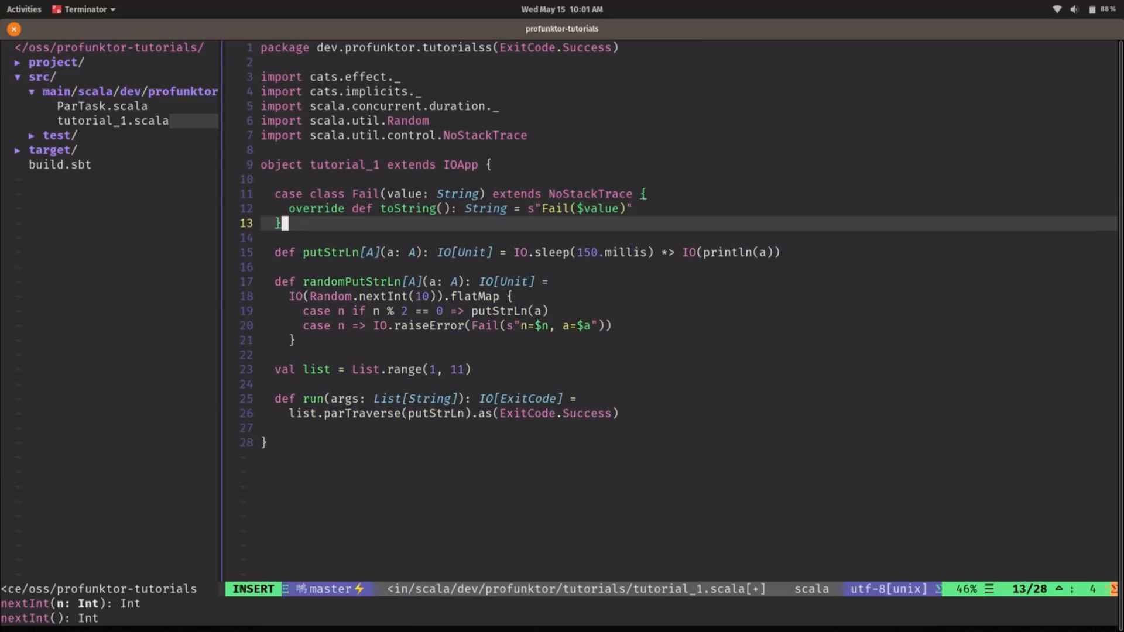
{"action": "key", "text": "Escape"}
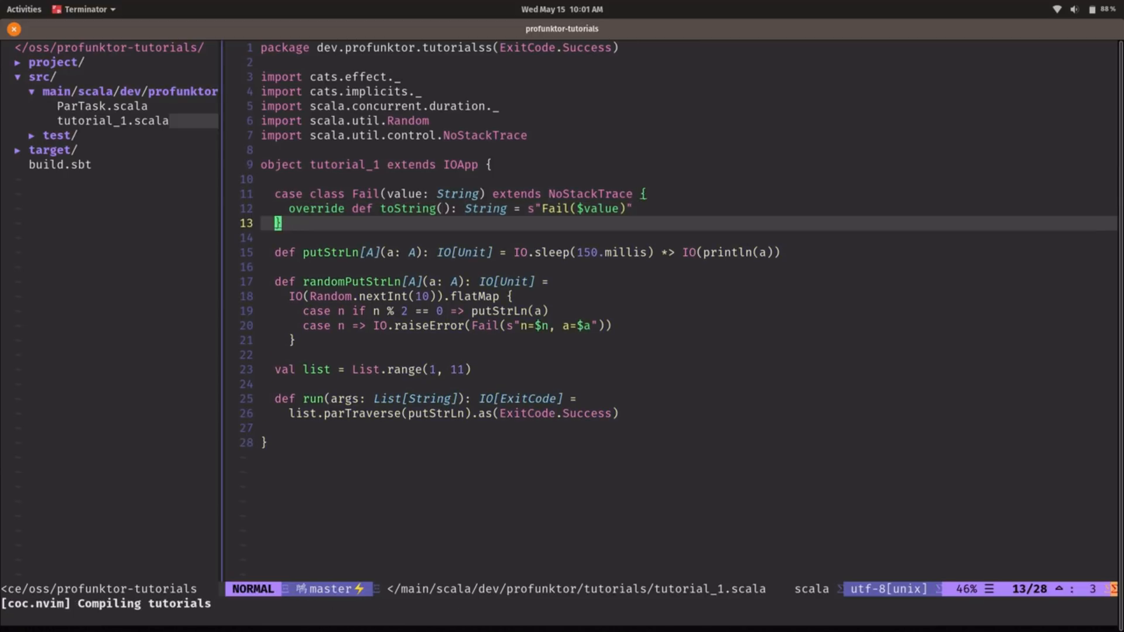
Step: Pass randomPutStrLn to parTraverse in run and fix the package to dev.profunktor.tutorials
{"action": "key", "text": "G"}
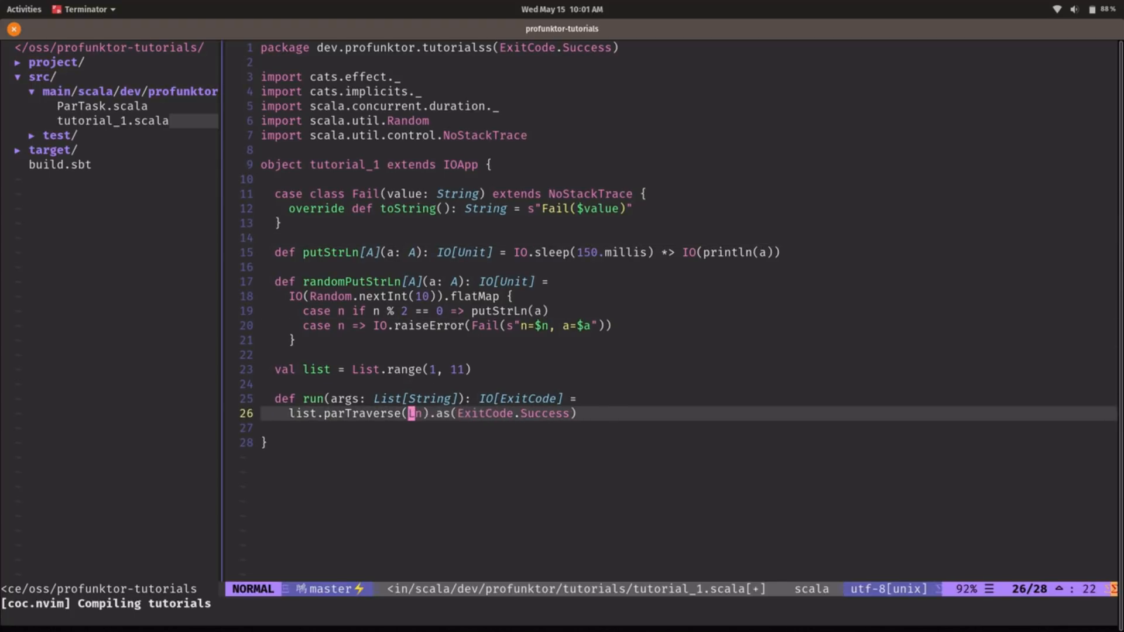
{"action": "type", "text": "randomPutStr"}
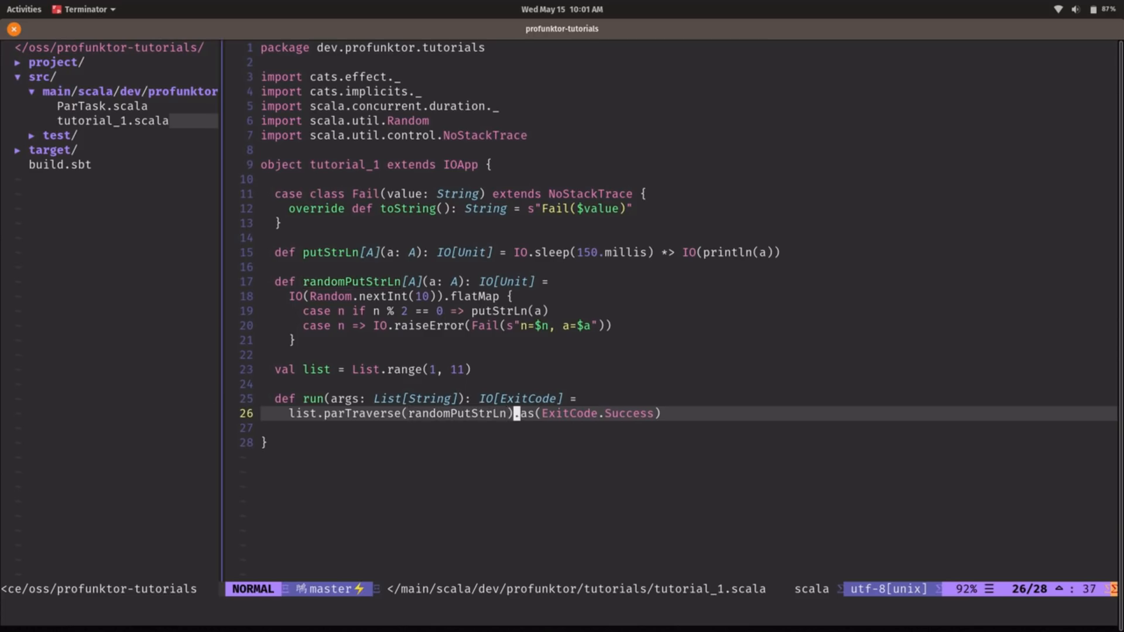
{"action": "key", "text": "i"}
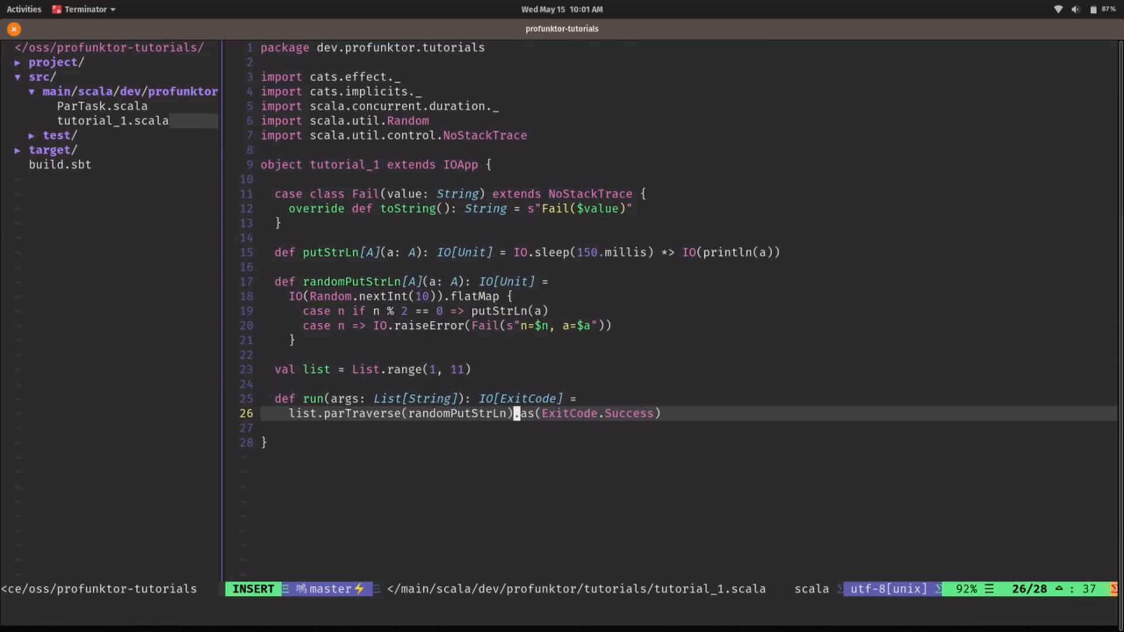
Step: Add handleErrorWith to run, printing s"First failure: $e" for Fail errors
{"action": "type", "text": "."}
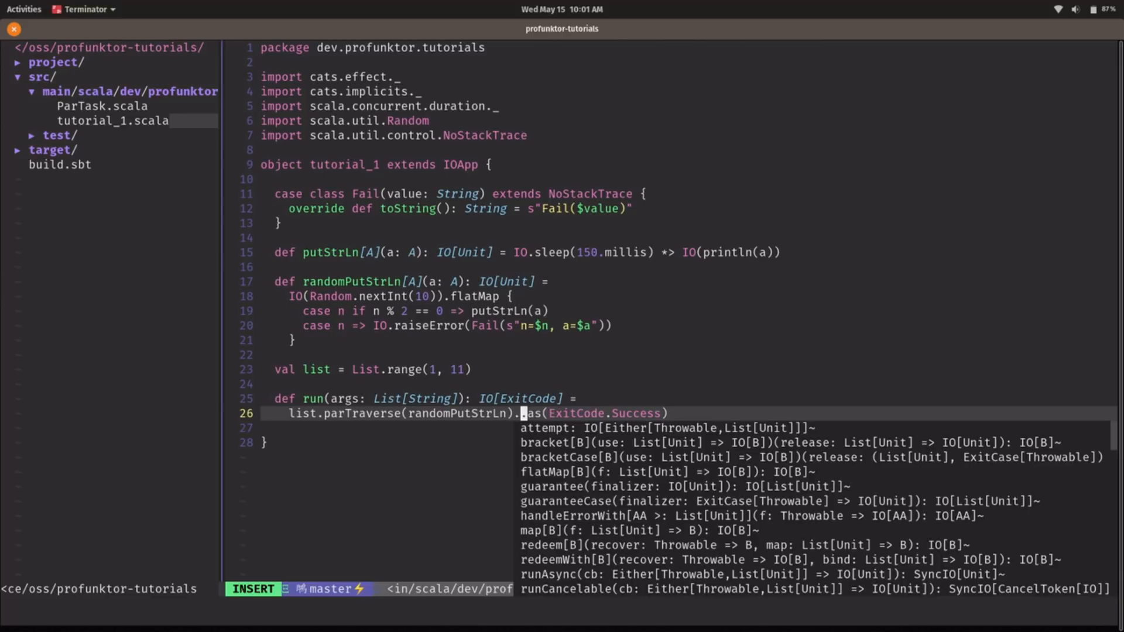
{"action": "type", "text": "handleErrorWith {"}
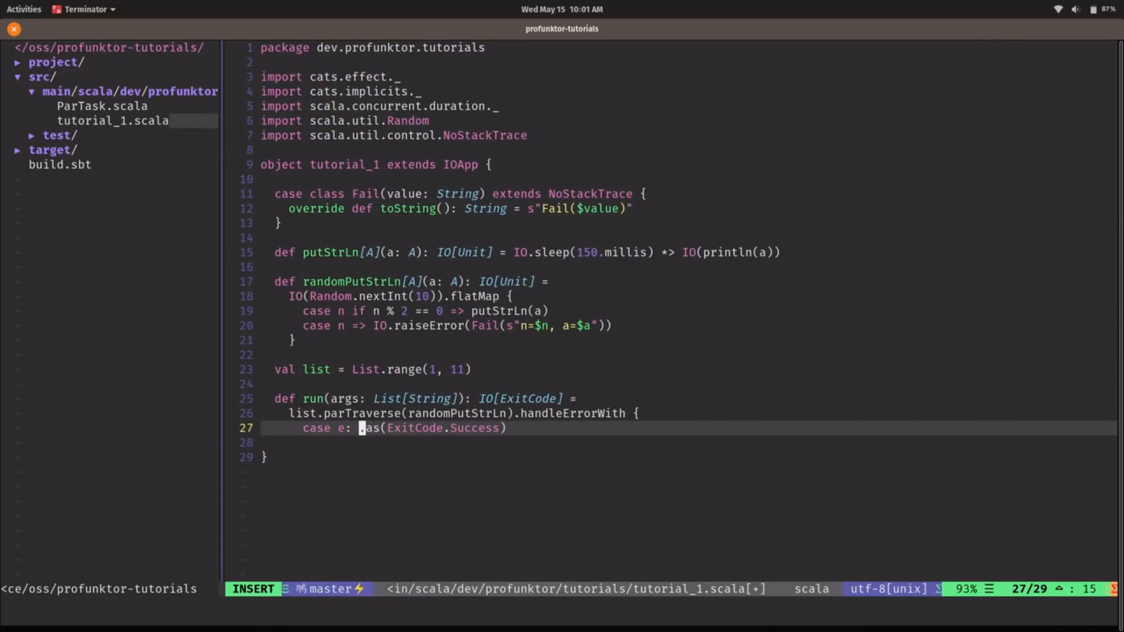
{"action": "type", "text": "Fail =>"}
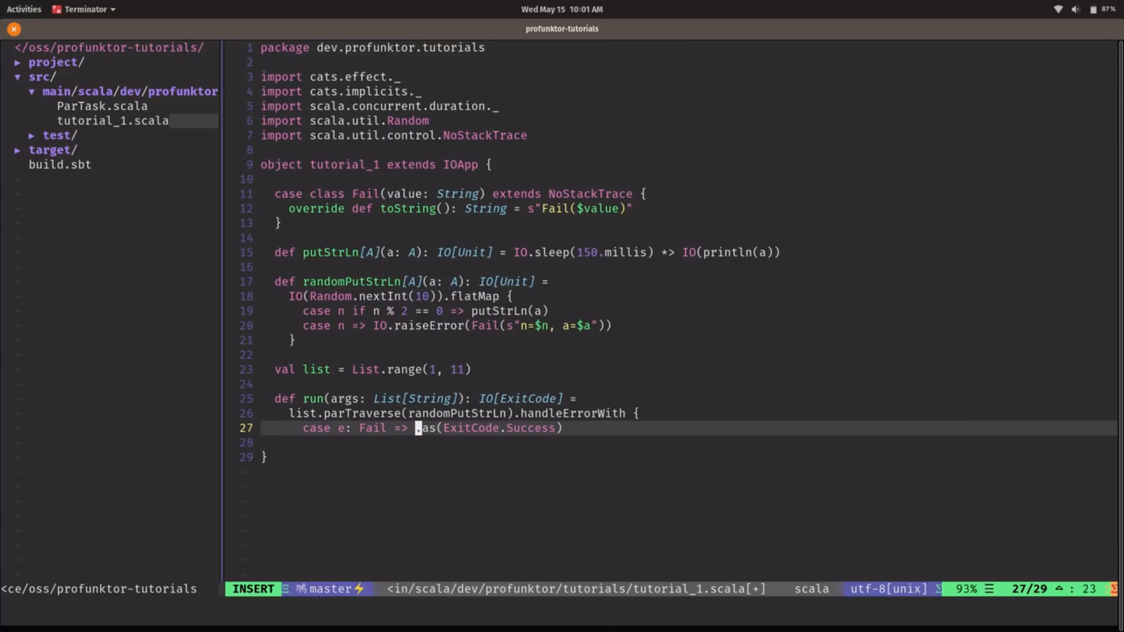
{"action": "type", "text": "putStrLn("}
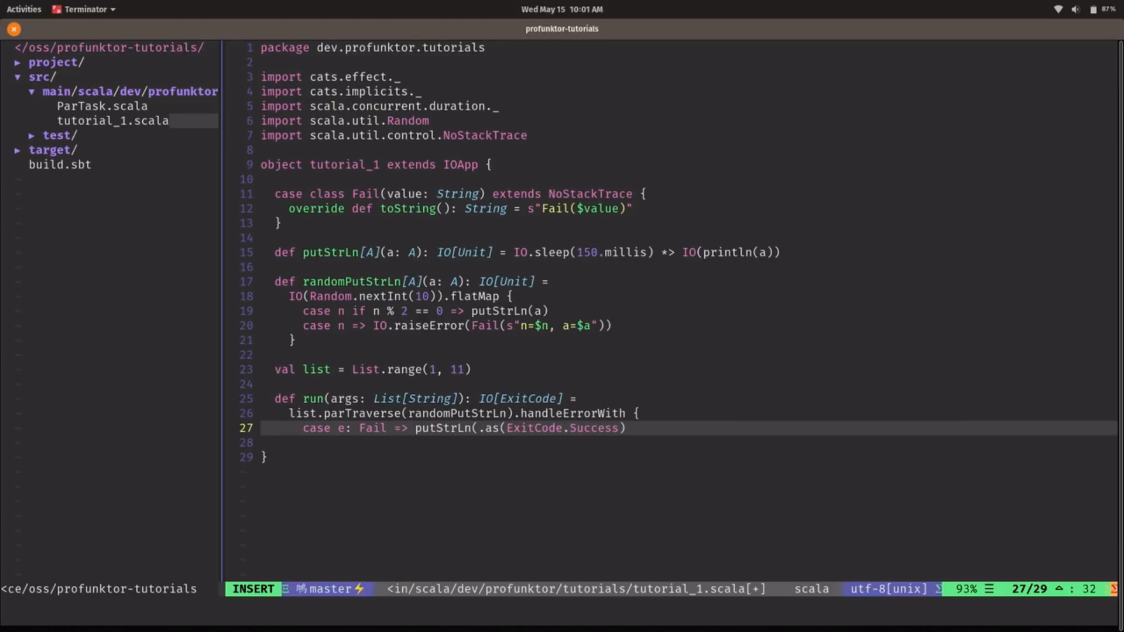
{"action": "type", "text": "s\"First fai"}
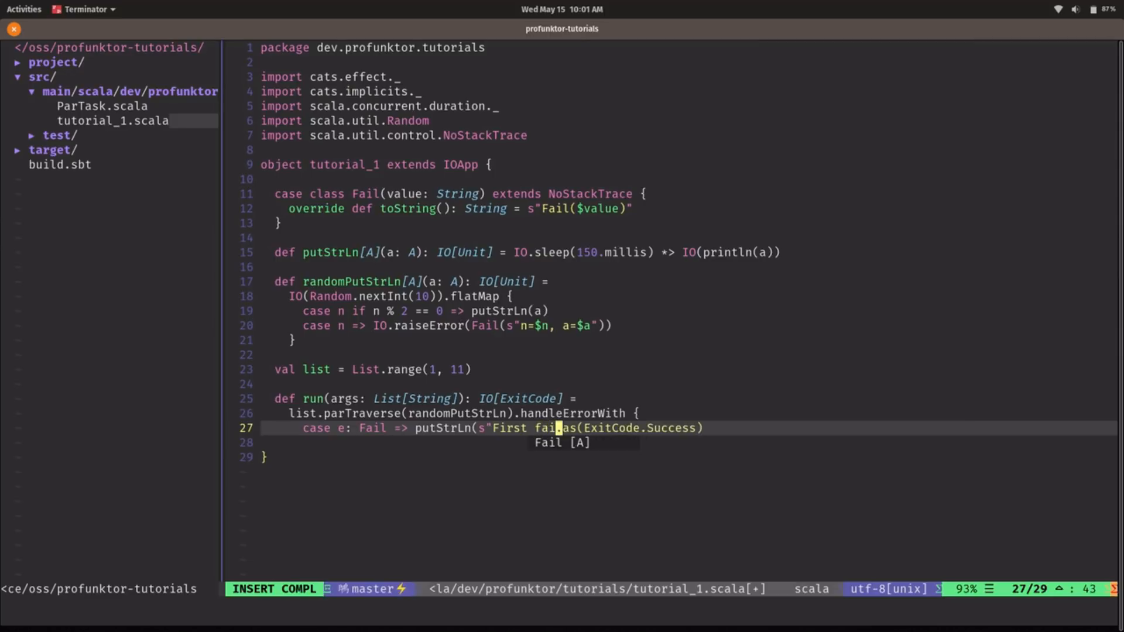
{"action": "type", "text": "lure"}
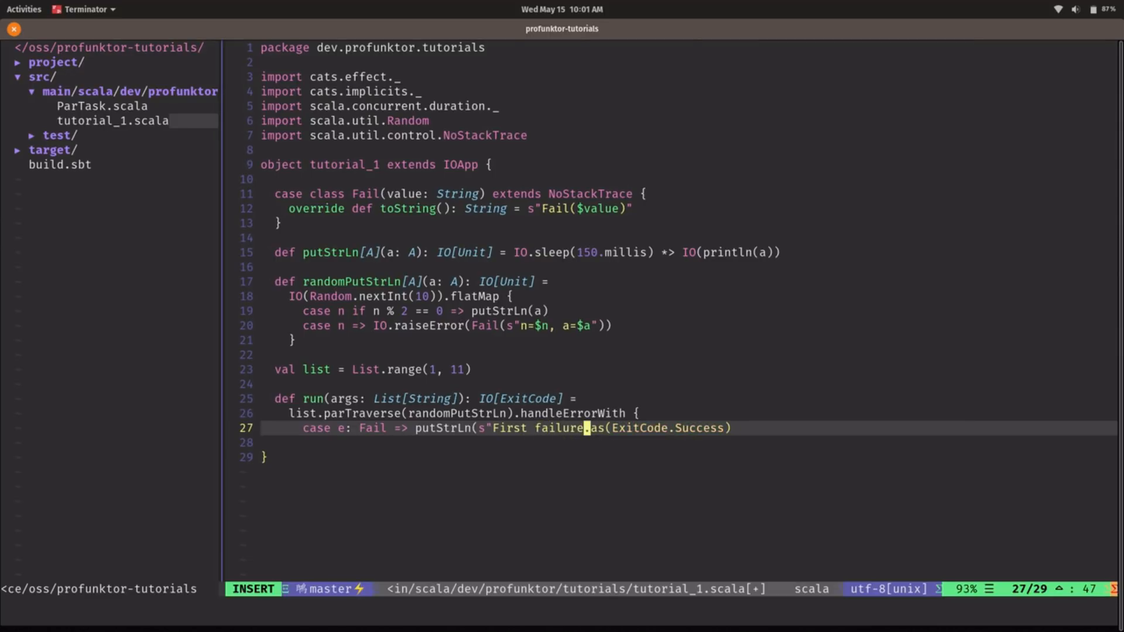
{"action": "type", "text": ": $"}
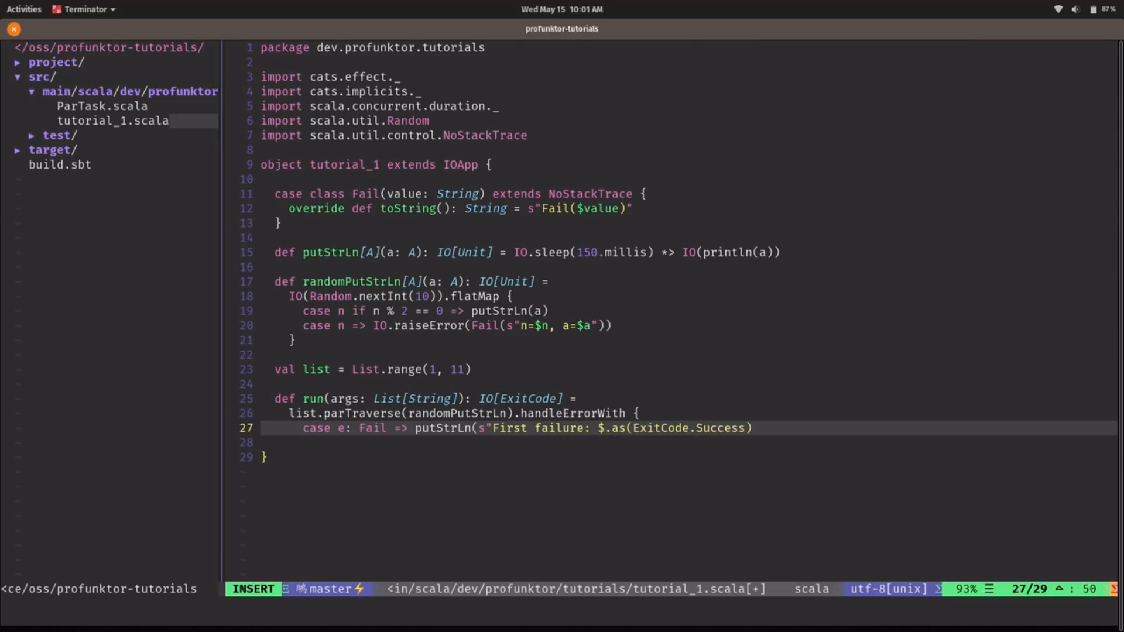
{"action": "type", "text": "e"}
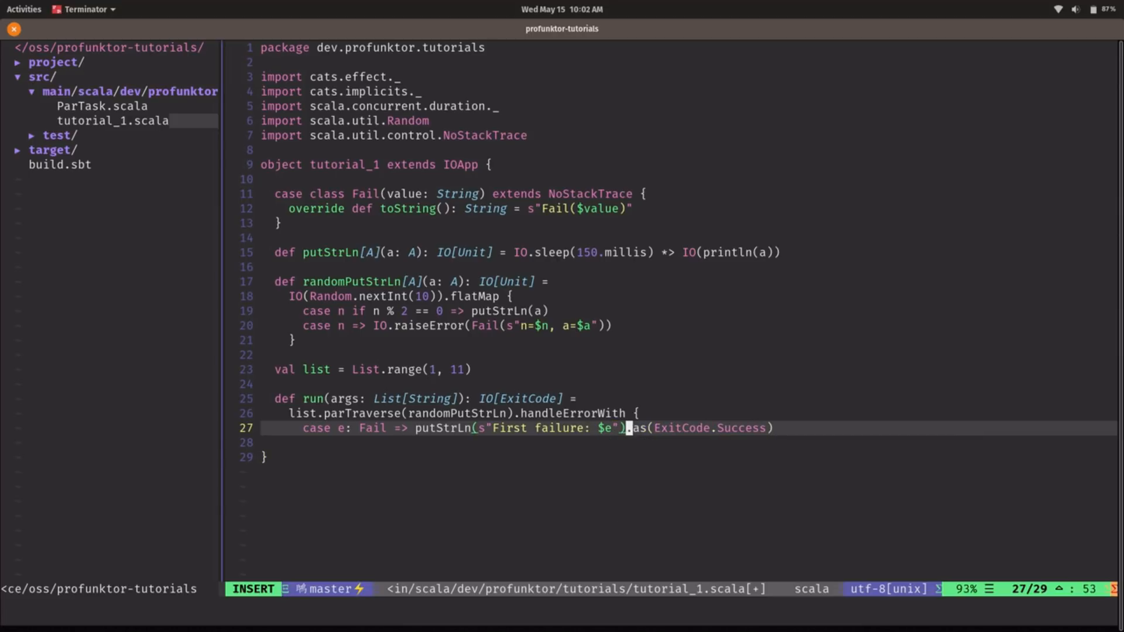
{"action": "key", "text": "Return"}
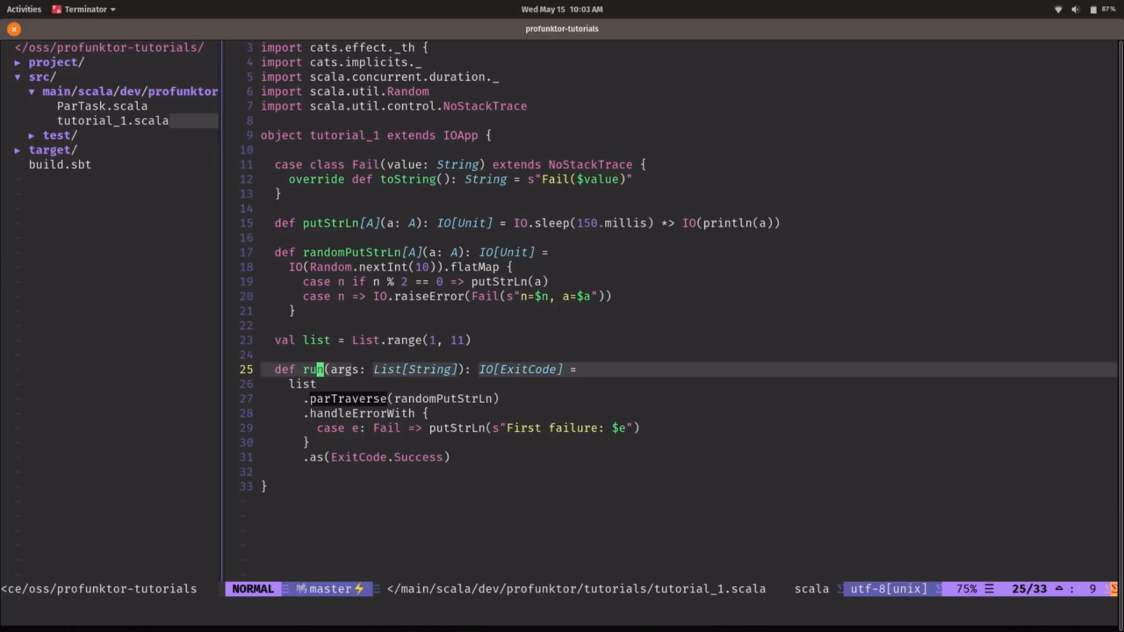
Step: Write the signature def parFailFast[A](gfa: List[IO[A]]): IO[List[A]] above run
{"action": "key", "text": "Up"}
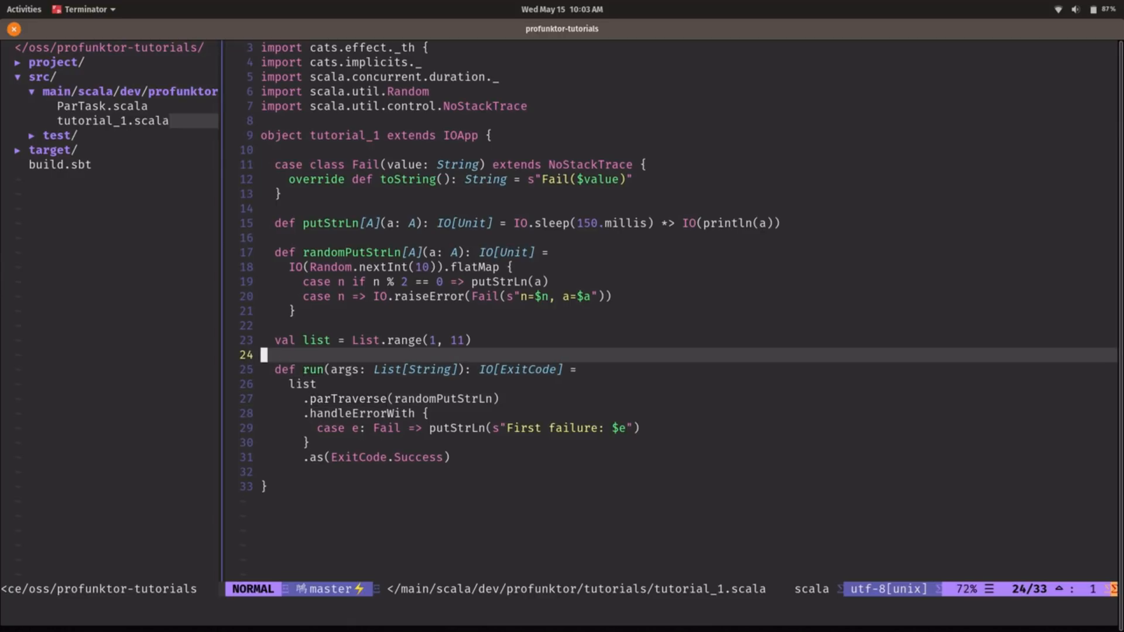
{"action": "type", "text": "def"}
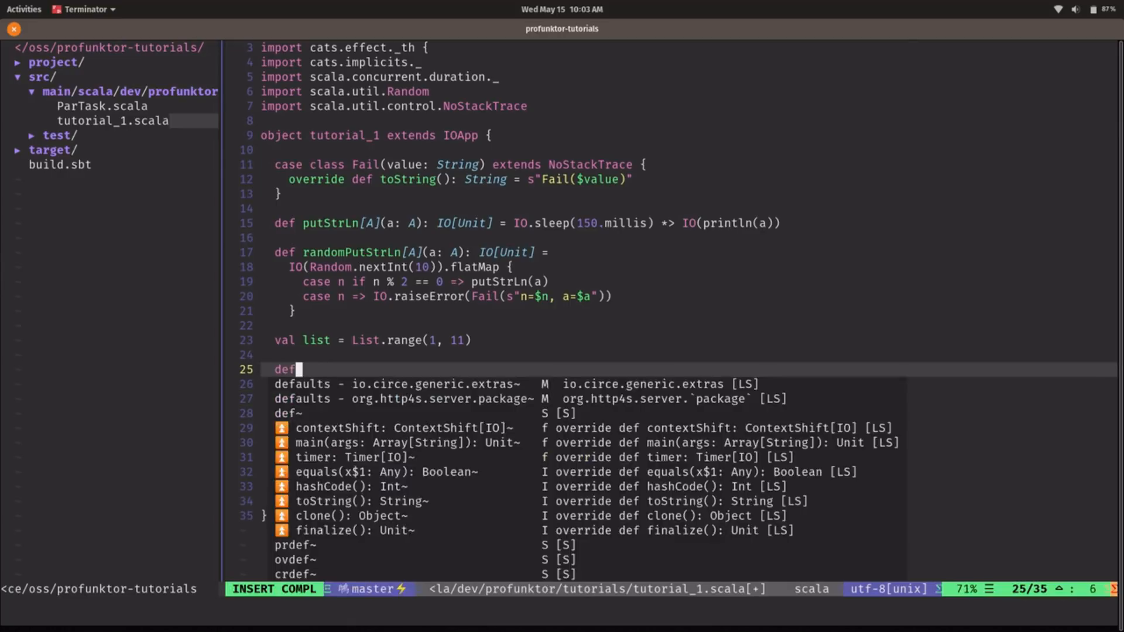
{"action": "type", "text": "parFail"}
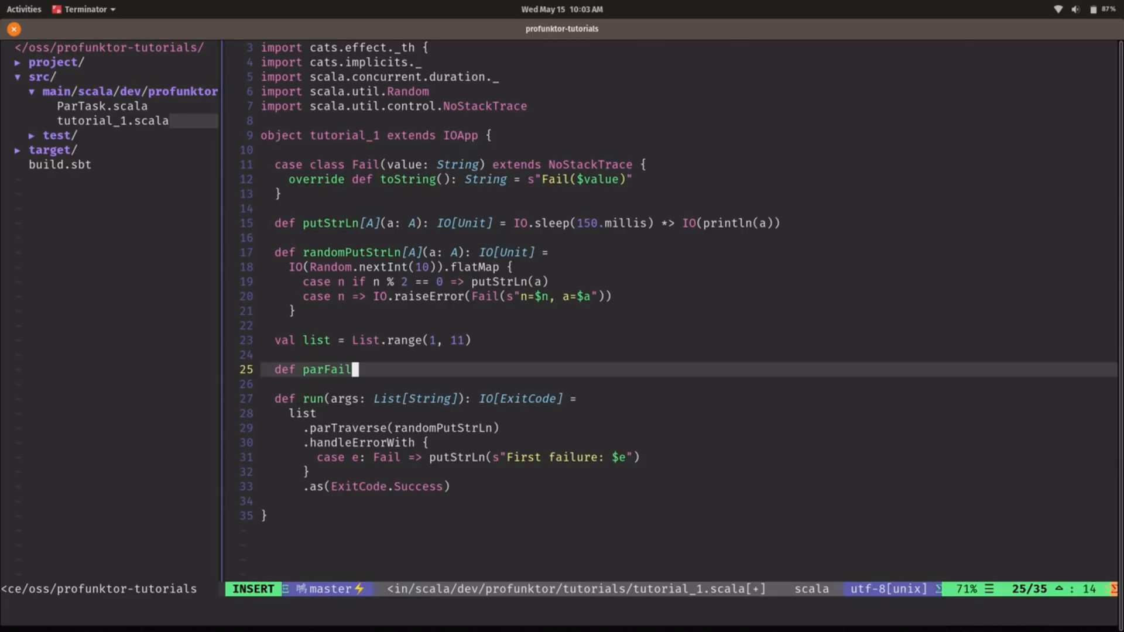
{"action": "type", "text": "Fast[a]"}
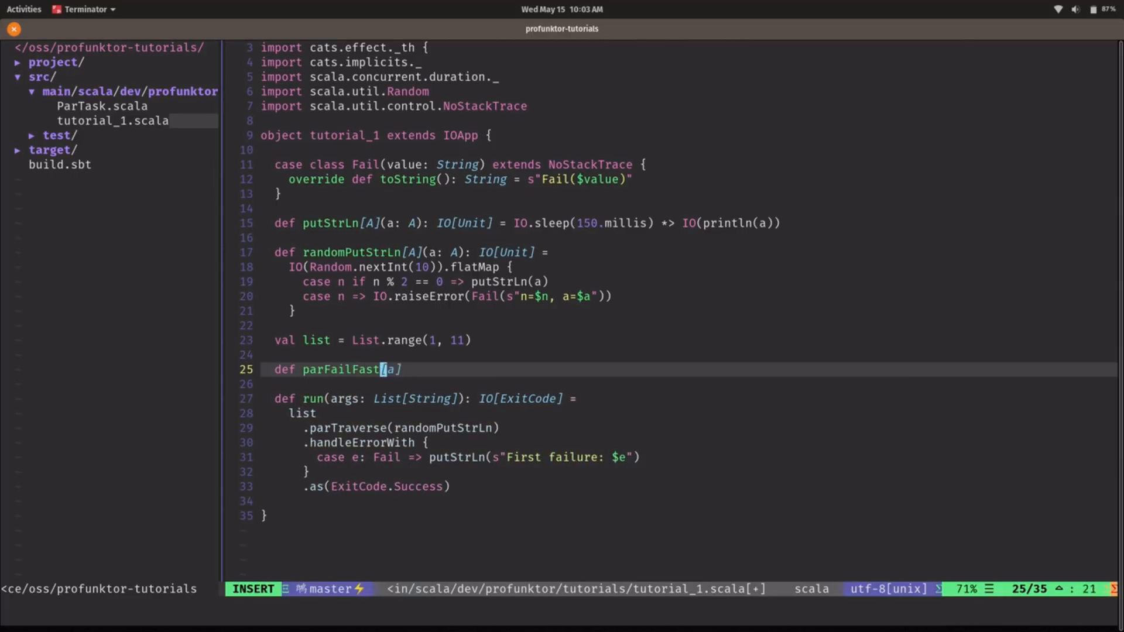
{"action": "type", "text": "A]("}
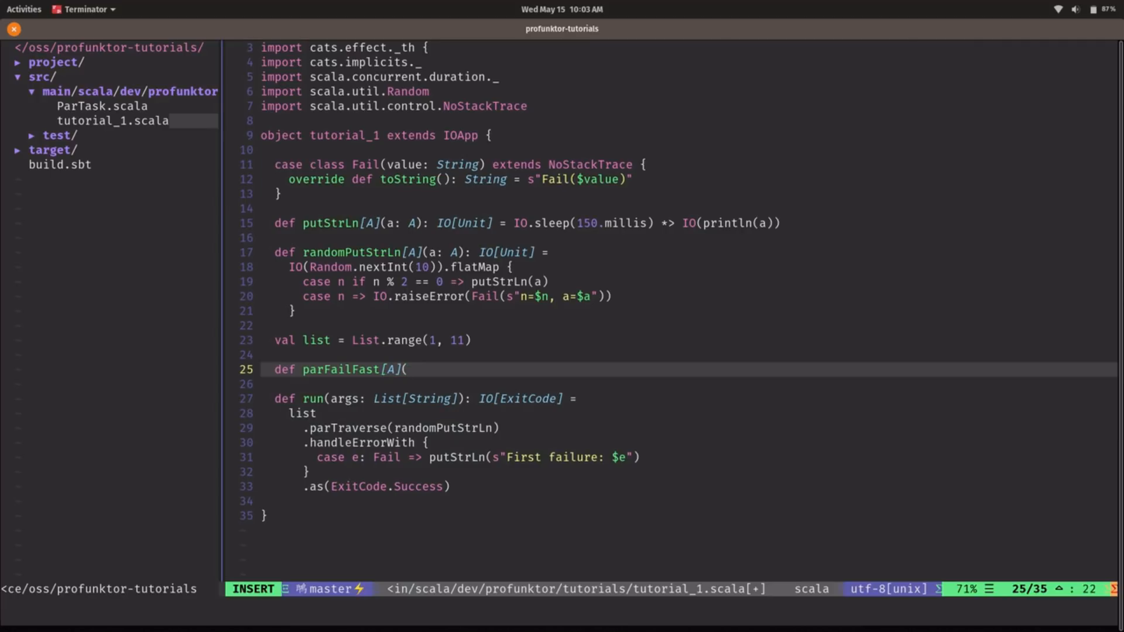
{"action": "type", "text": "gfa:"}
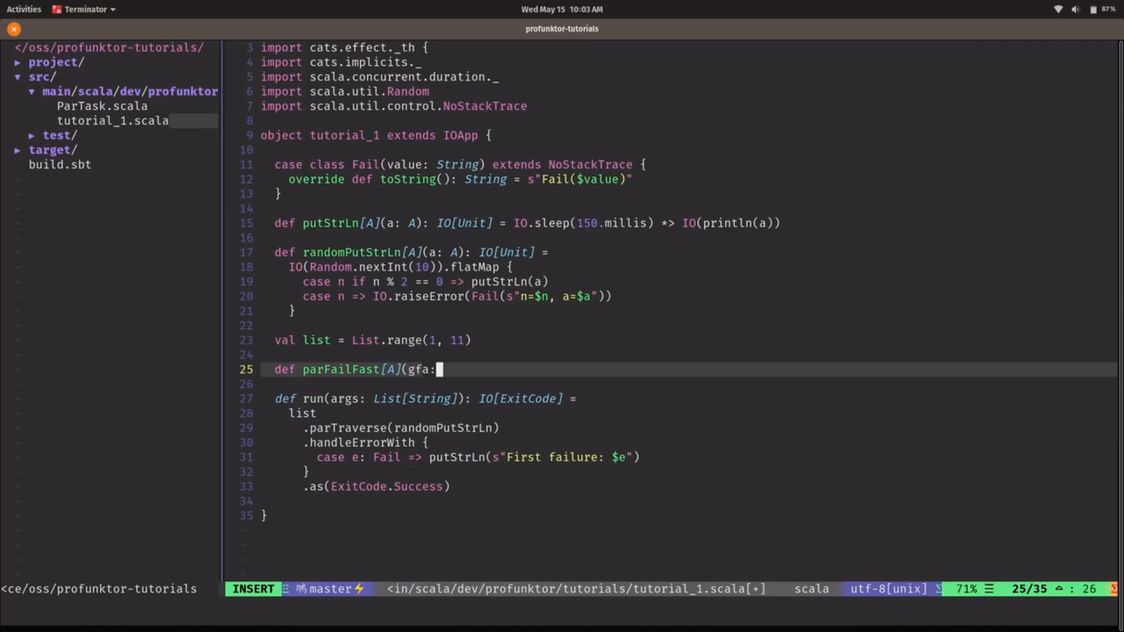
{"action": "type", "text": "List[IO[A]]):"}
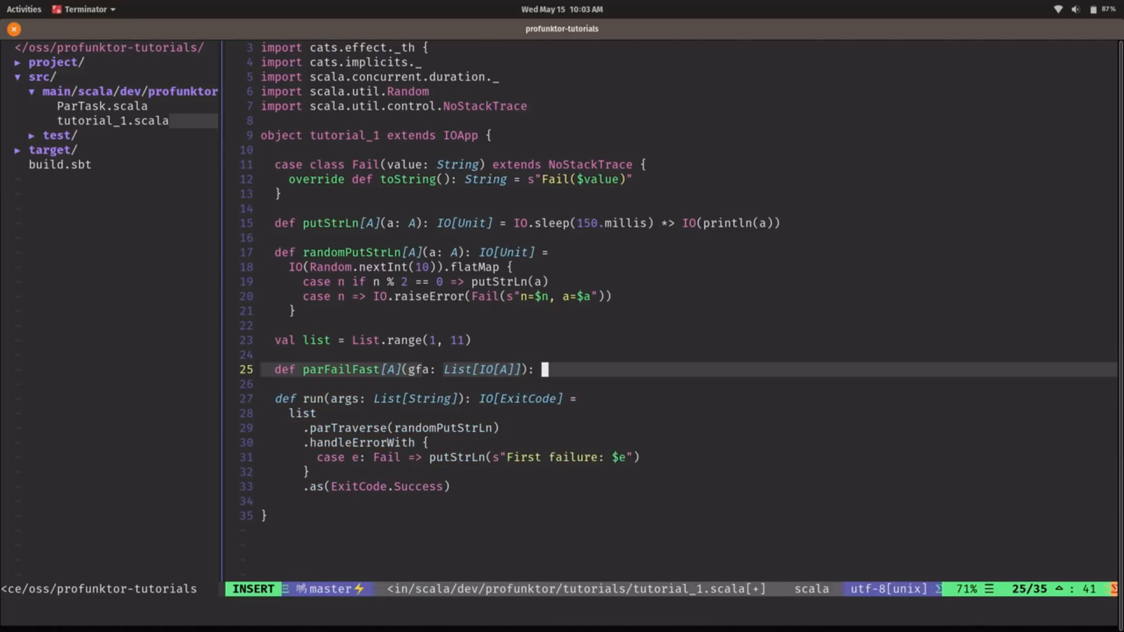
{"action": "type", "text": "IO["}
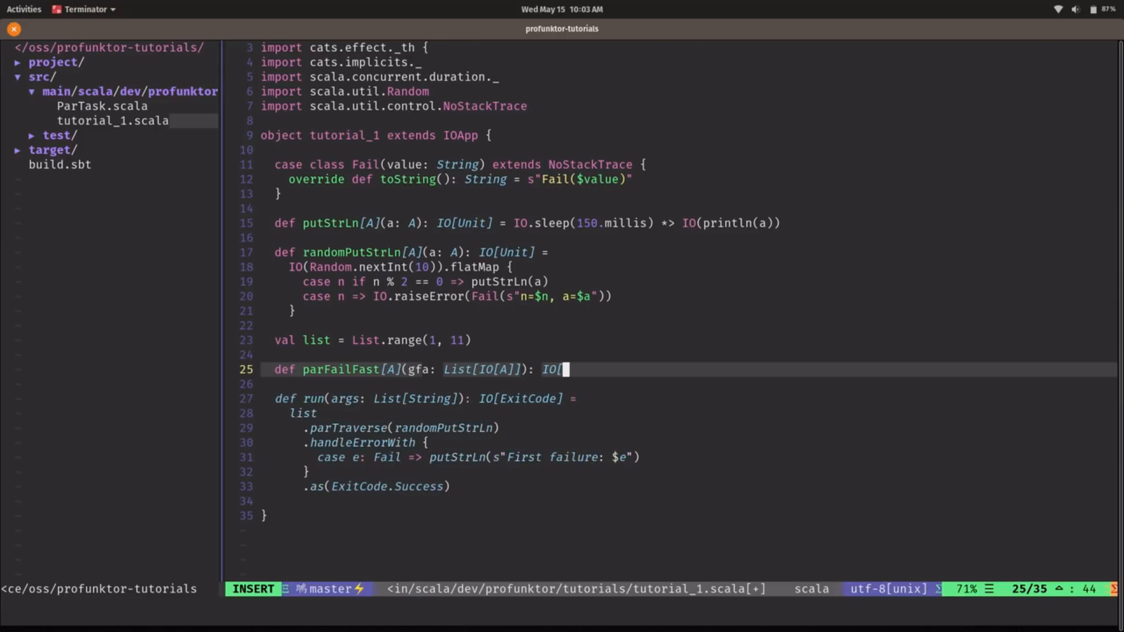
{"action": "type", "text": "List[A]] ="}
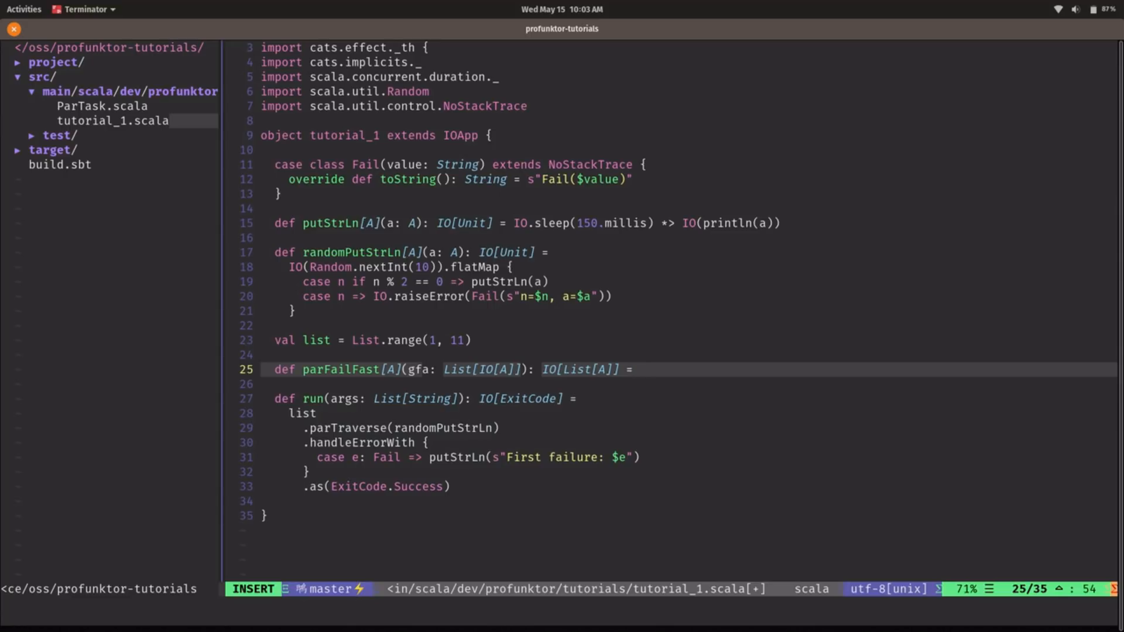
{"action": "key", "text": "Return"}
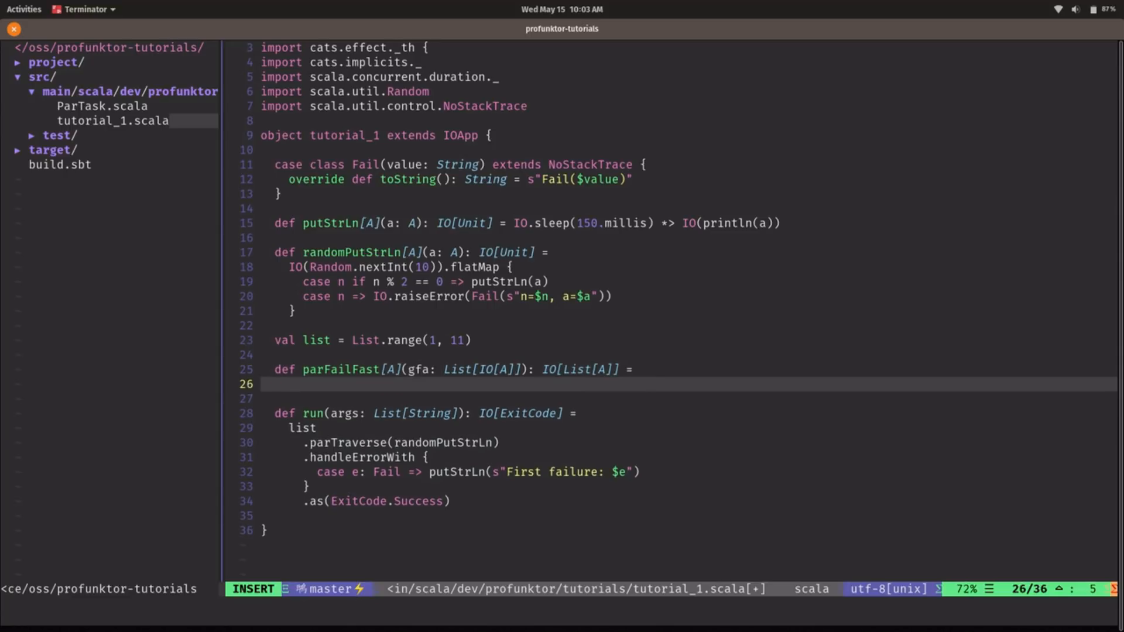
Step: Start the body: gfa.parTraverse { fa => Deferred[IO, Either[Throwable, A]].flatMap { d =>
{"action": "type", "text": "gfa.parTraverse"}
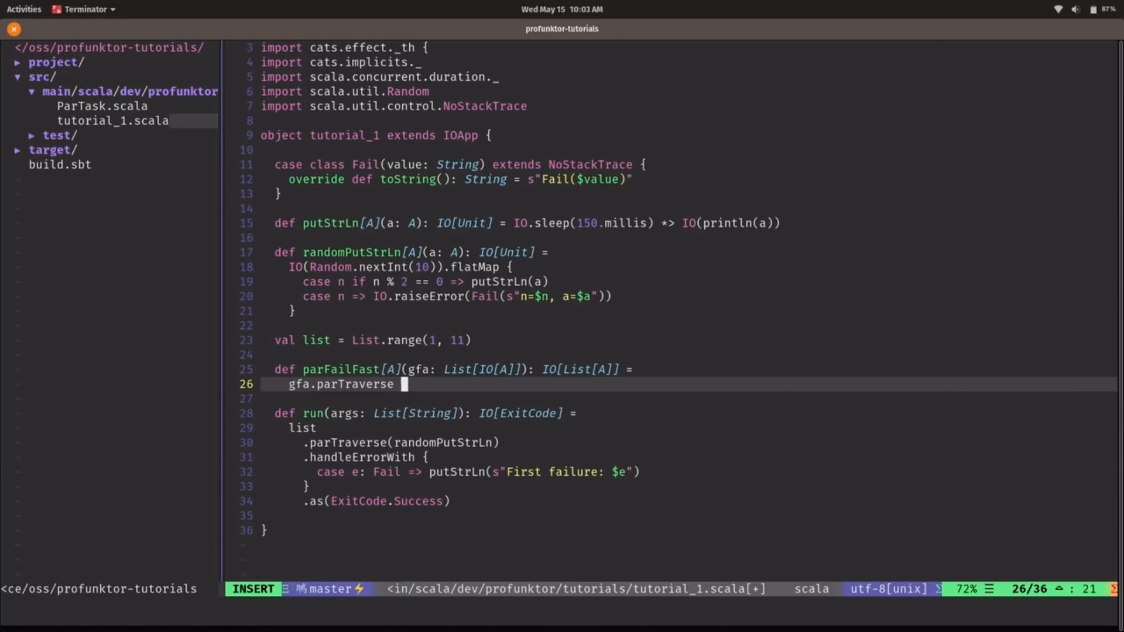
{"action": "type", "text": "{ fa =>"}
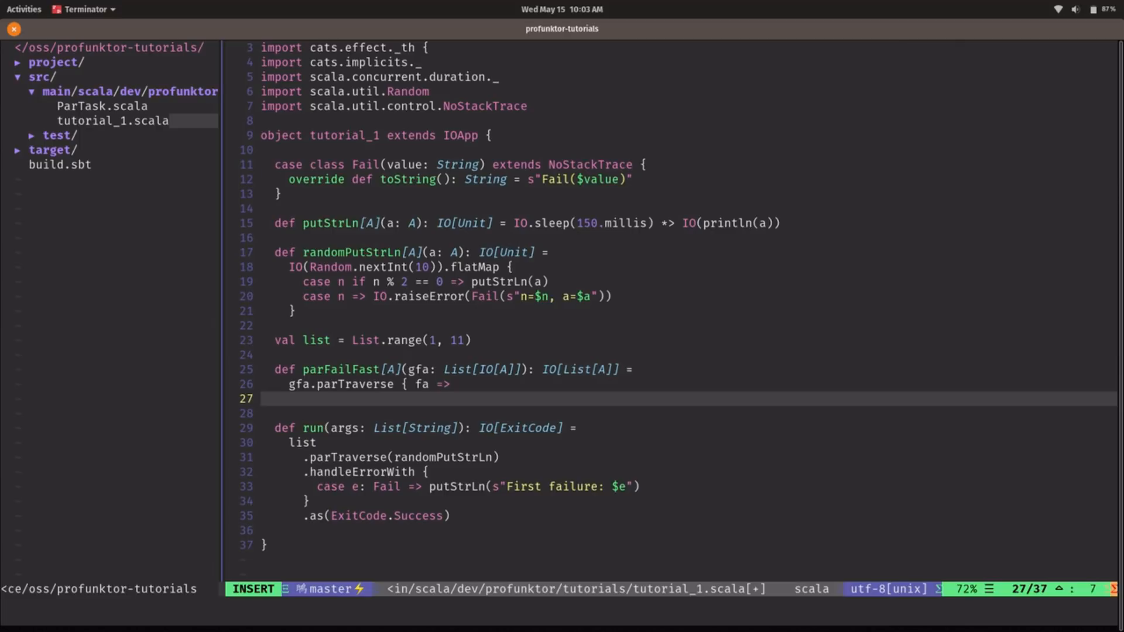
{"action": "type", "text": "Deff"}
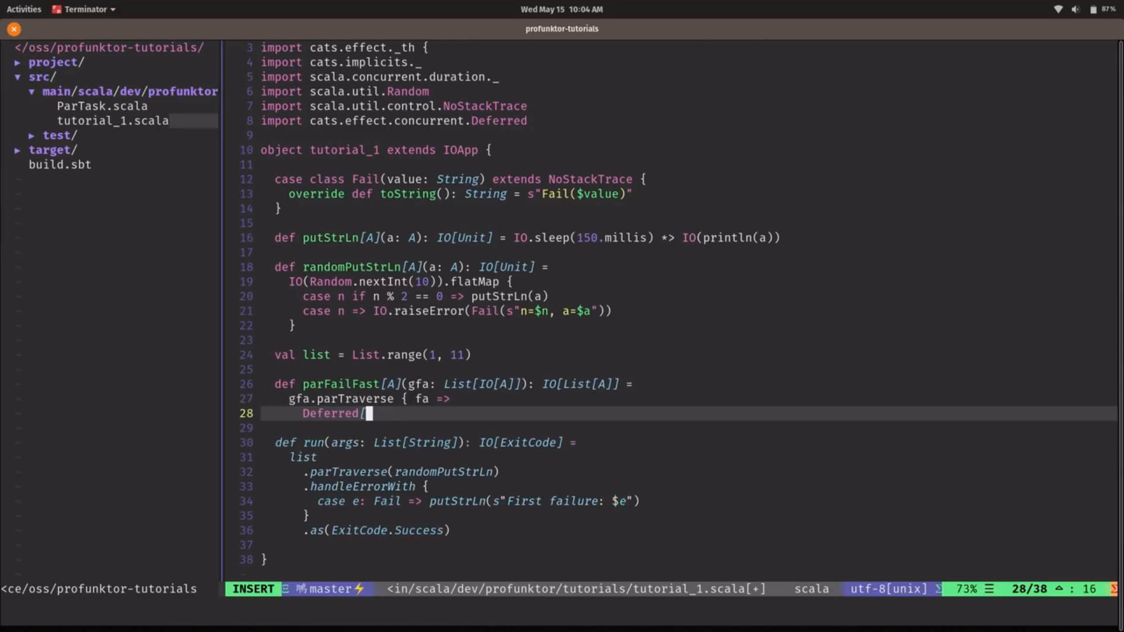
{"action": "type", "text": "IO, Either["}
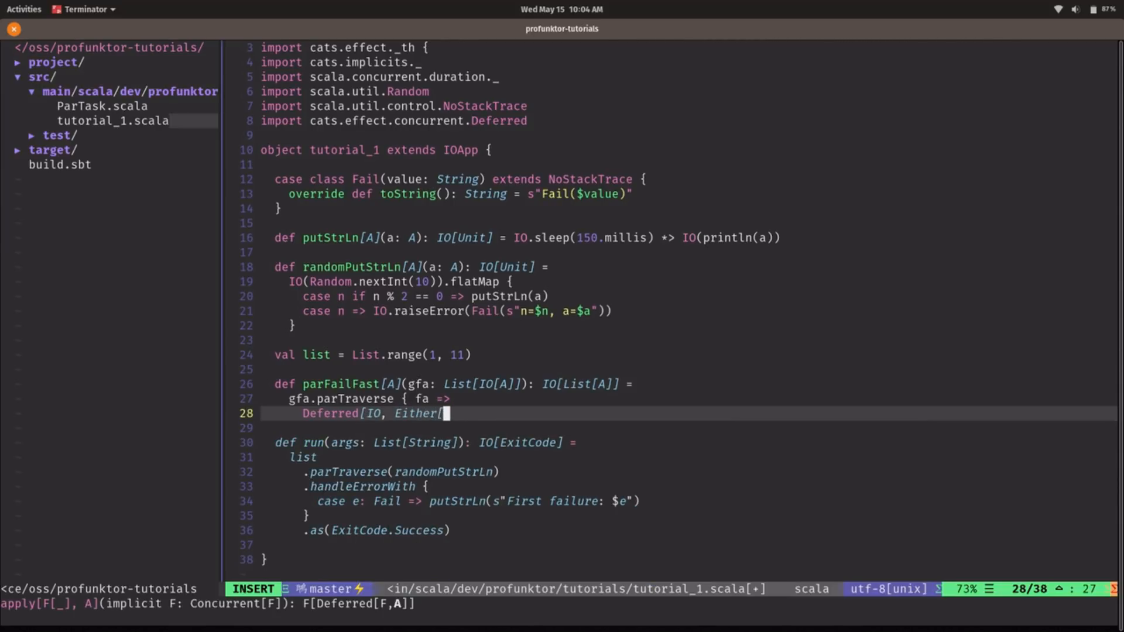
{"action": "type", "text": "Throwable, A]]"}
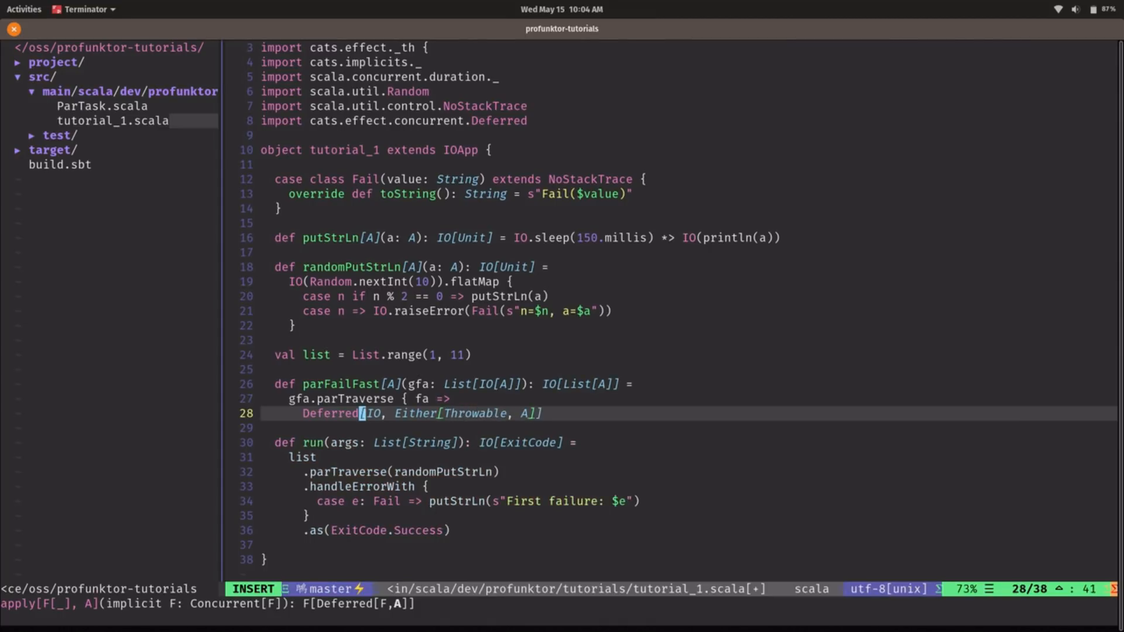
{"action": "type", "text": ".flatMap"}
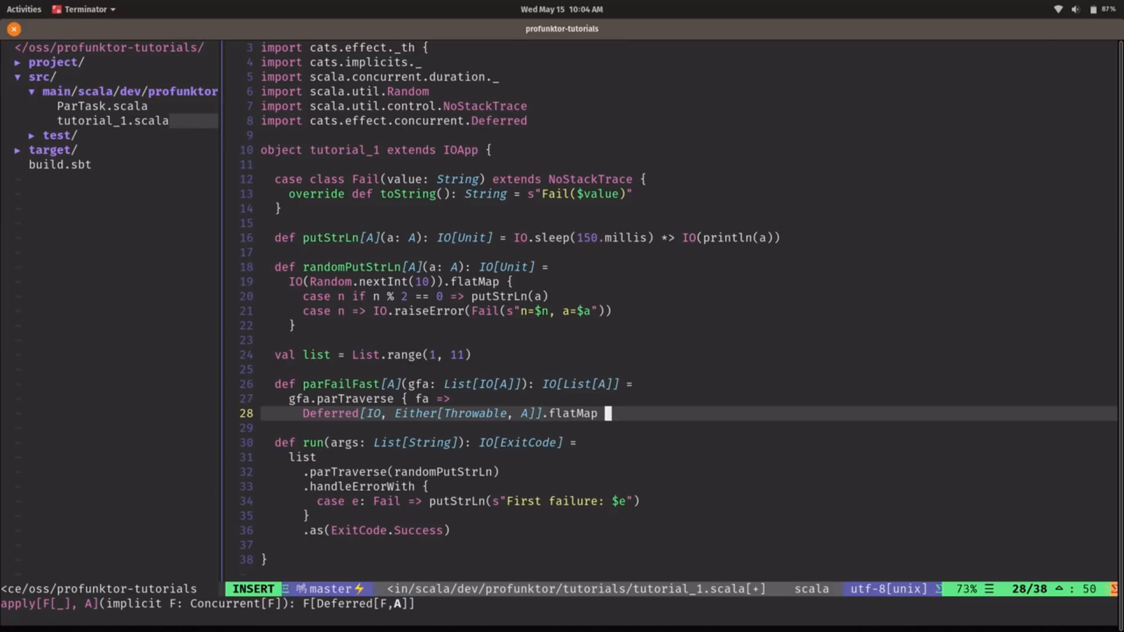
{"action": "type", "text": "{ d =>"}
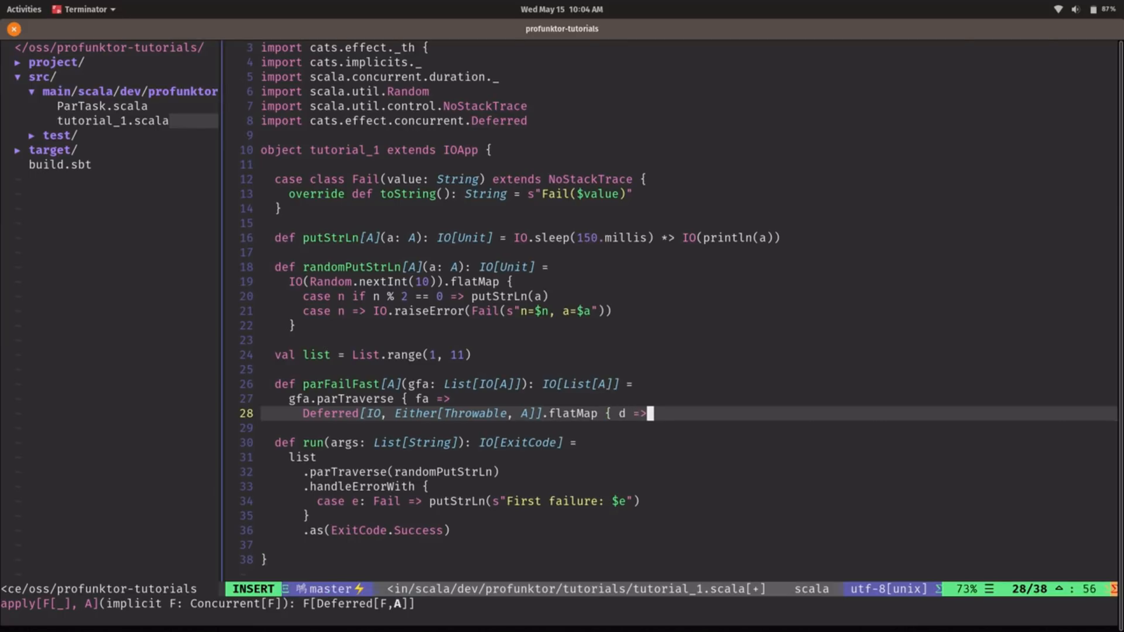
{"action": "key", "text": "Return"}
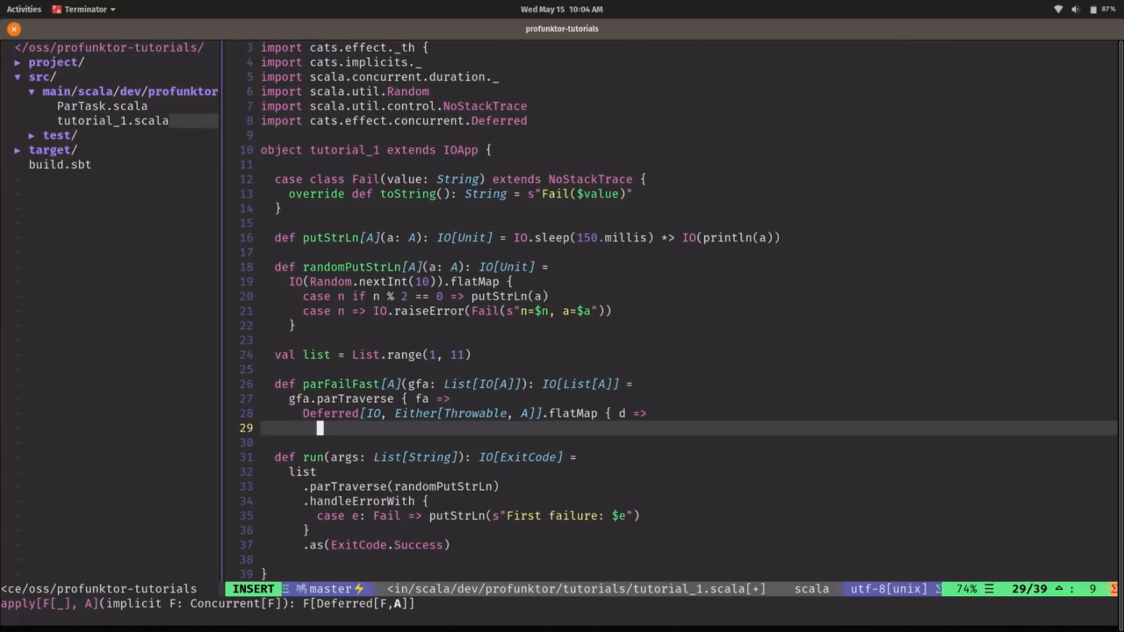
Step: Write fa.attempt.flatMap(d.complete).start *> d.get.rethrow and close both blocks
{"action": "type", "text": "fa."}
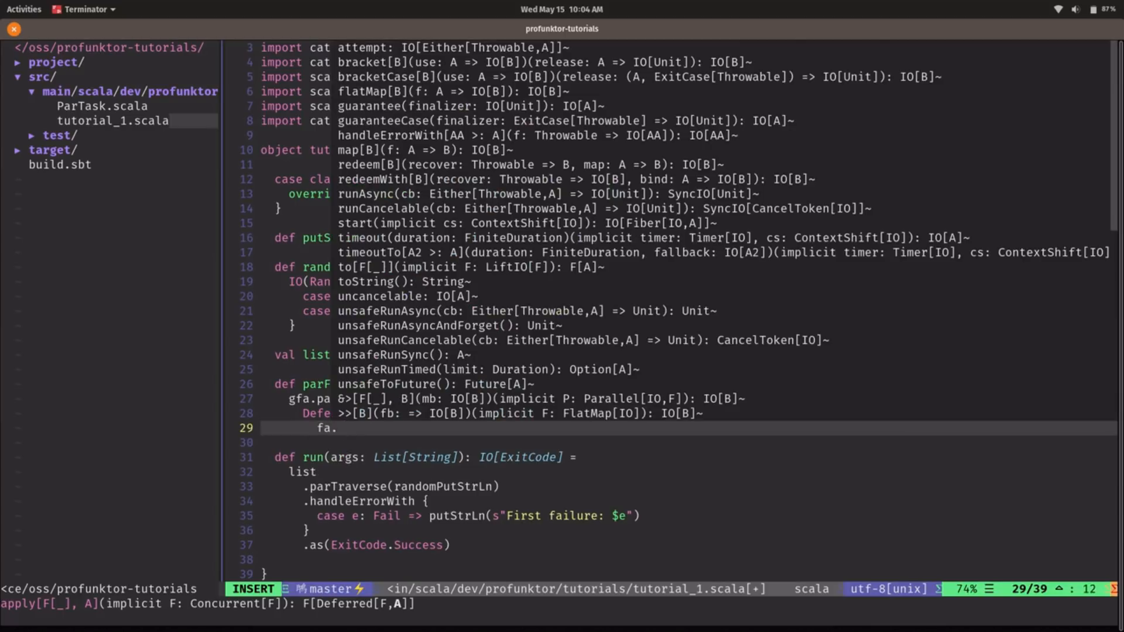
{"action": "type", "text": "attempt."}
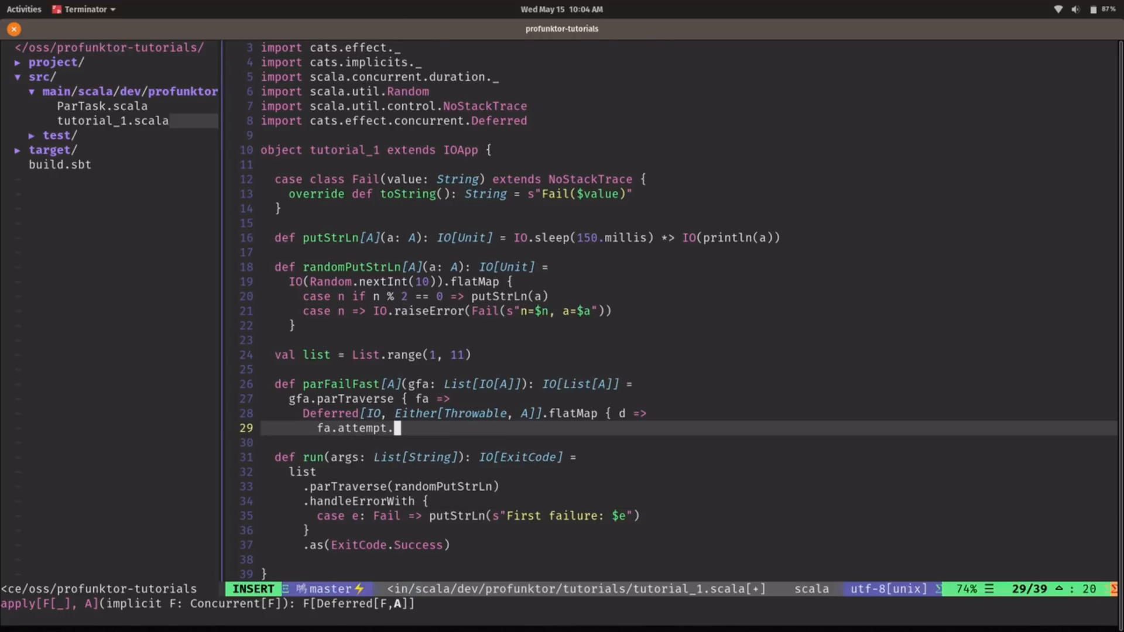
{"action": "type", "text": "flatMap("}
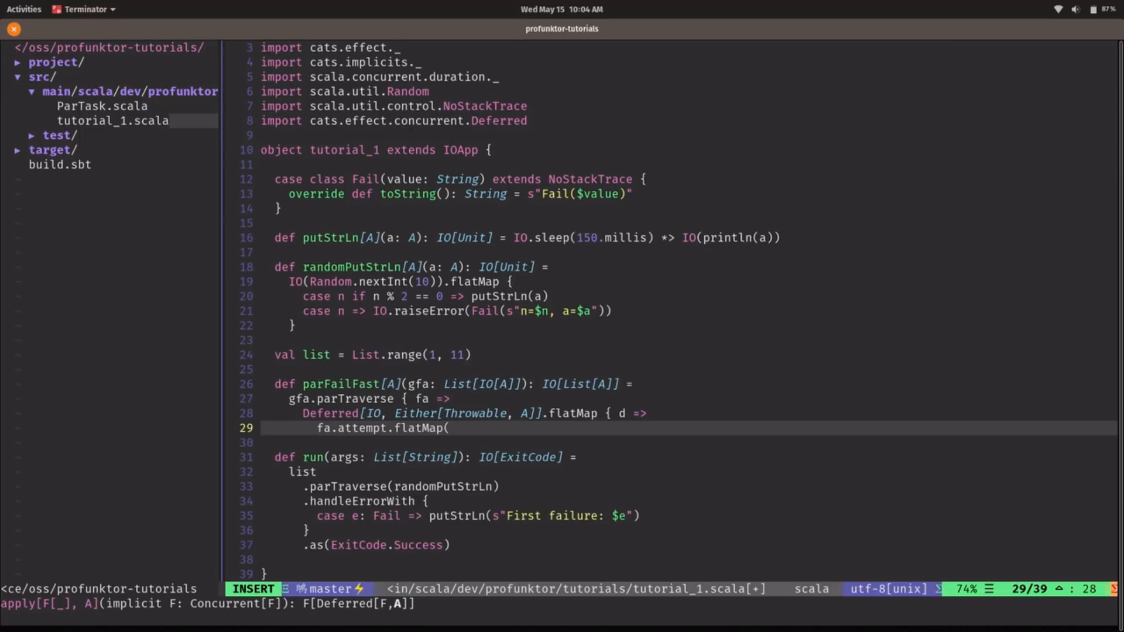
{"action": "type", "text": "d.complete)"}
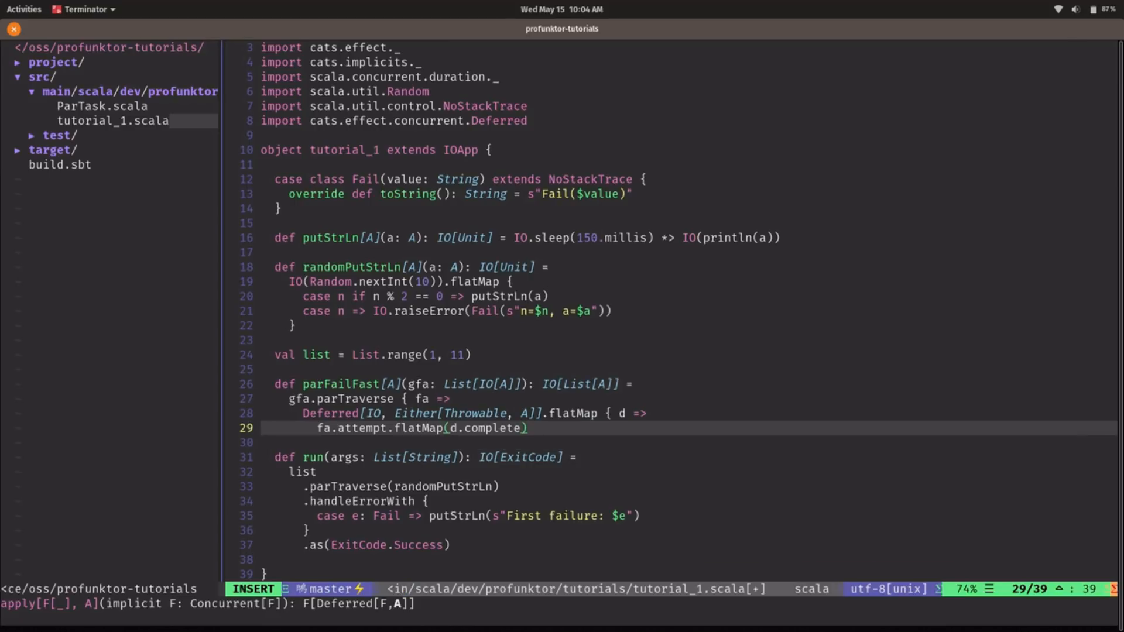
{"action": "type", "text": ".start *>"}
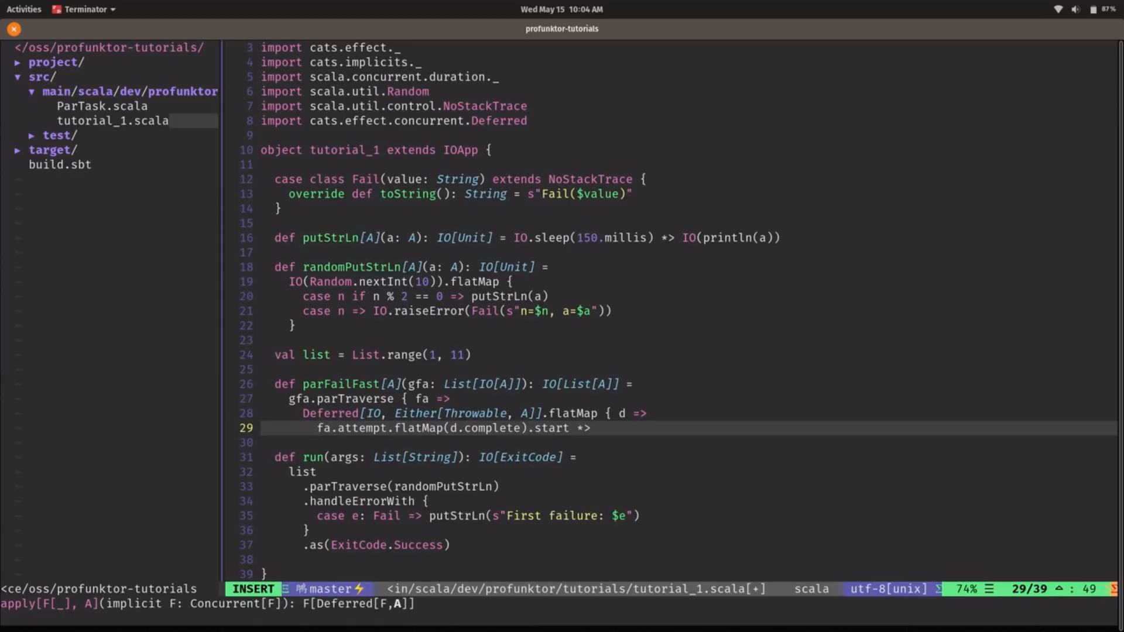
{"action": "type", "text": "d.get"}
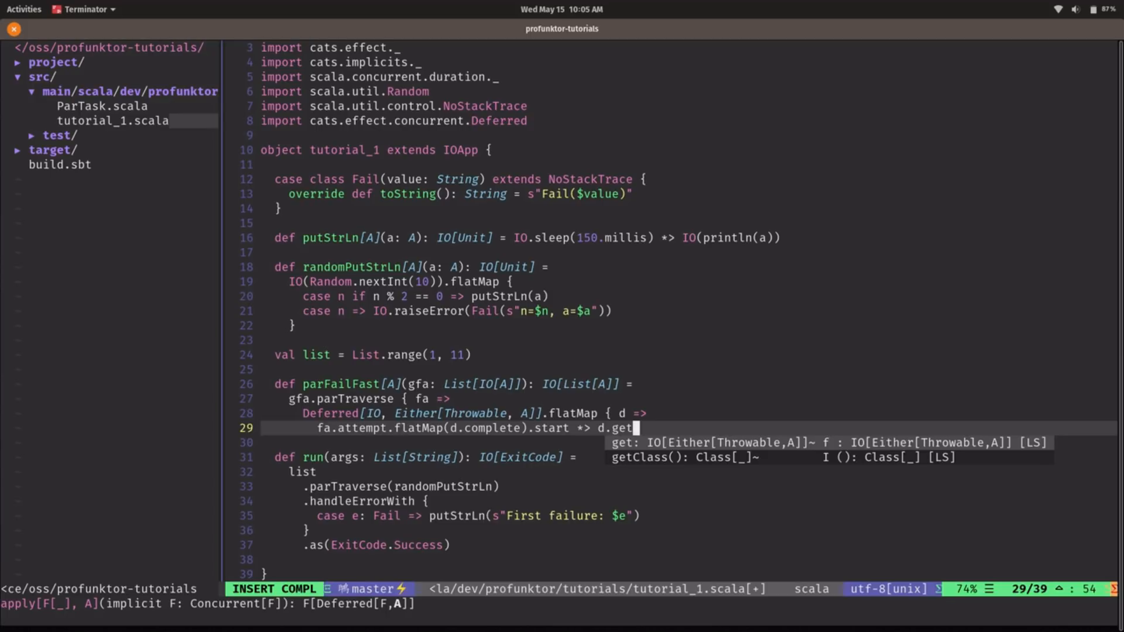
{"action": "type", "text": ".rethrow"}
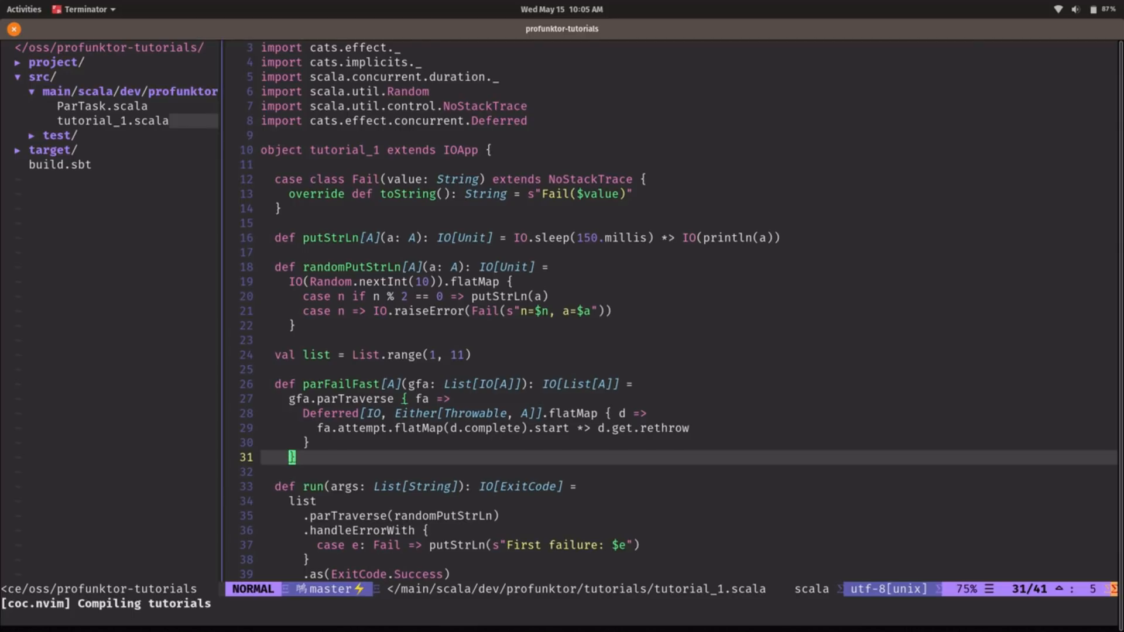
{"action": "key", "text": "G"}
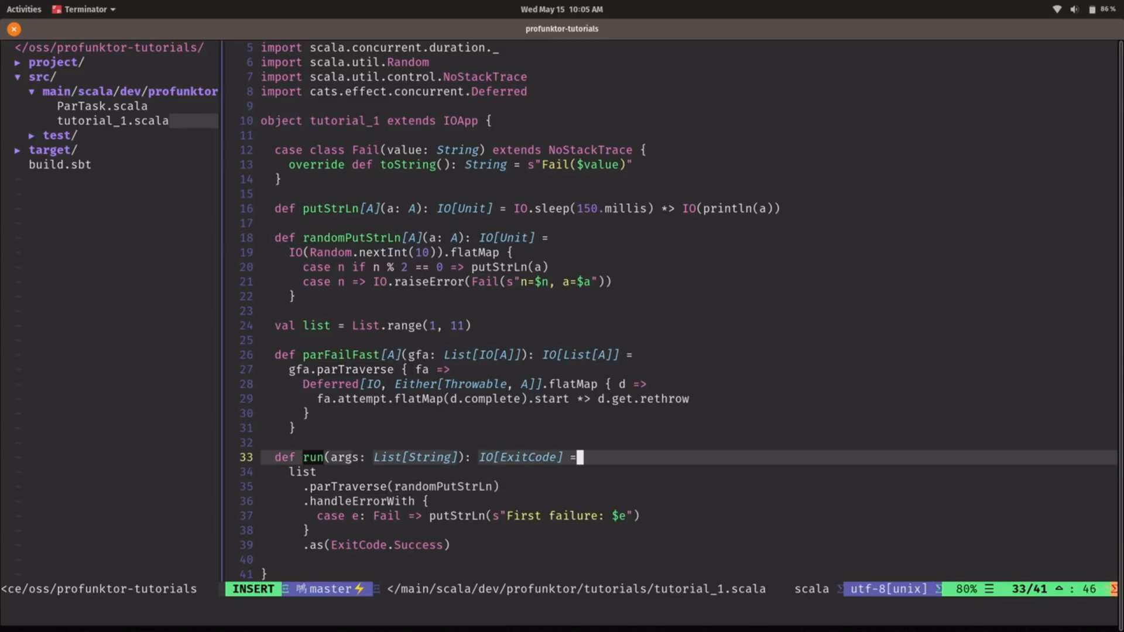
Step: Replace run's list.parTraverse with parFailFast(list.map(randomPutStrLn))
{"action": "key", "text": "Return"}
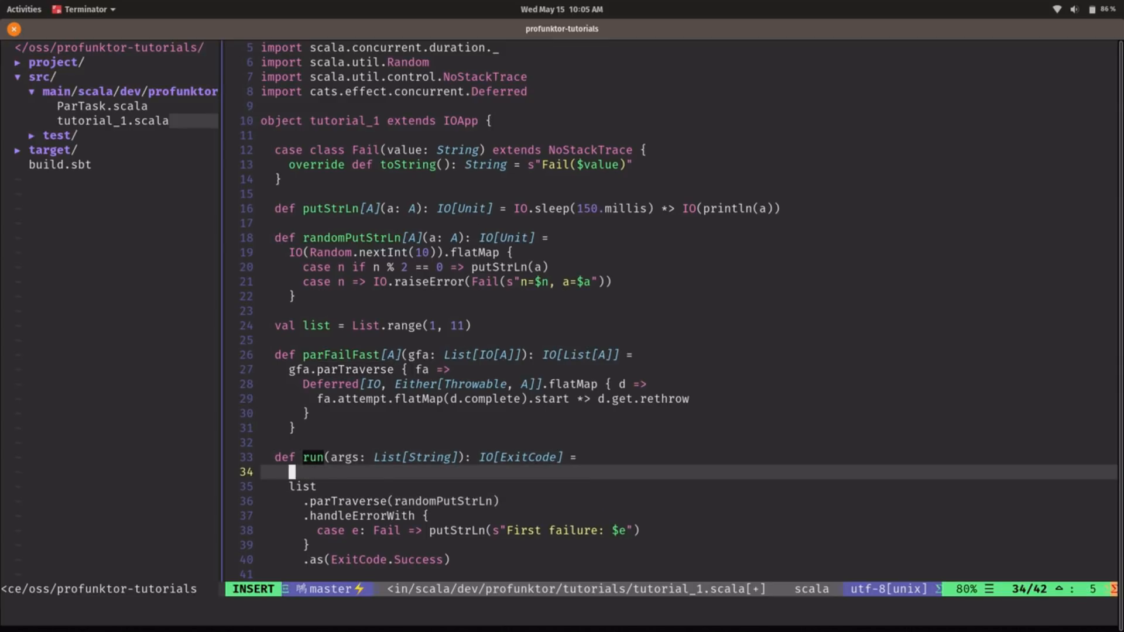
{"action": "type", "text": "parFailFast(list.map(randomPutStrLn"}
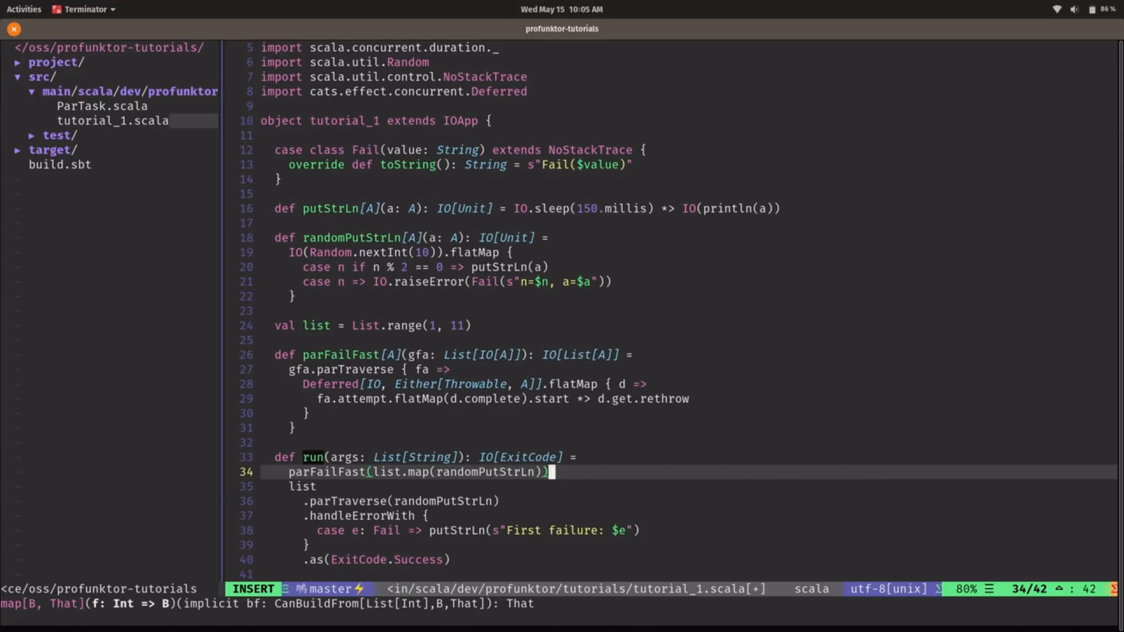
{"action": "key", "text": "Escape"}
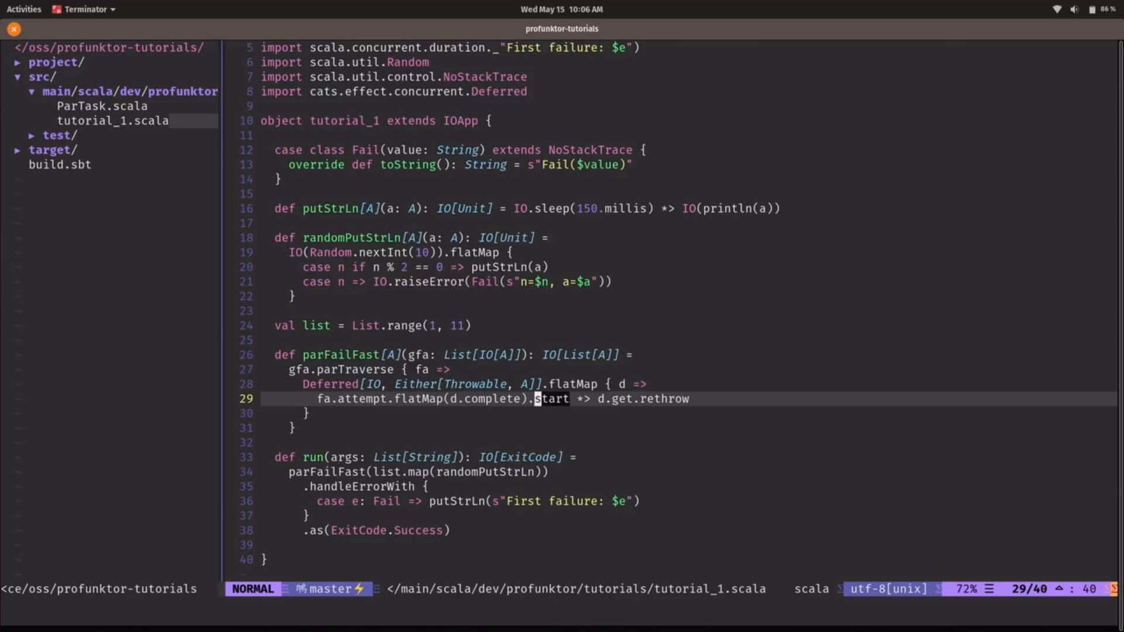
Step: Write def handler[A]: PartialFunction[Throwable, IO[A]] printing a Fail and re-raising it
{"action": "key", "text": "h"}
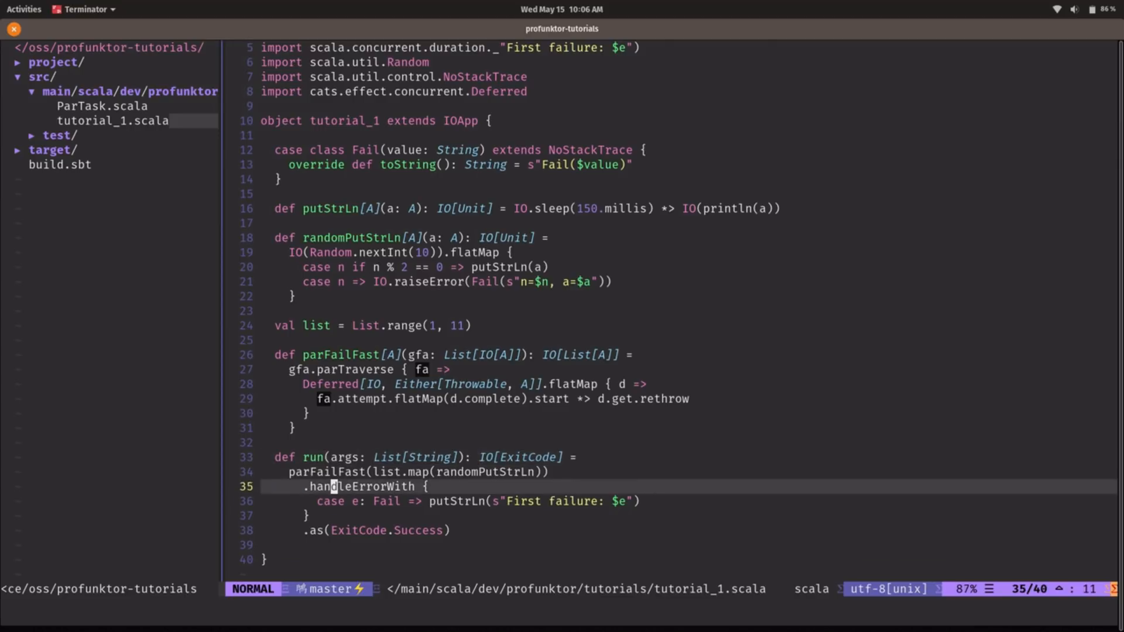
{"action": "key", "text": "j"}
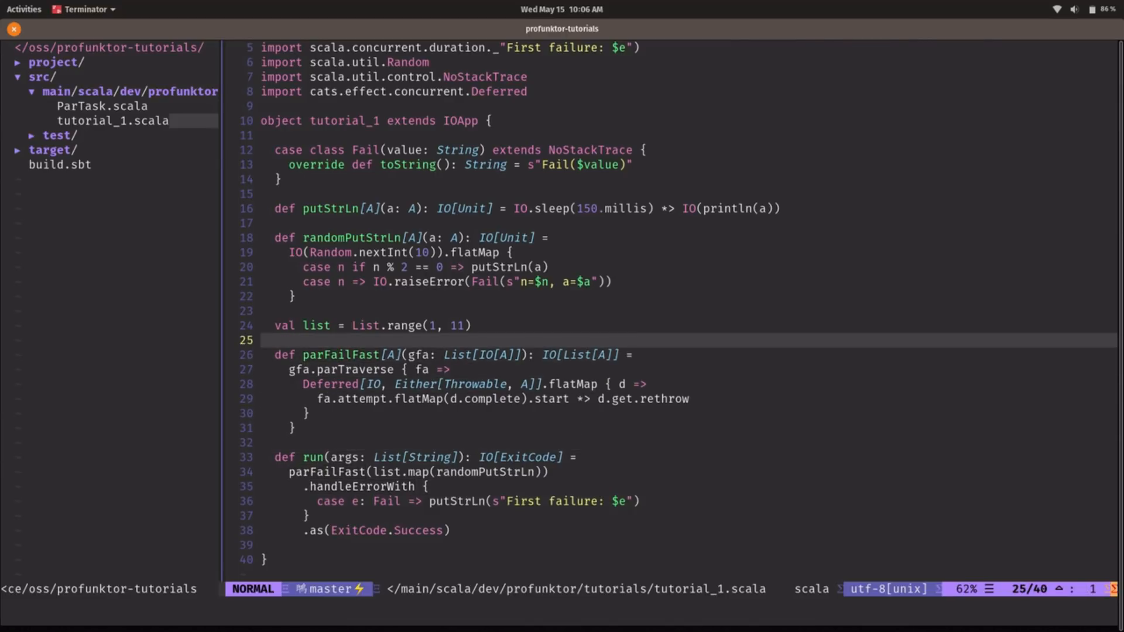
{"action": "type", "text": "def handler[A"}
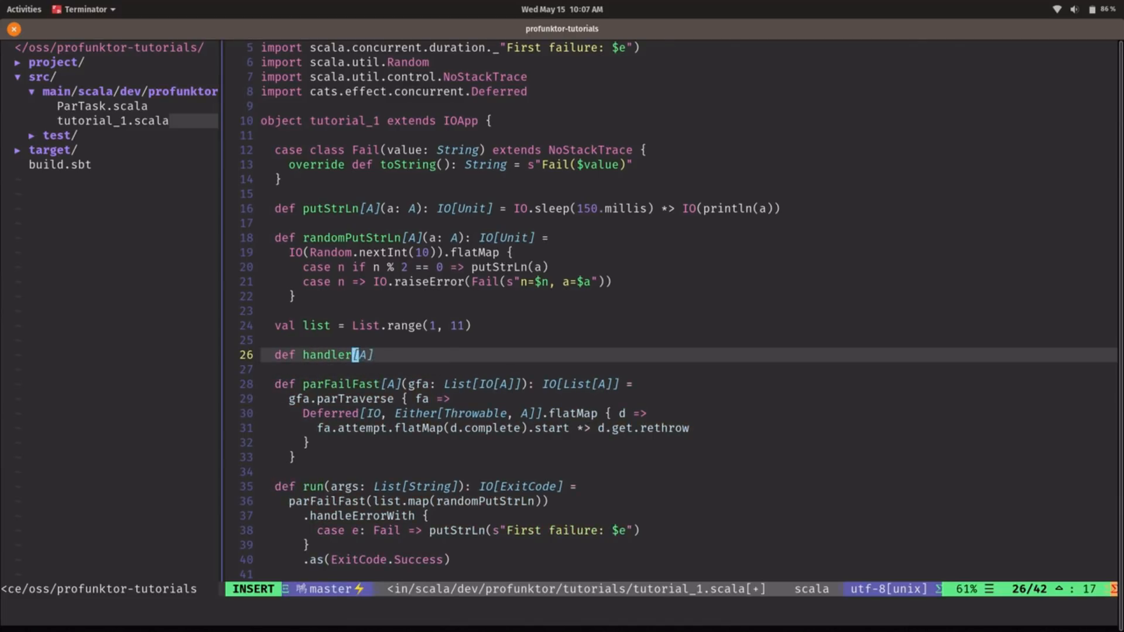
{"action": "type", "text": ":"}
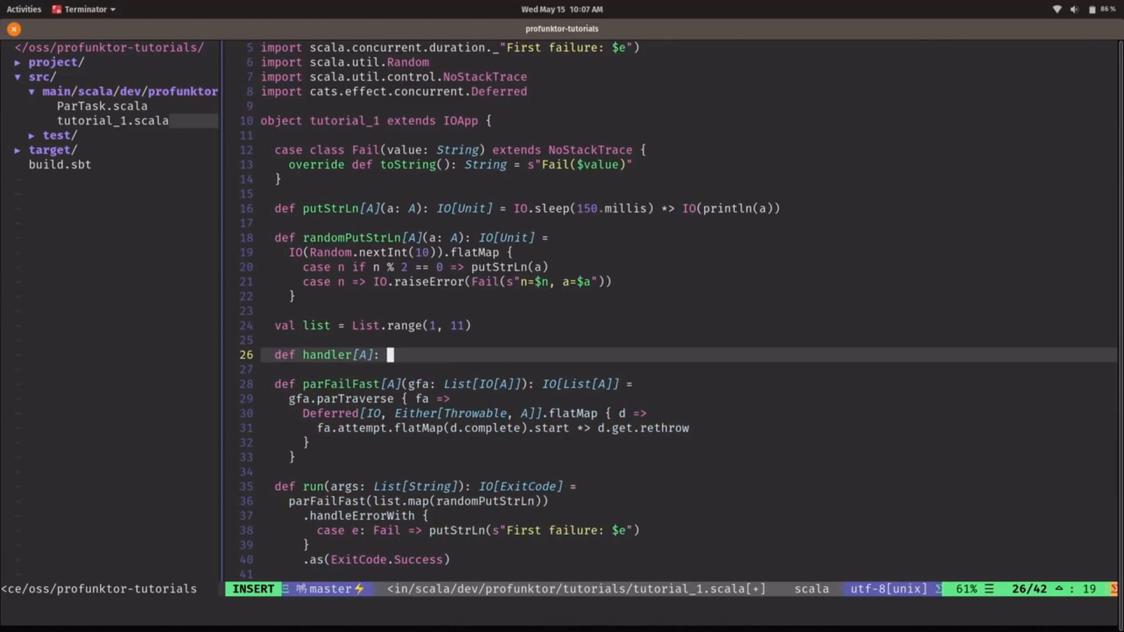
{"action": "type", "text": "PartialFunction[Throwable"}
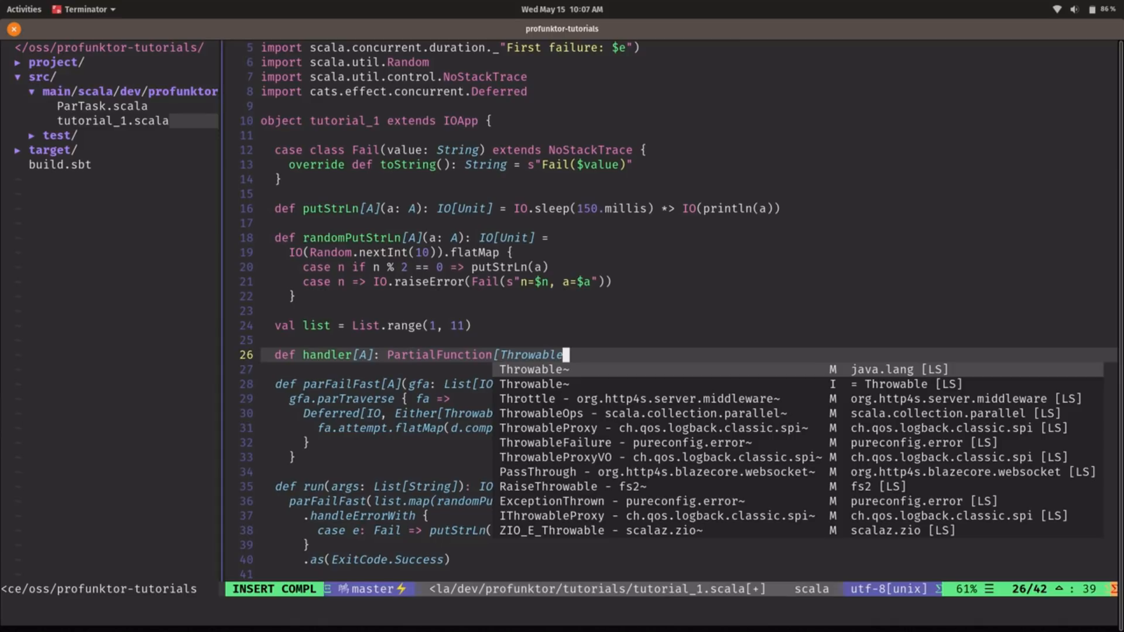
{"action": "type", "text": ", IO[A]] ="}
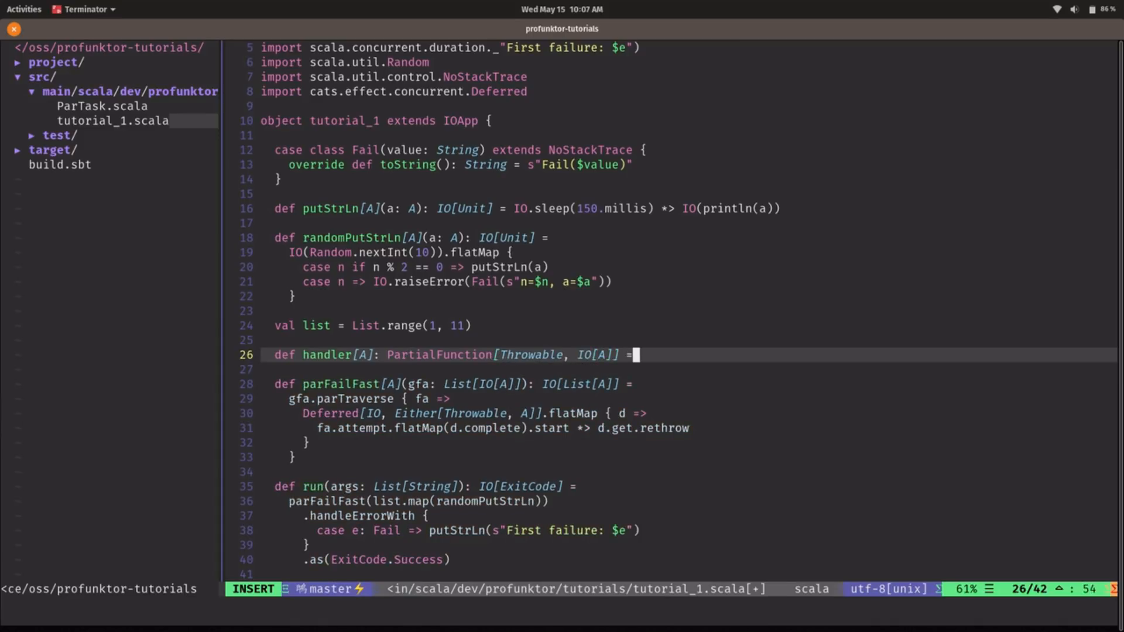
{"action": "type", "text": "{ case e"}
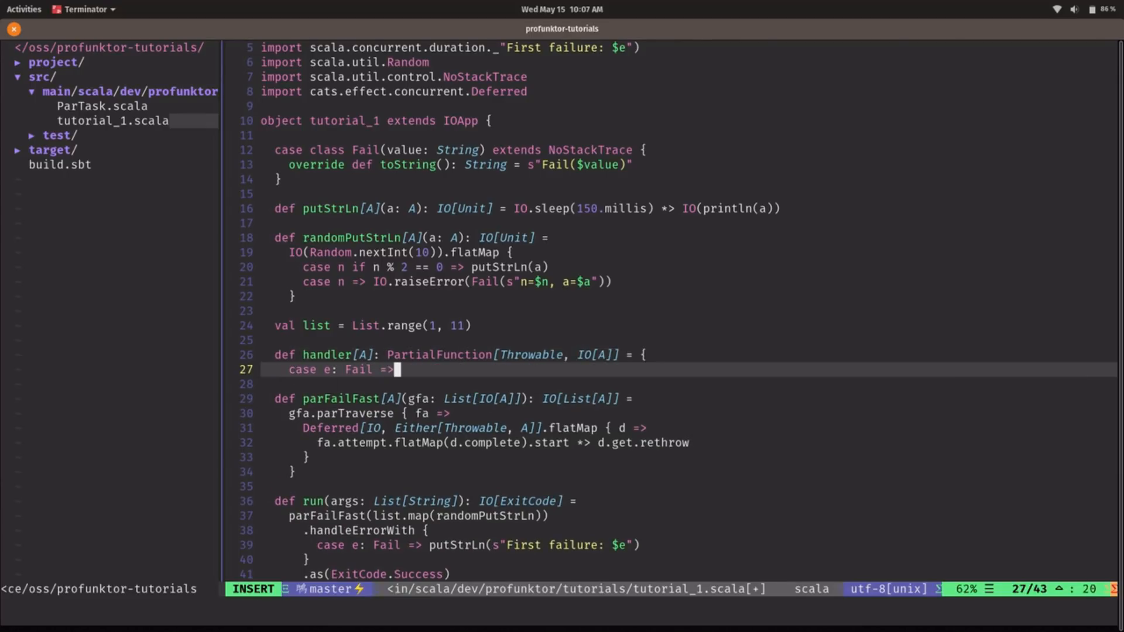
{"action": "type", "text": "putStrLn("}
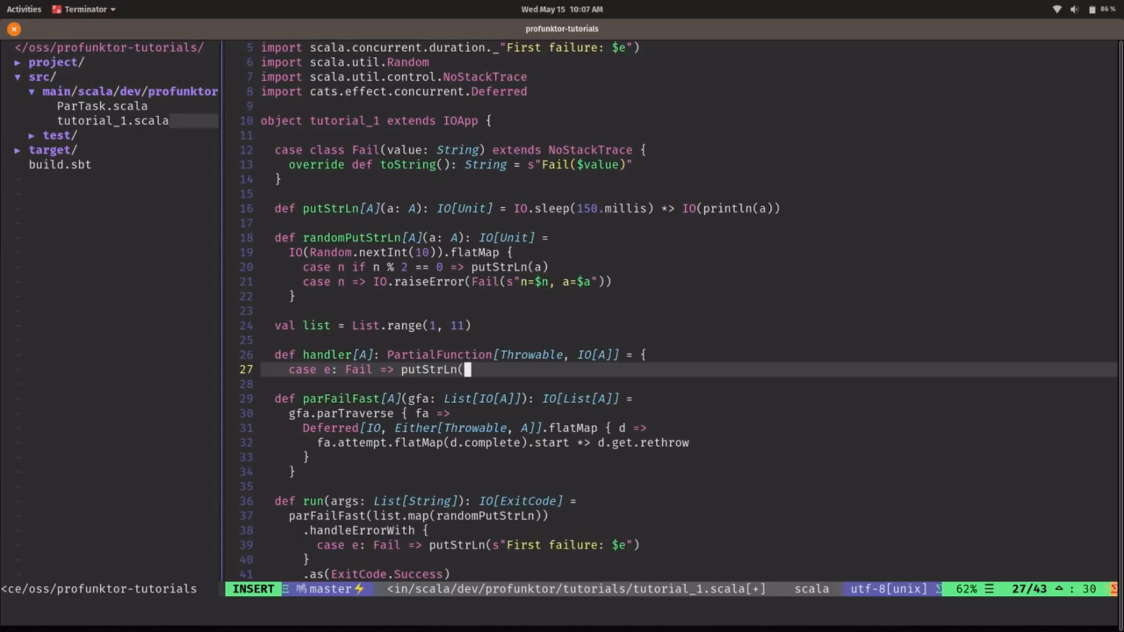
{"action": "type", "text": "e)"}
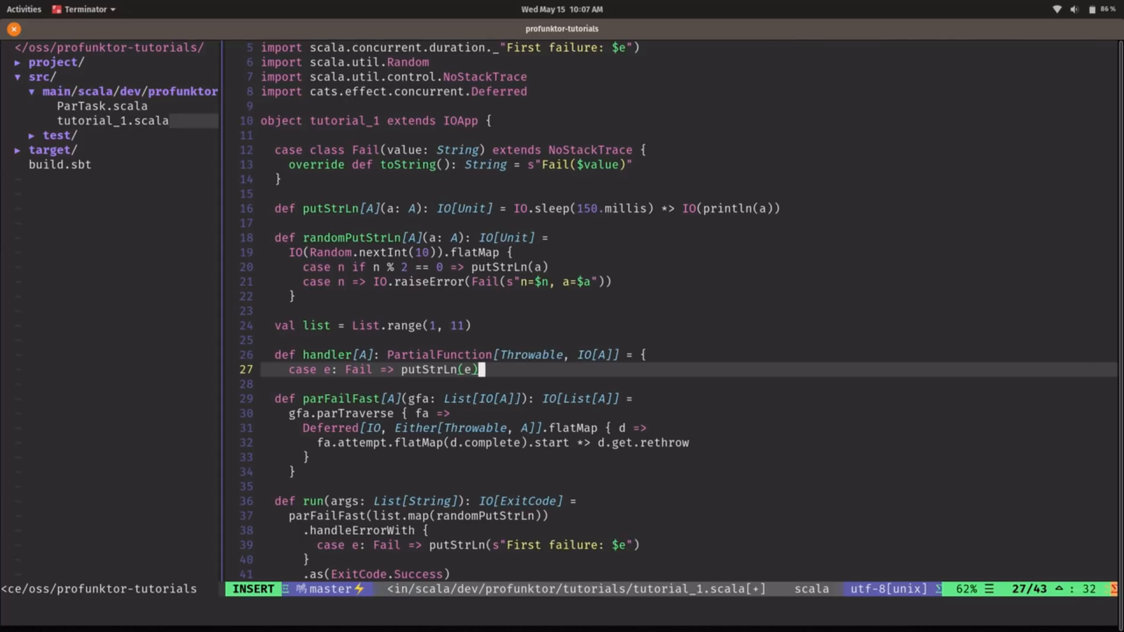
{"action": "type", "text": "*> IO.race"}
{"action": "type", "text": "}"}
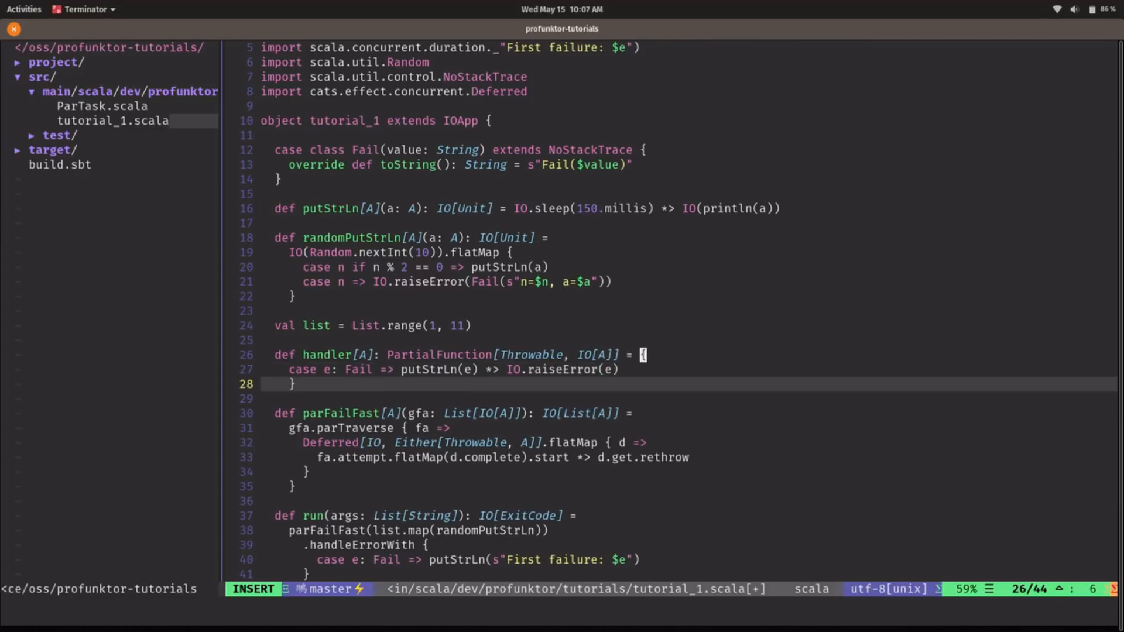
{"action": "key", "text": "Escape"}
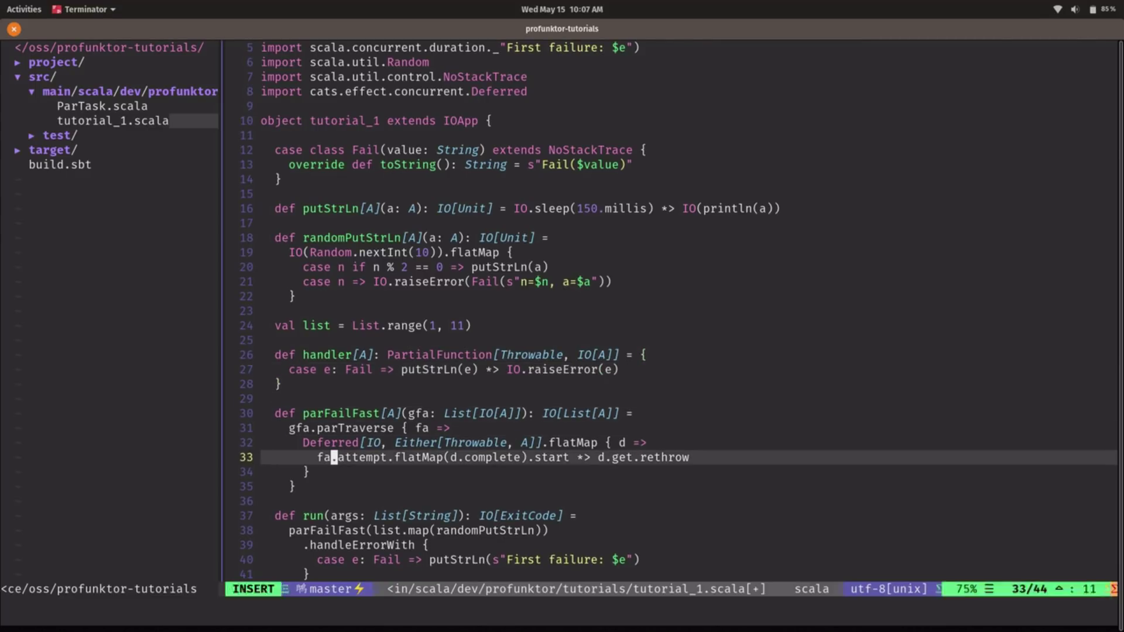
Step: Add fa.recoverWith(handler) inside parFailFast and run the program in sbt
{"action": "type", "text": ".recoverWith(han"}
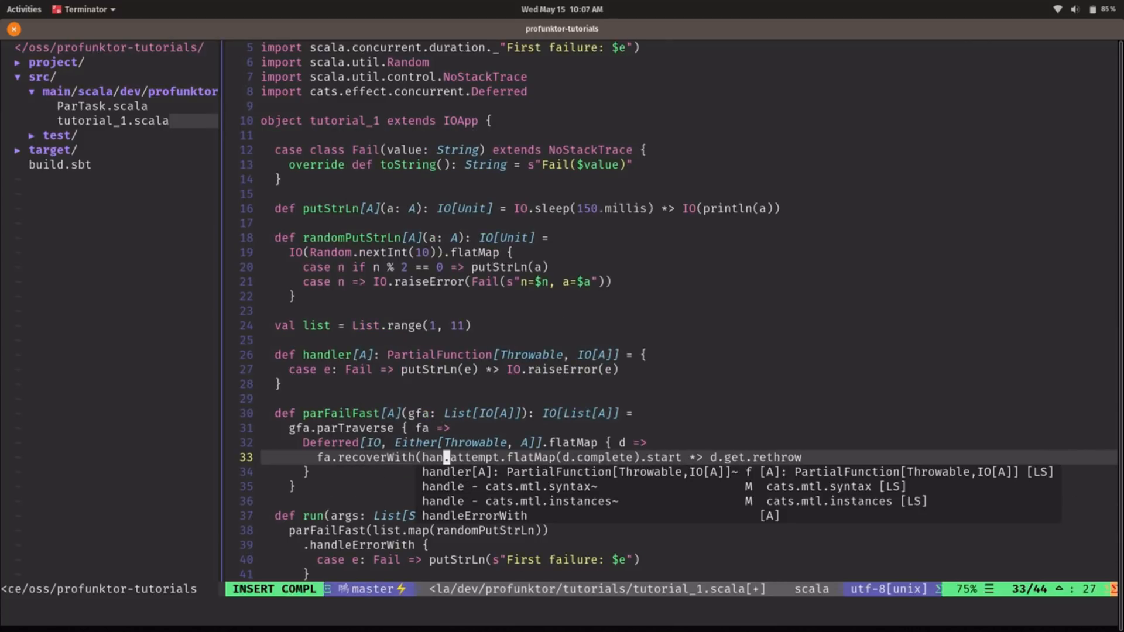
{"action": "key", "text": "Escape"}
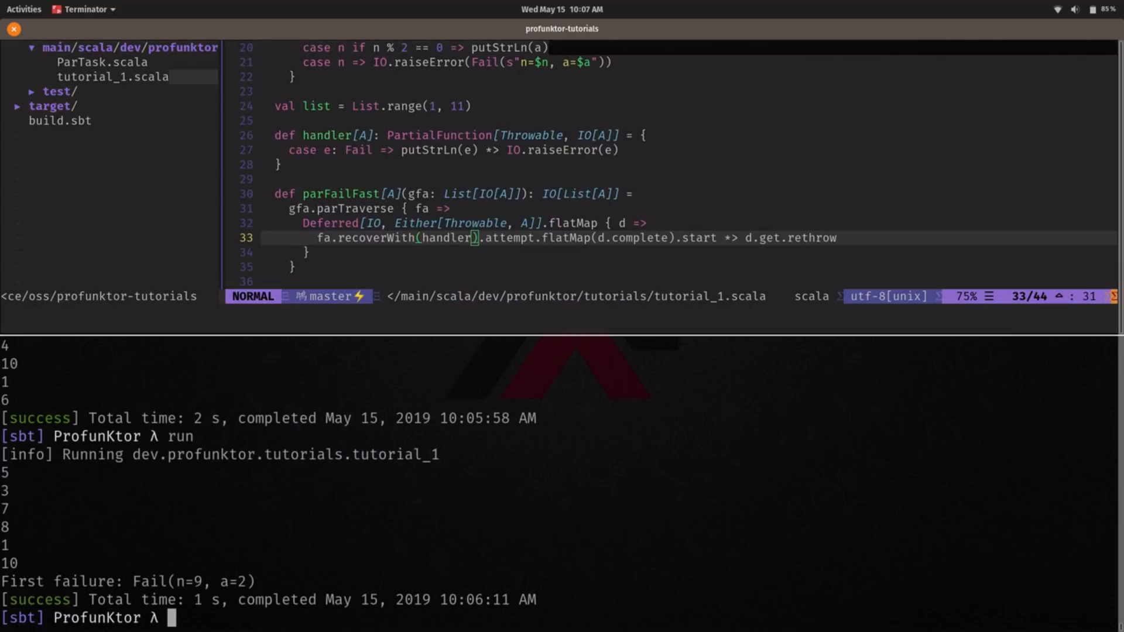
{"action": "type", "text": "run"}
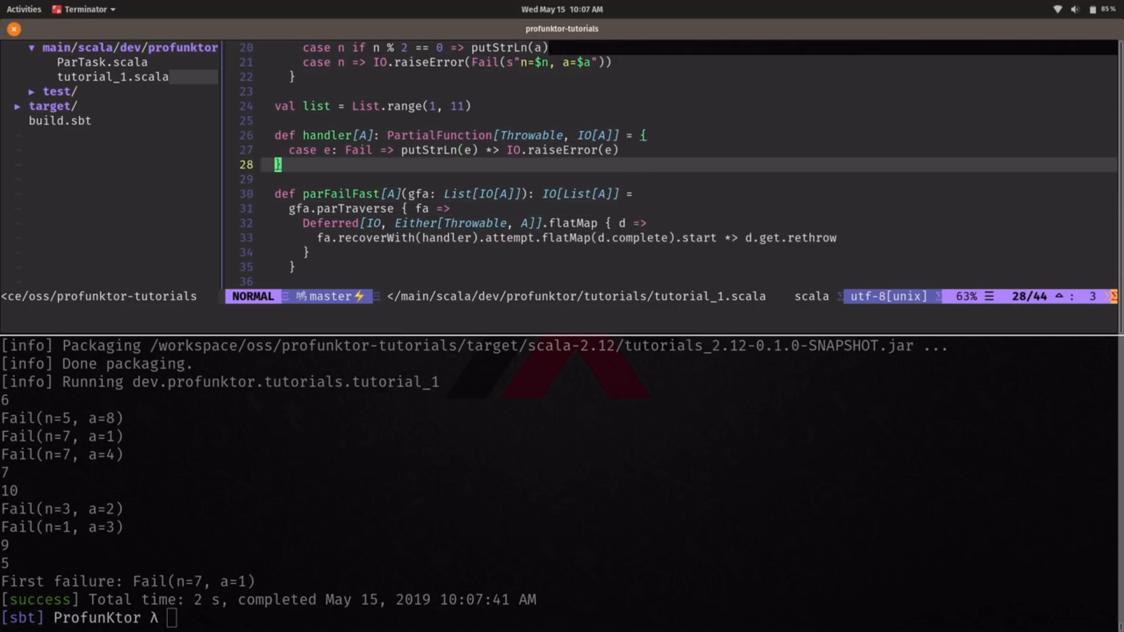
Step: Scroll through the finished tutorial_1.scala file
{"action": "scroll", "scroll_direction": "down", "scroll_amount": 3}
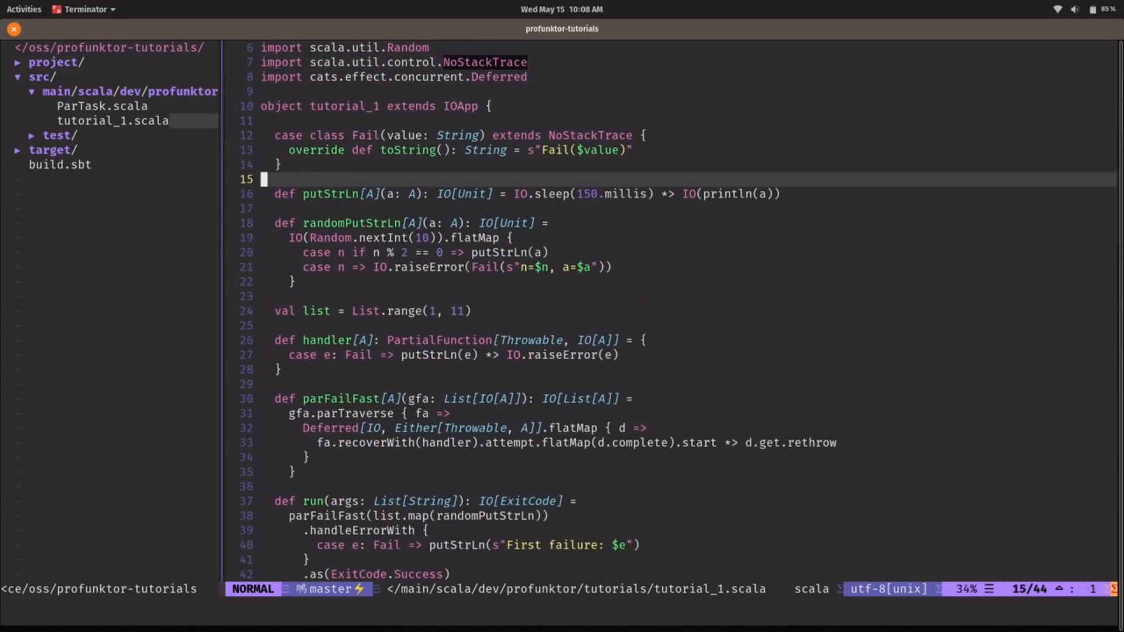
{"action": "scroll", "scroll_direction": "down", "scroll_amount": 3}
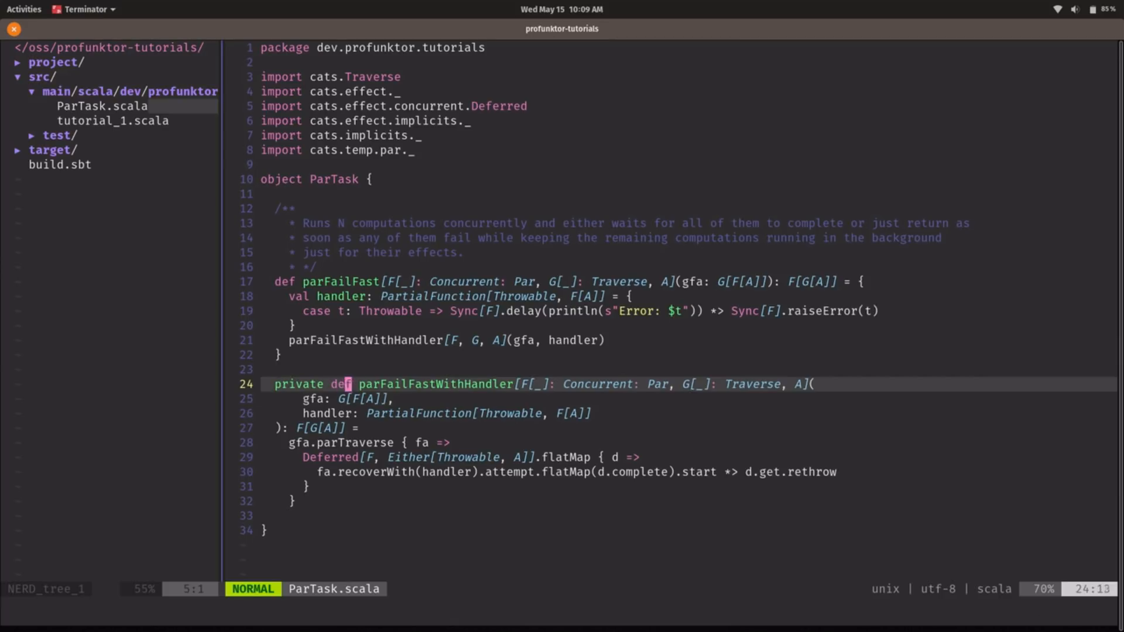
{"action": "mouse_move", "coordinate": [674, 384]}
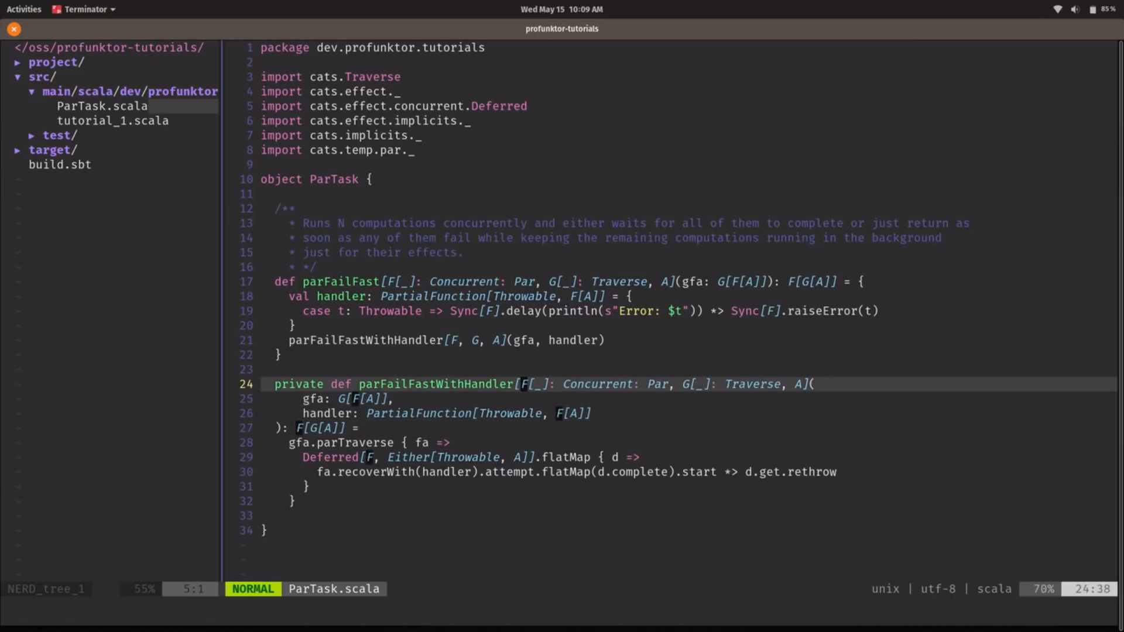
Step: Reopen tutorial_1.scala from NERDTree and jump to its last line
{"action": "left_click", "coordinate": [99, 121]}
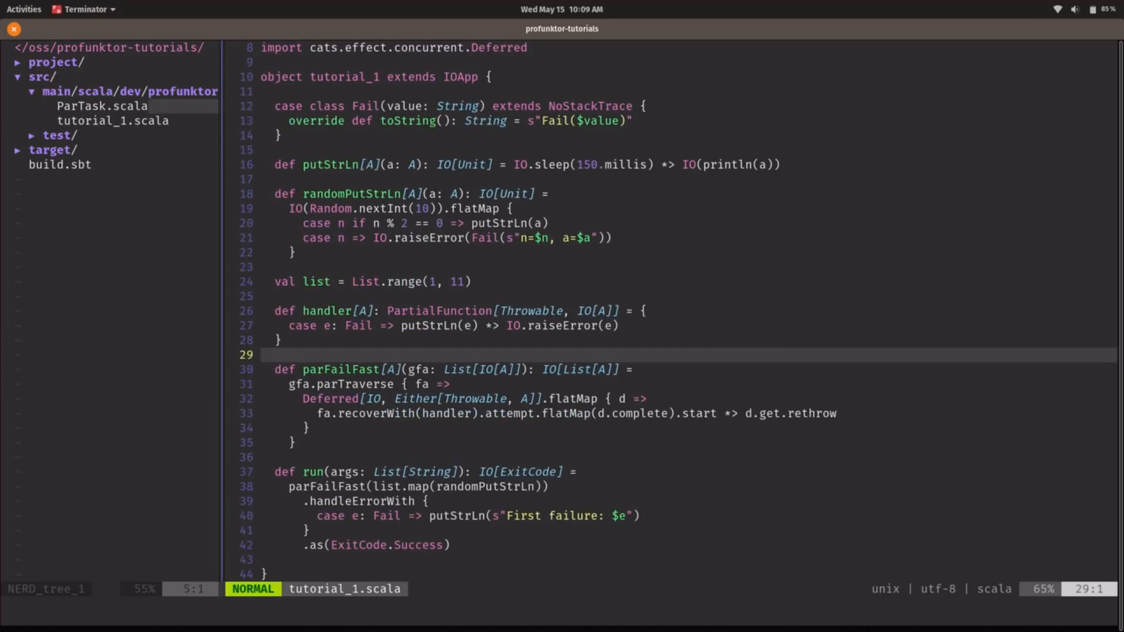
{"action": "key", "text": "G"}
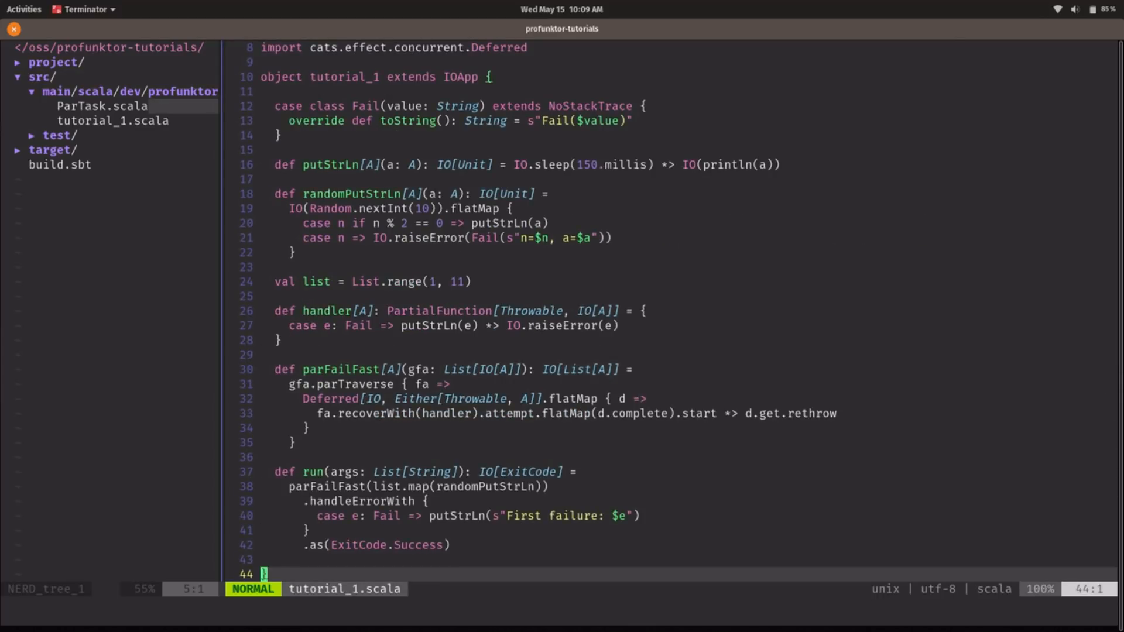